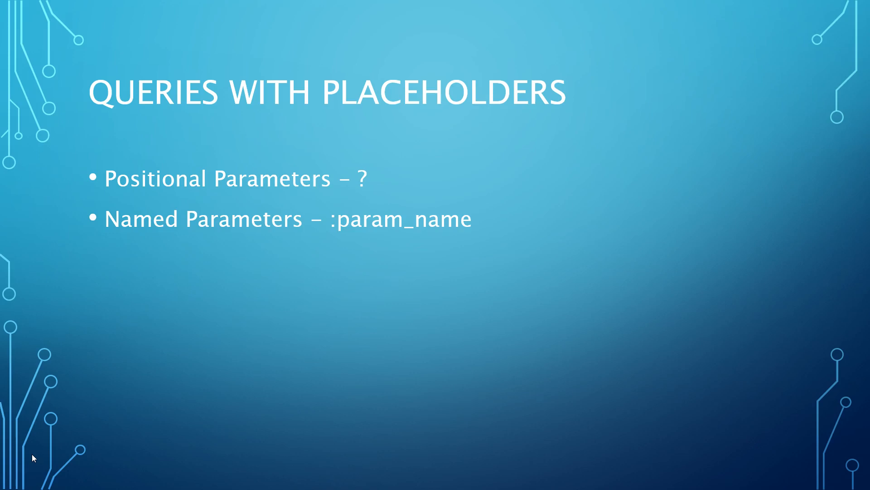
Leave the 'Queries with Placeholders' slide show and bring up the open-windows overview with Alt+Tab
{"action": "left_click", "coordinate": [20, 460]}
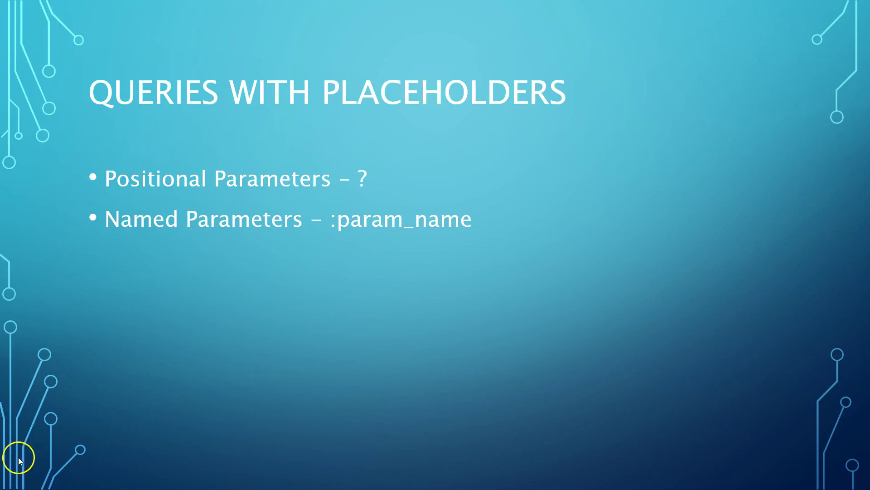
{"action": "mouse_move", "coordinate": [11, 463]}
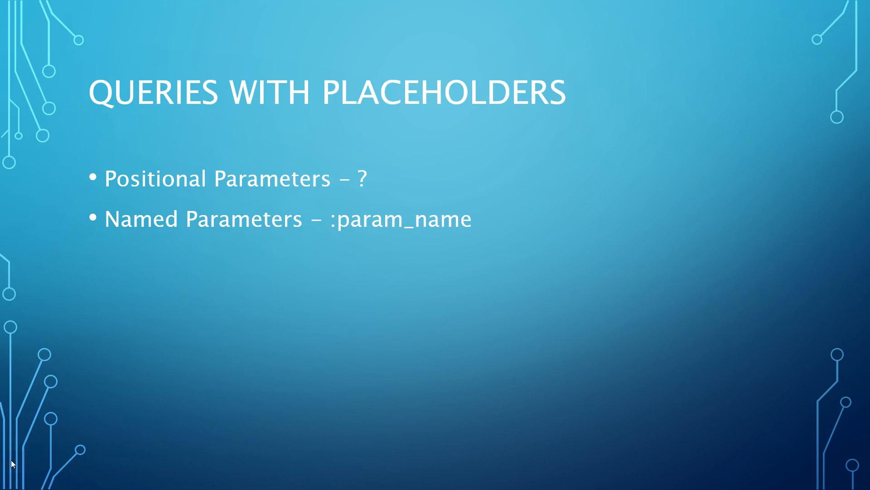
{"action": "key", "text": "alt+tab"}
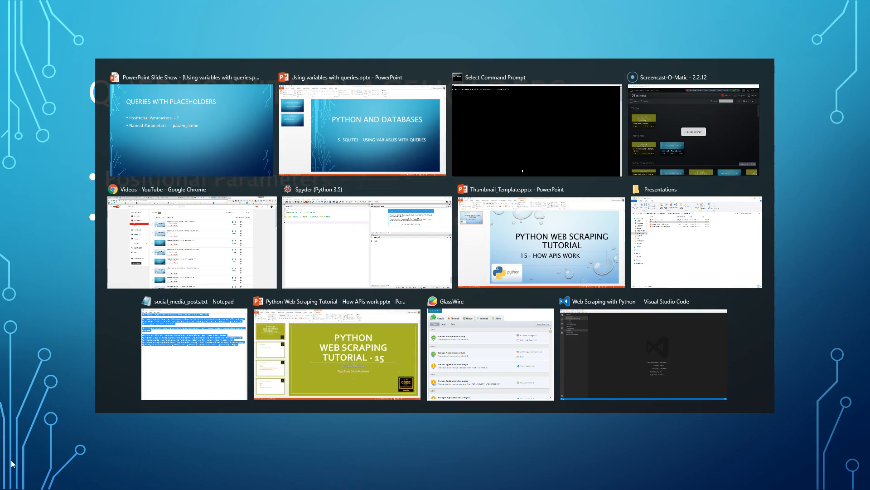
Import sqlite3 and sys at the top of the Spyder script
{"action": "left_click", "coordinate": [366, 243]}
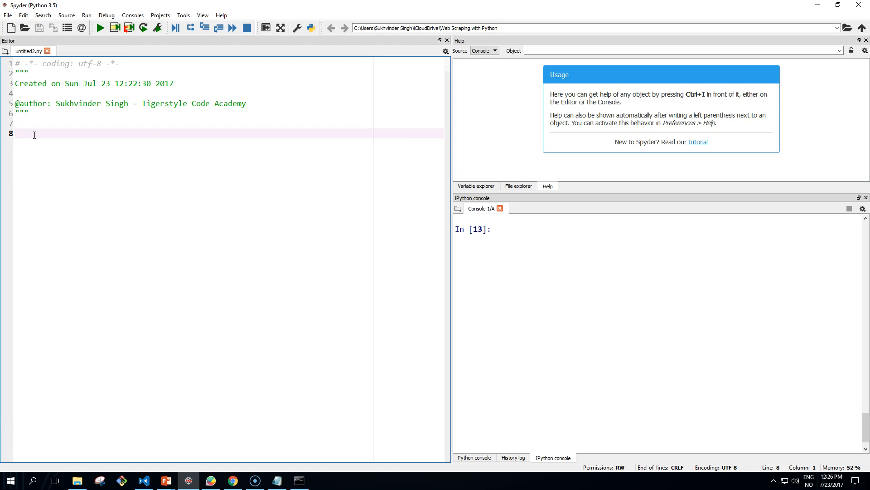
{"action": "type", "text": "import sqlite3"}
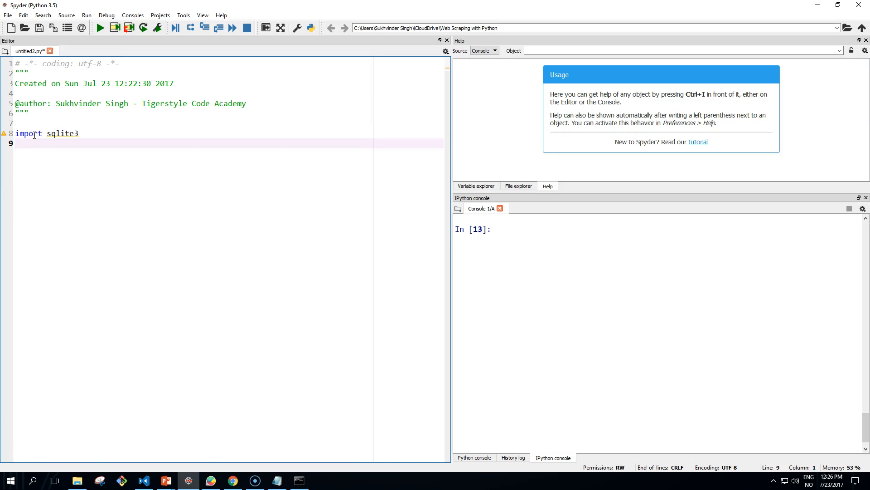
{"action": "type", "text": "import sys"}
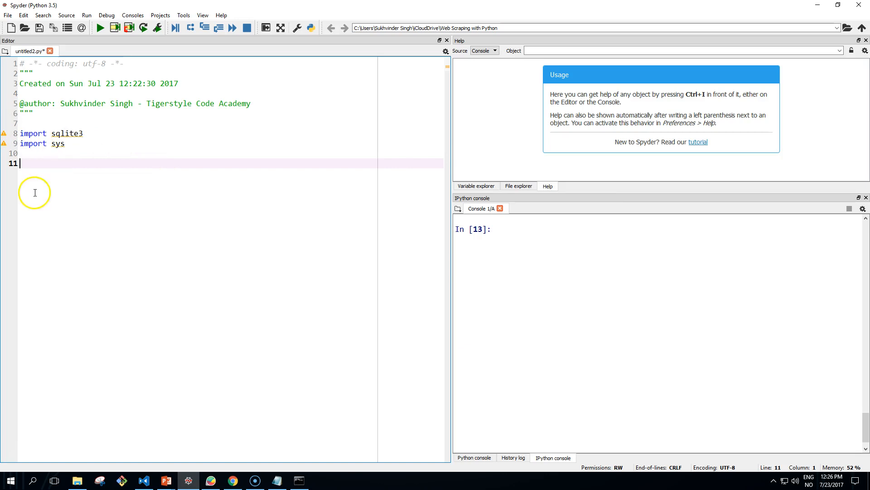
{"action": "mouse_move", "coordinate": [106, 205]}
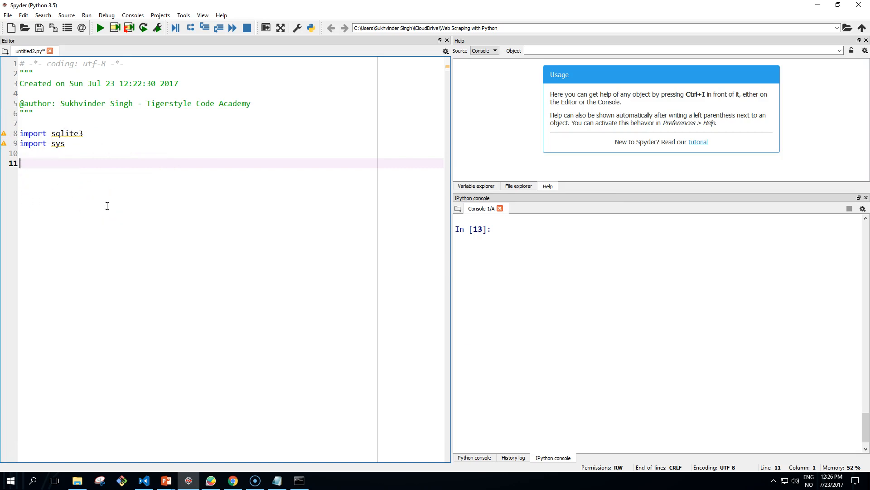
Set db_filename to 'todo.db' and project_name to sys.argv[1]
{"action": "type", "text": "db_fi"}
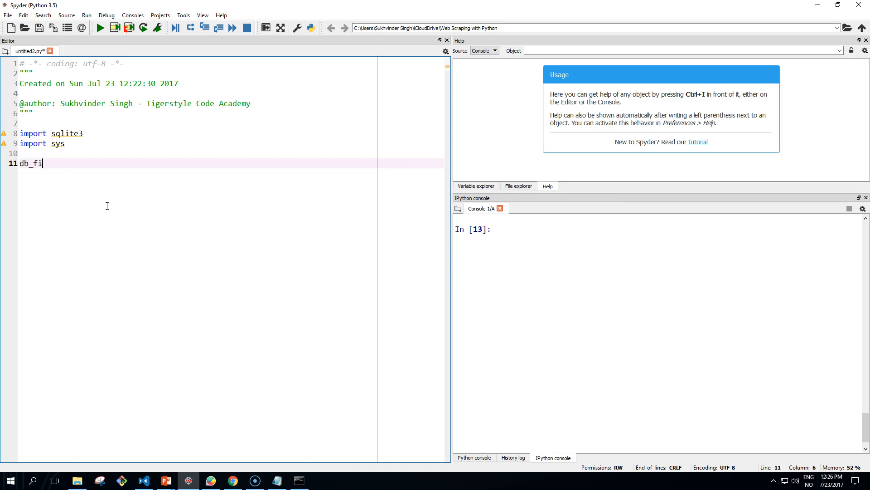
{"action": "type", "text": "lename ="}
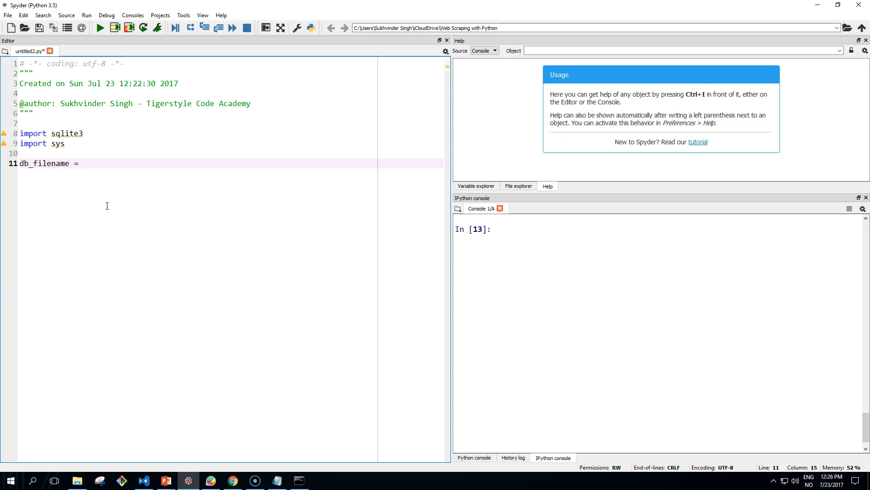
{"action": "type", "text": "'todo'"}
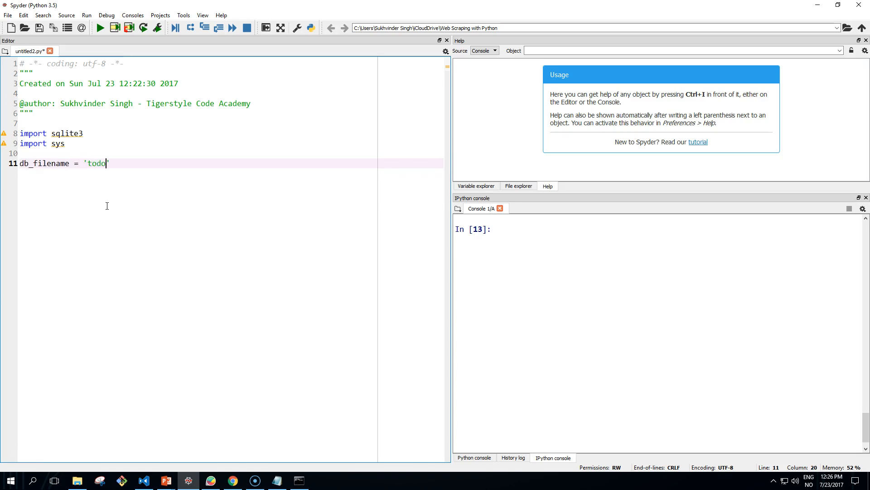
{"action": "type", "text": ".db'"}
{"action": "type", "text": "projec"}
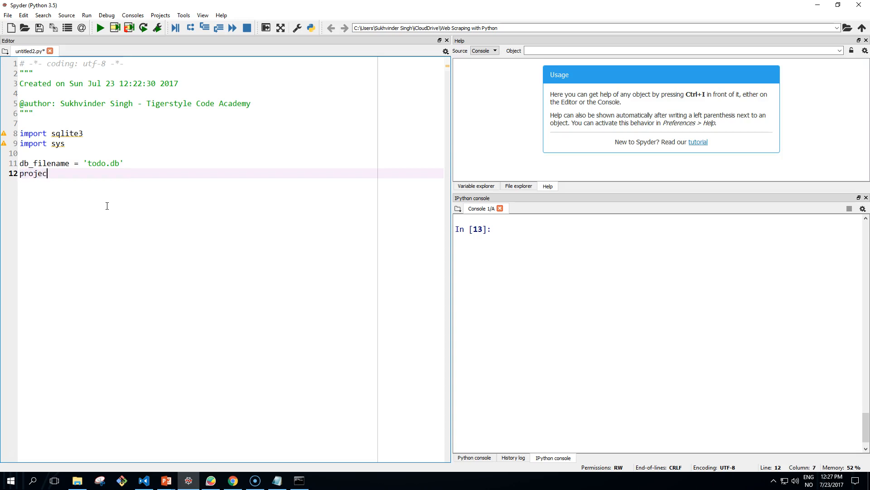
{"action": "type", "text": "t_a"}
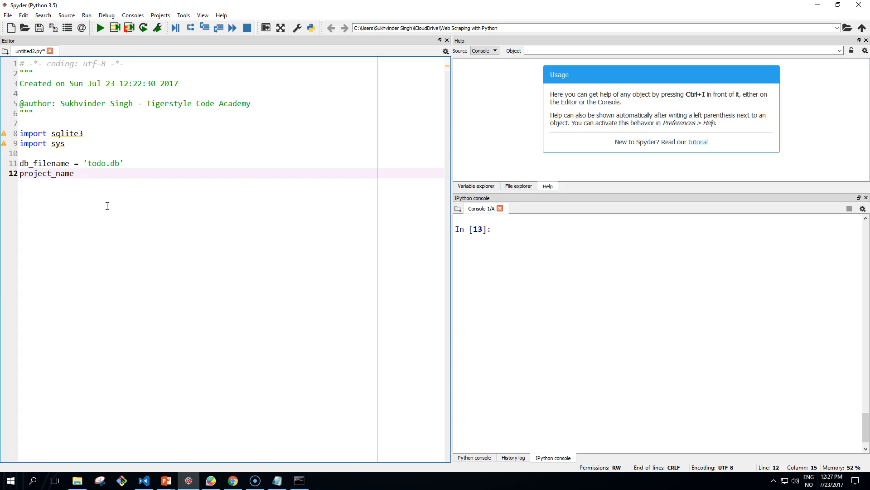
{"action": "type", "text": "= s"}
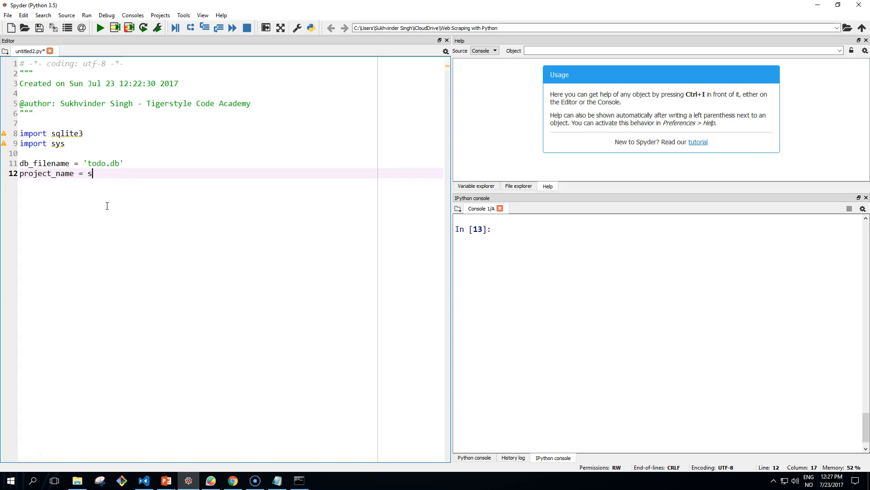
{"action": "type", "text": "ys.argv[2"}
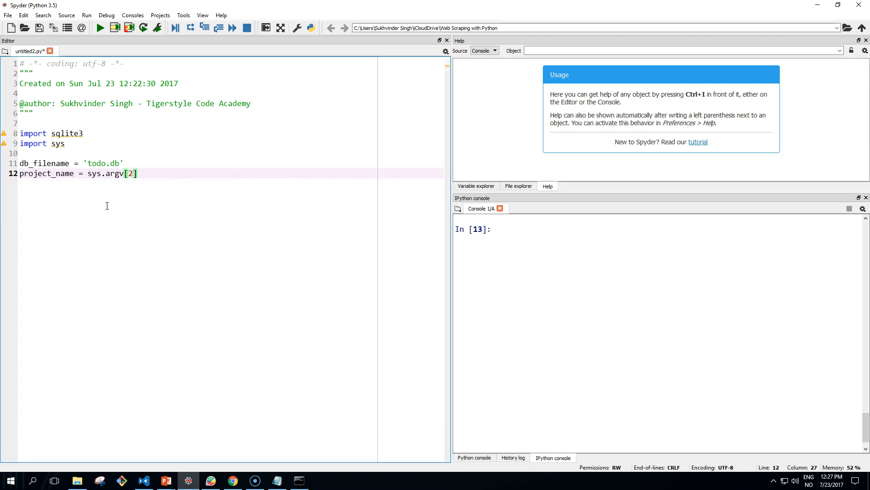
{"action": "type", "text": "1"}
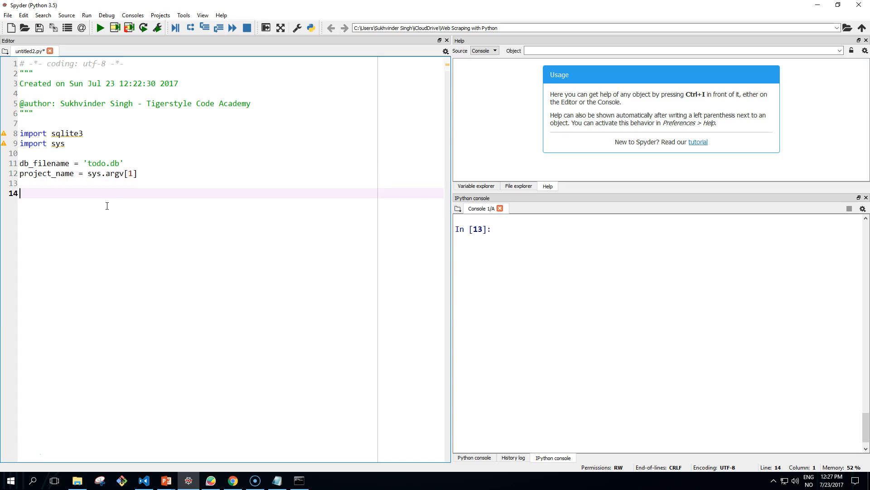
Add 'with sqlite3.connect(db_filename) as conn:' with 'cursor = conn.cursor()' beneath it
{"action": "type", "text": "wi"}
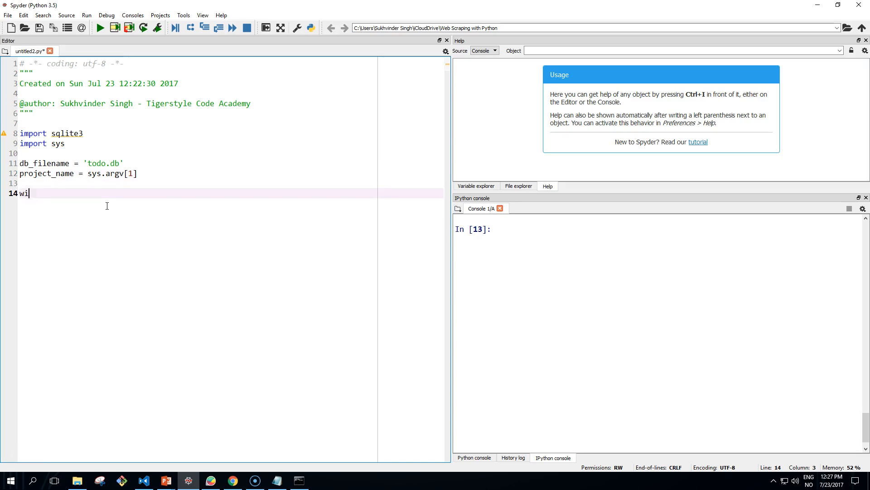
{"action": "type", "text": "th sqlite3"}
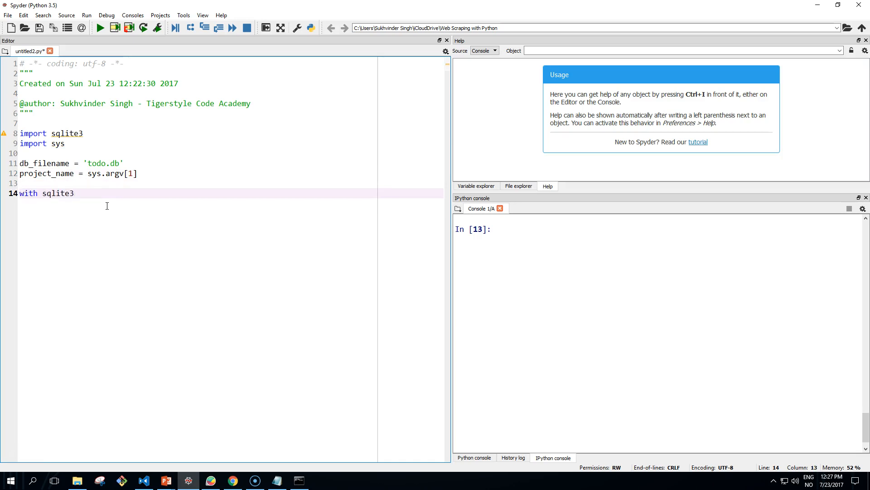
{"action": "type", "text": ".con"}
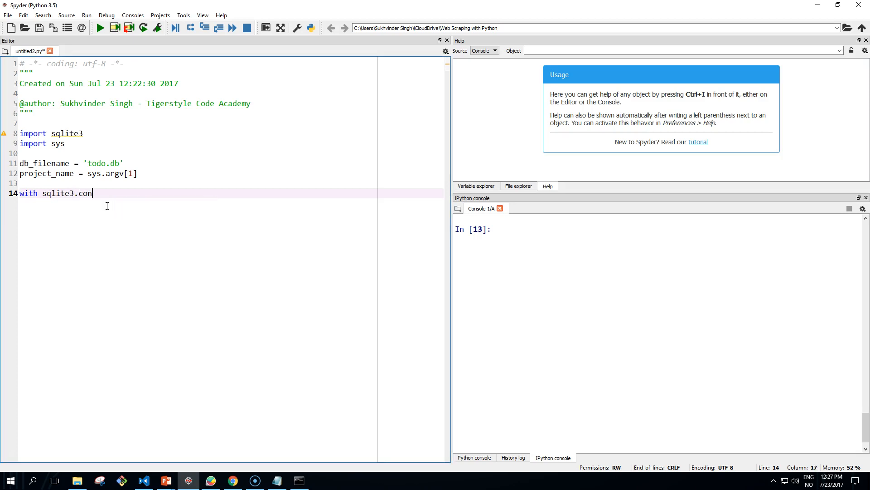
{"action": "type", "text": "nect()"}
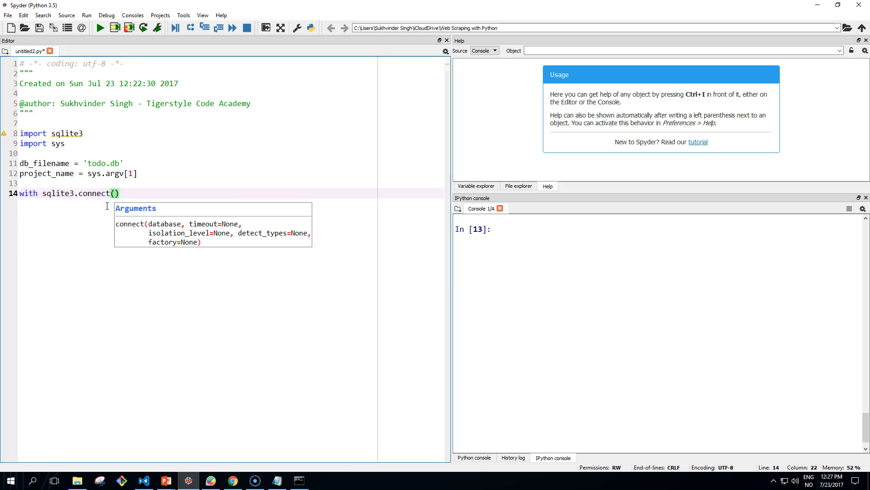
{"action": "type", "text": "db"}
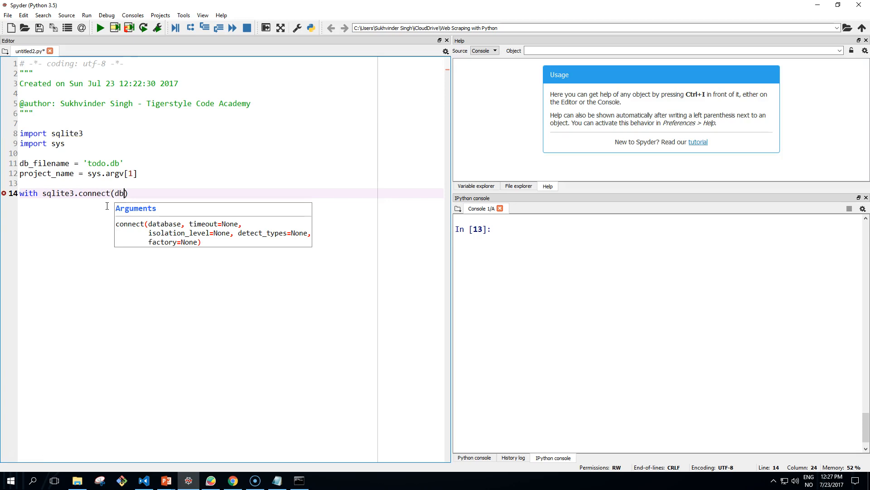
{"action": "type", "text": "_filename) as conn:"}
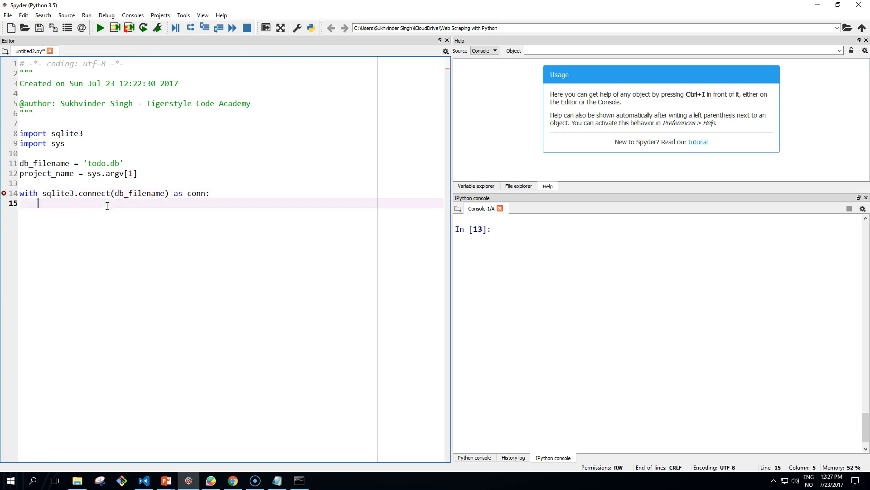
{"action": "type", "text": "curso"}
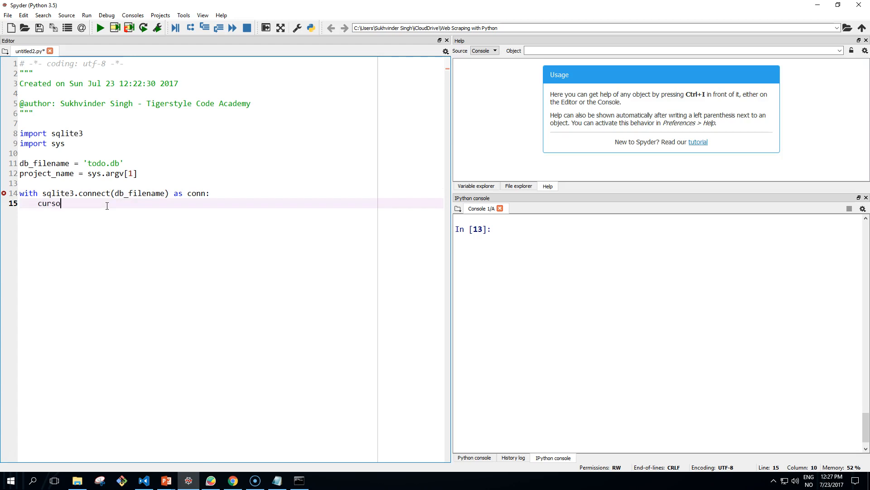
{"action": "type", "text": "r ="}
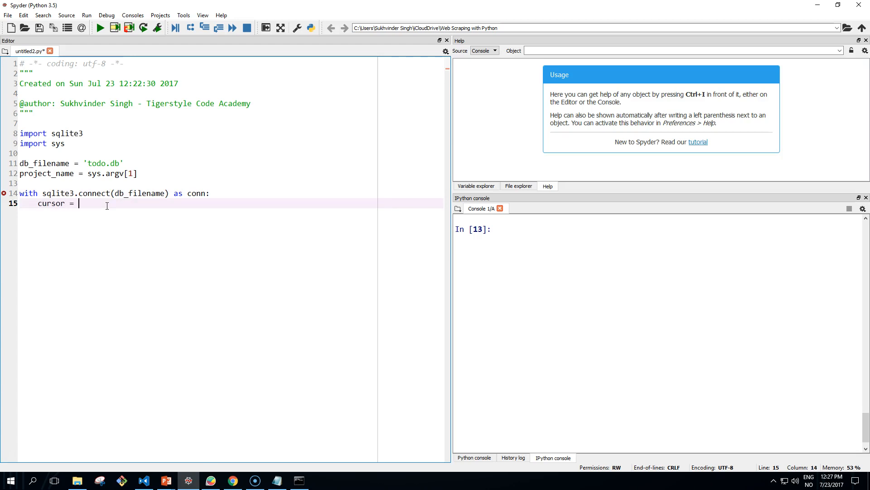
{"action": "type", "text": "conn."}
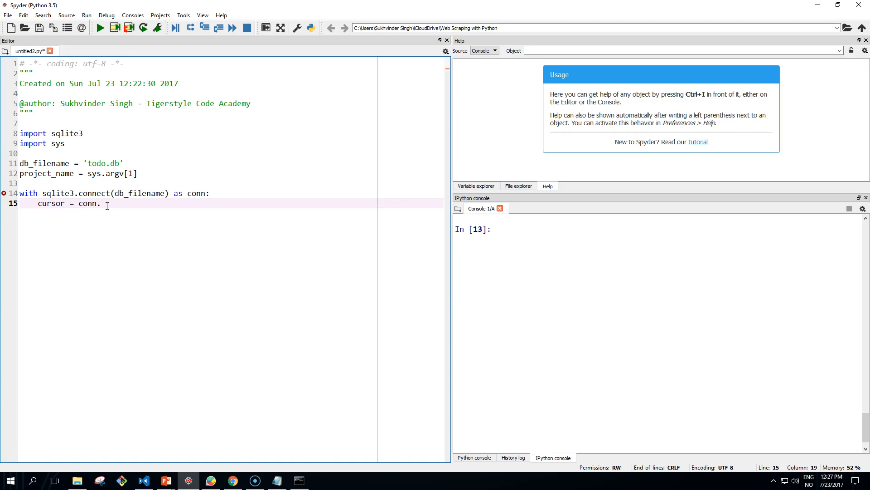
{"action": "type", "text": "cursor()"}
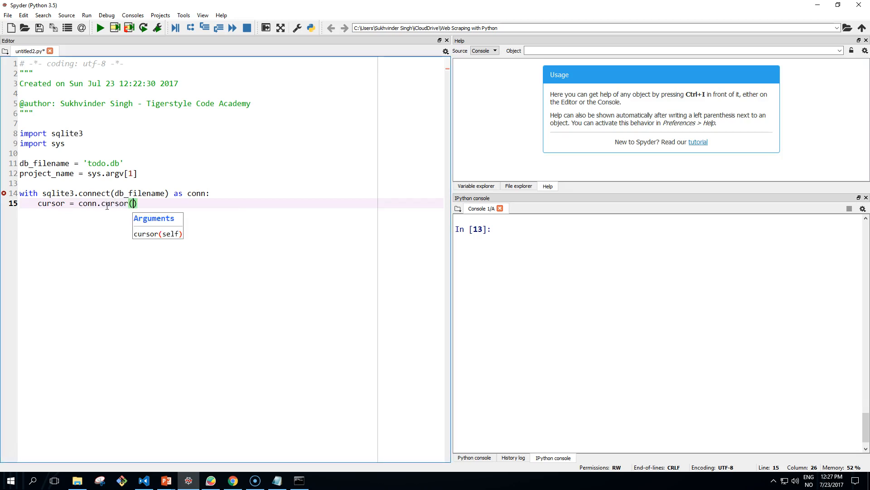
{"action": "key", "text": "Return"}
{"action": "type", "text": "qur"}
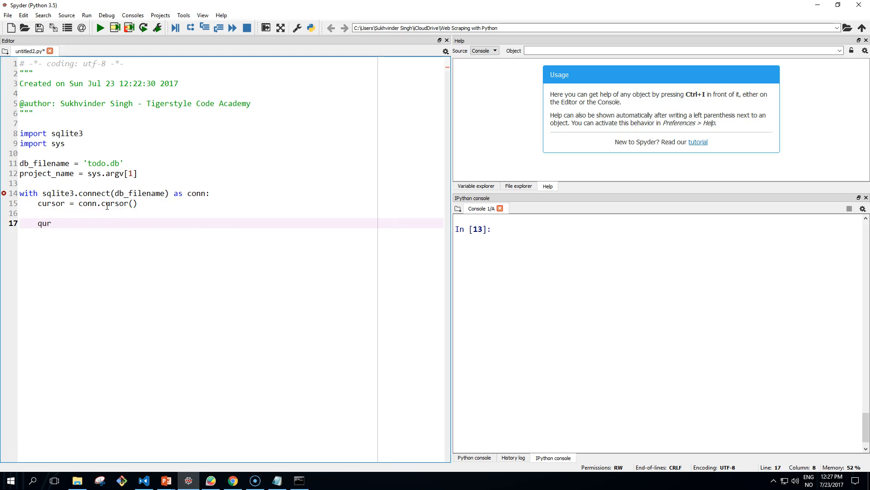
Begin the triple-quoted query string selecting id and priority, correcting the 'priority' typo
{"action": "type", "text": "y"}
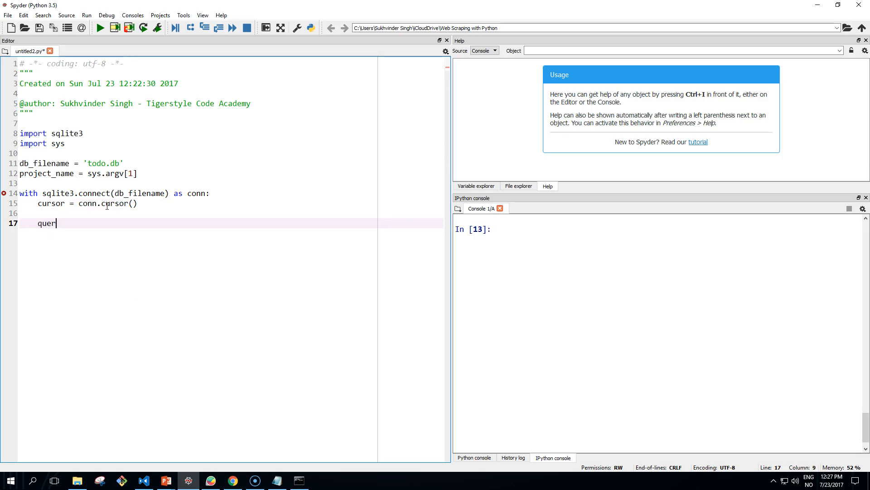
{"action": "type", "text": "y"}
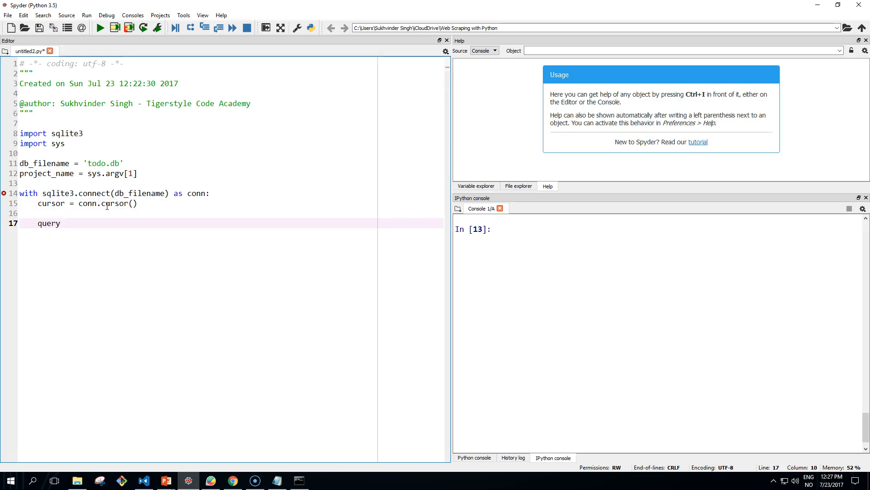
{"action": "type", "text": "="}
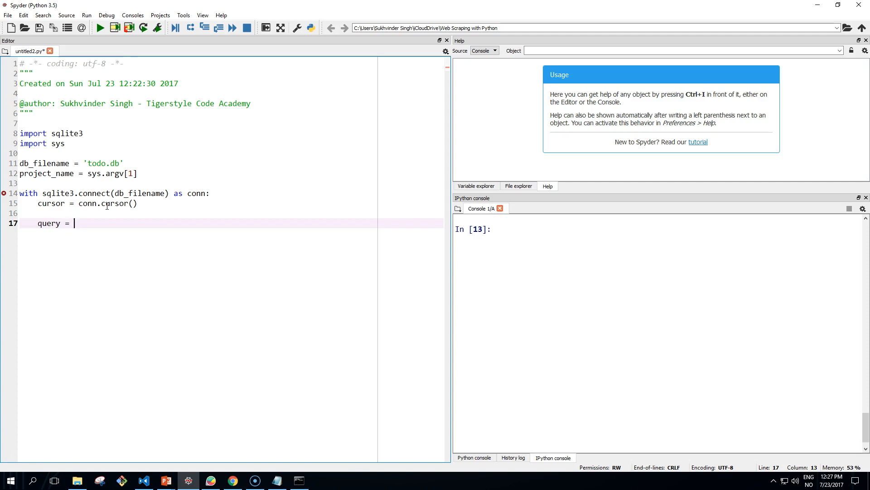
{"action": "type", "text": "\"\"\""}
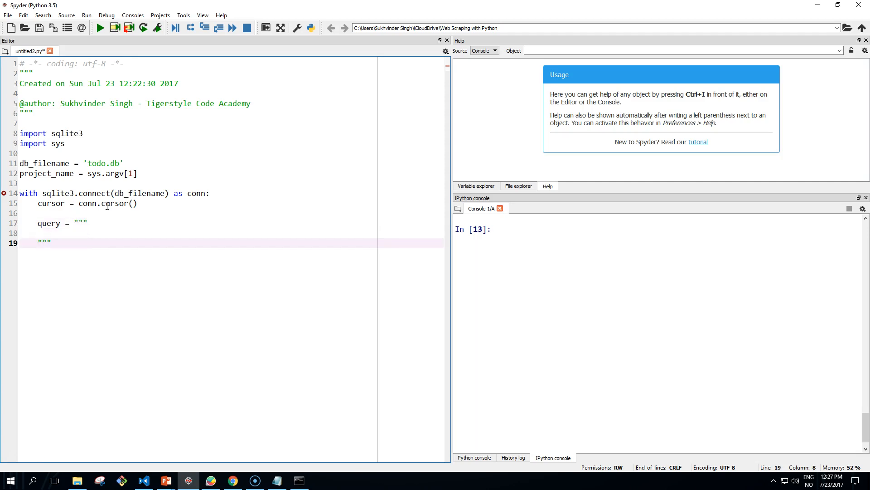
{"action": "type", "text": "s"}
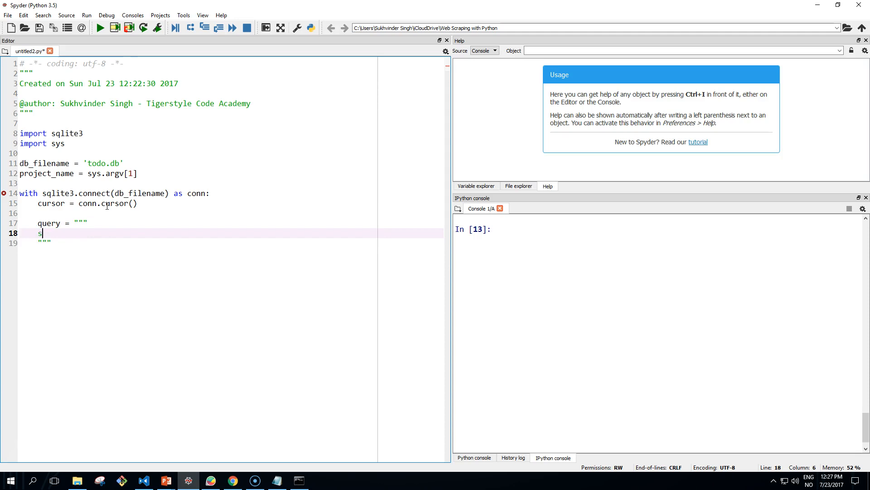
{"action": "type", "text": "elect i"}
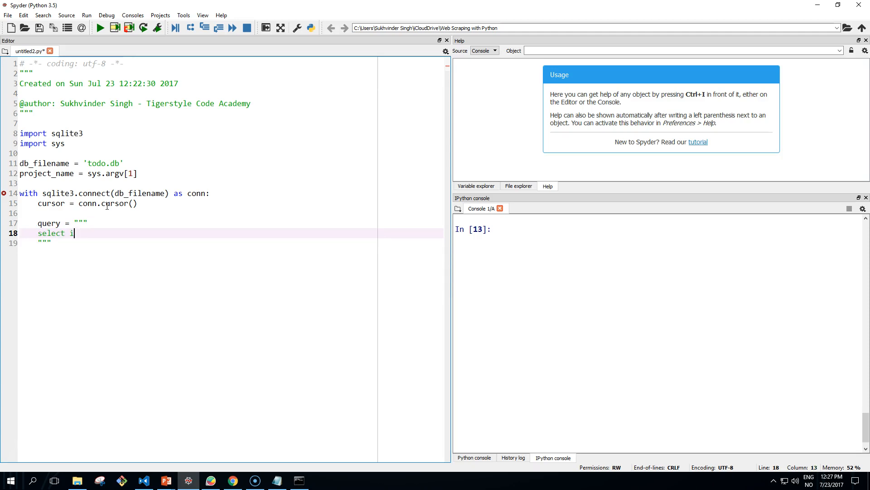
{"action": "type", "text": "d,"}
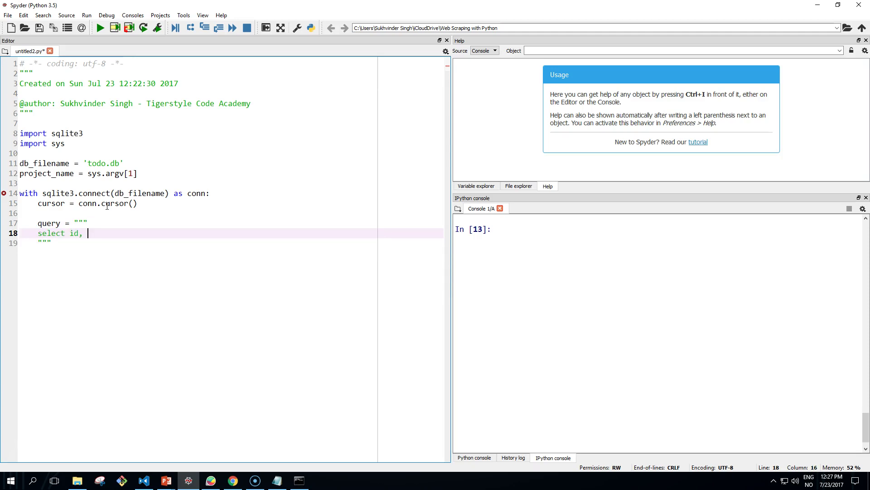
{"action": "type", "text": "prioroti"}
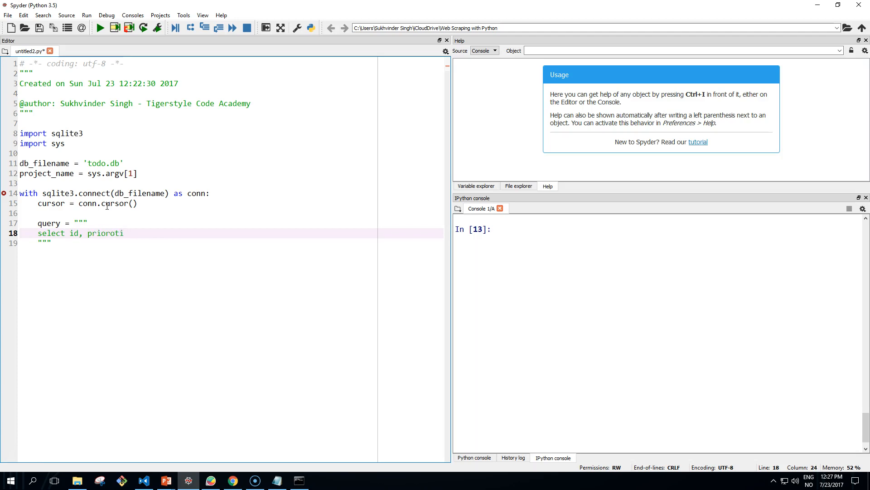
{"action": "key", "text": "Backspace"}
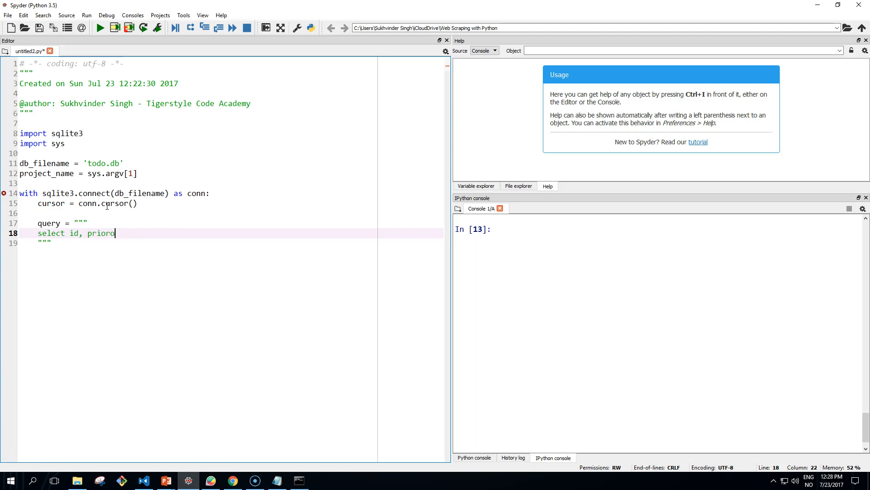
{"action": "type", "text": "ty"}
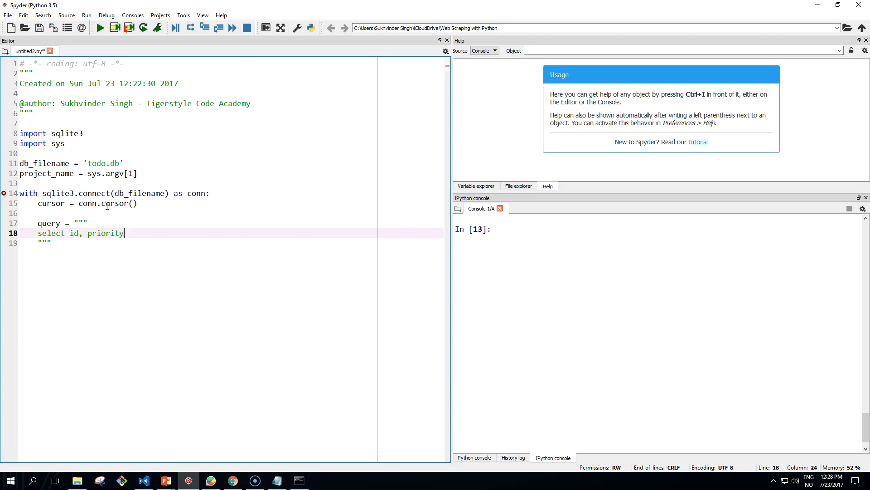
{"action": "double_click", "coordinate": [105, 233]}
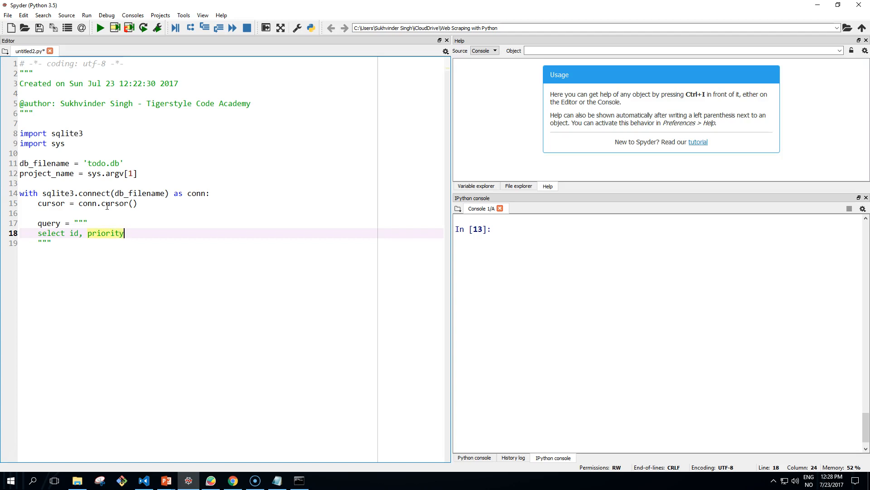
Finish the query with details, status, deadline from task where project = ?
{"action": "type", "text": ", det"}
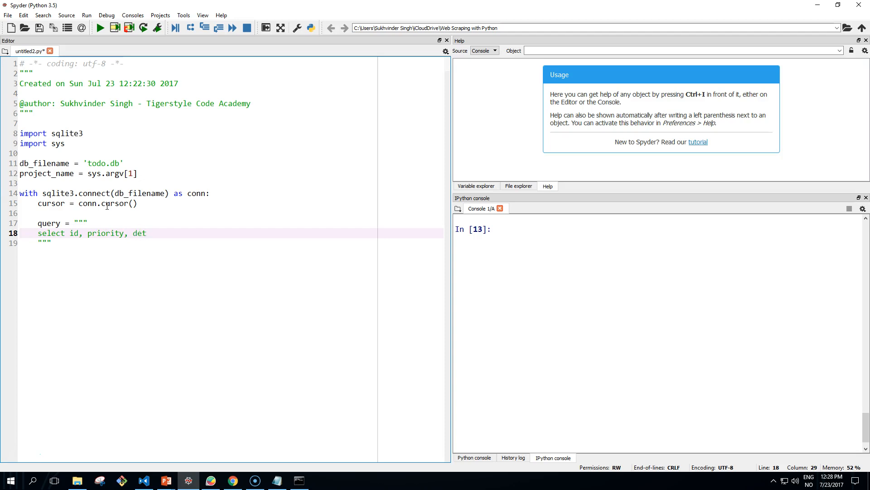
{"action": "type", "text": "ials, st"}
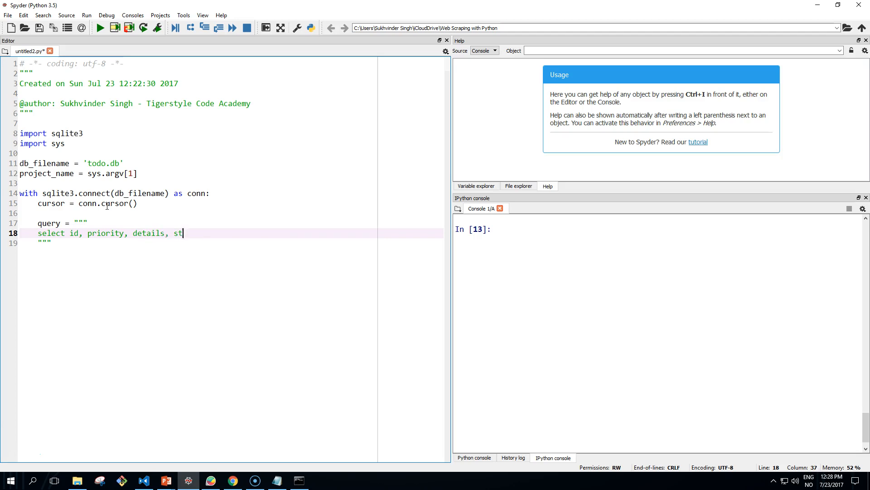
{"action": "type", "text": "atus,"}
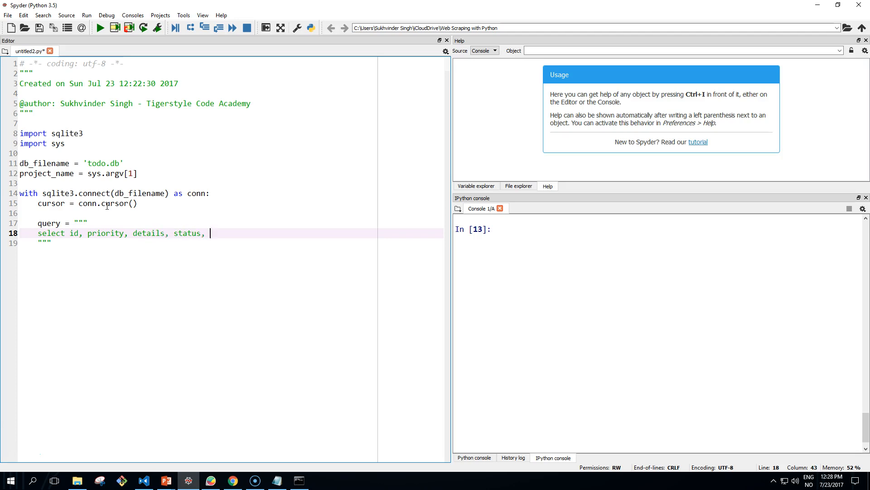
{"action": "type", "text": "deadline"}
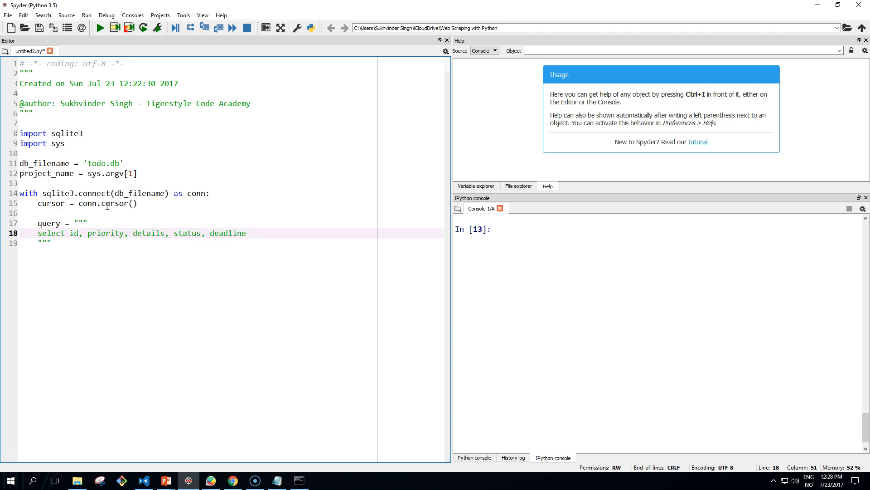
{"action": "type", "text": "from task"}
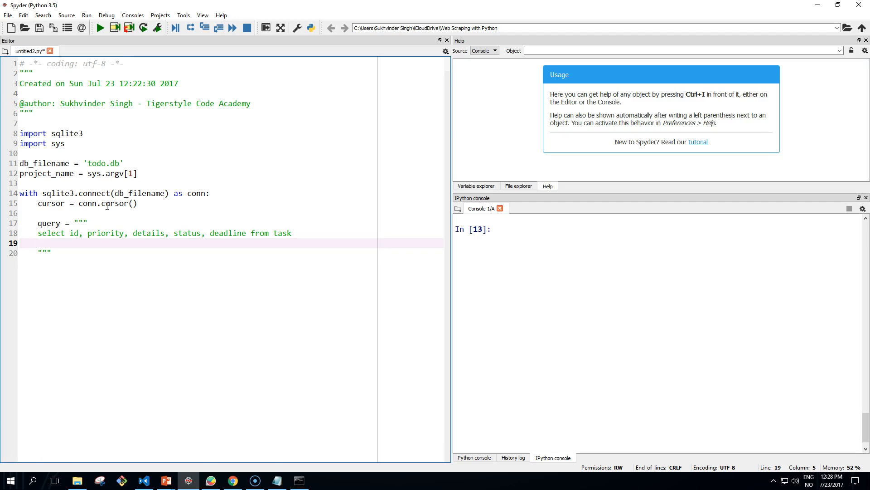
{"action": "type", "text": "where project"}
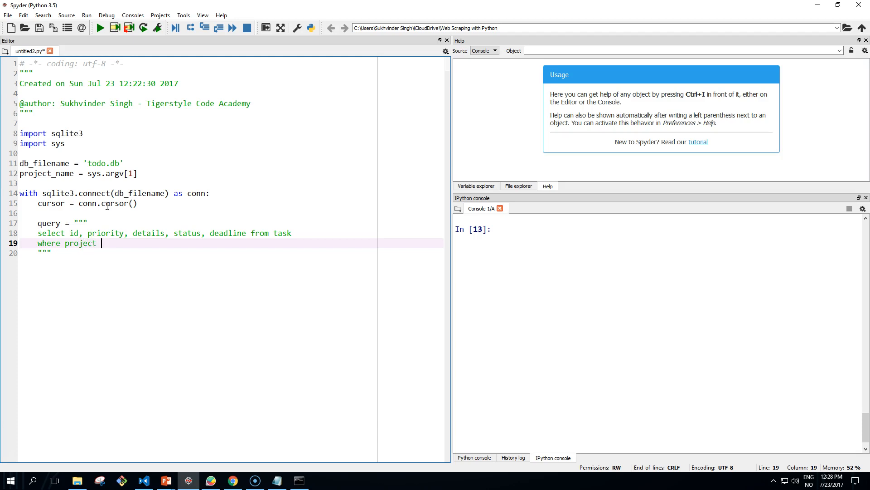
{"action": "type", "text": "= ?"}
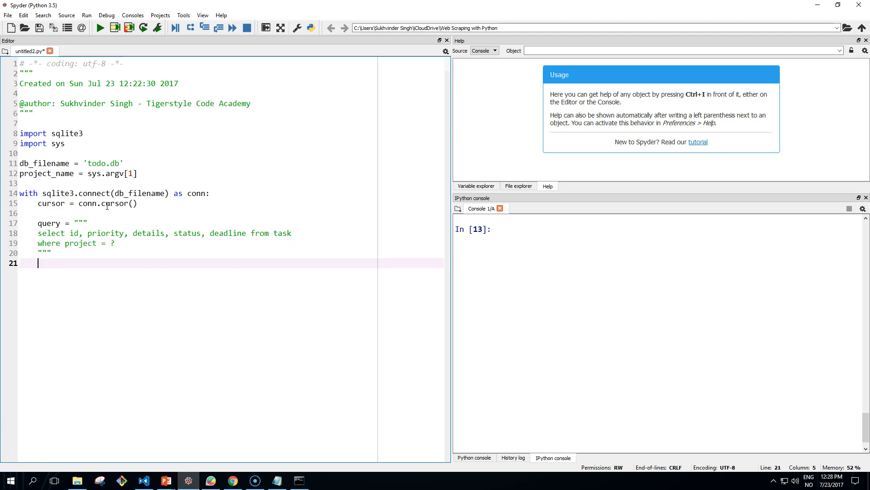
Execute the query with (project_name,) and loop over cursor.fetchall() rows
{"action": "type", "text": "cur"}
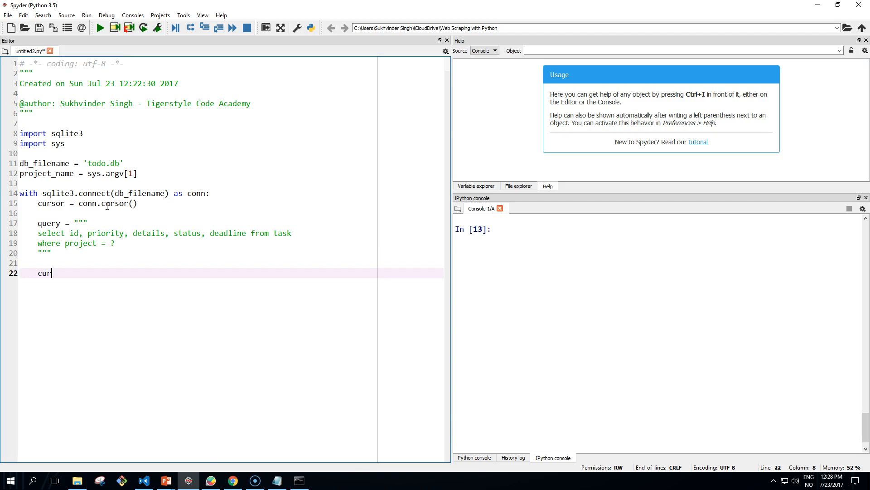
{"action": "type", "text": "sor"}
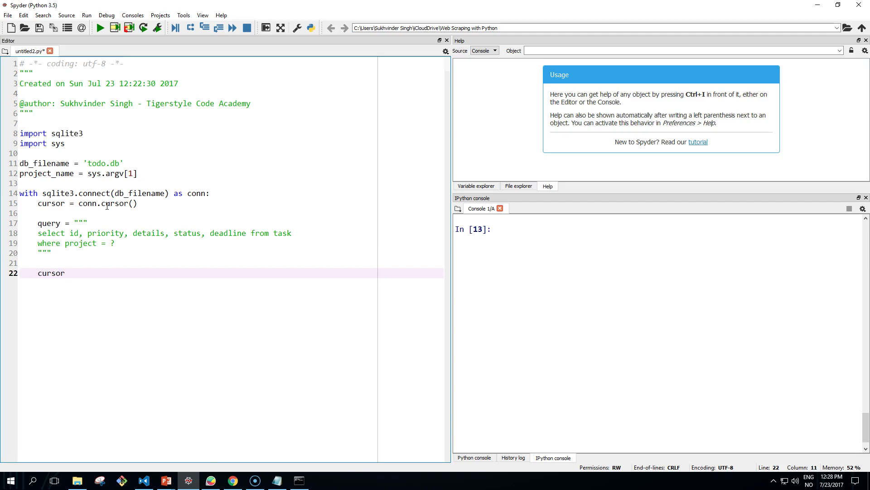
{"action": "type", "text": ".execute("}
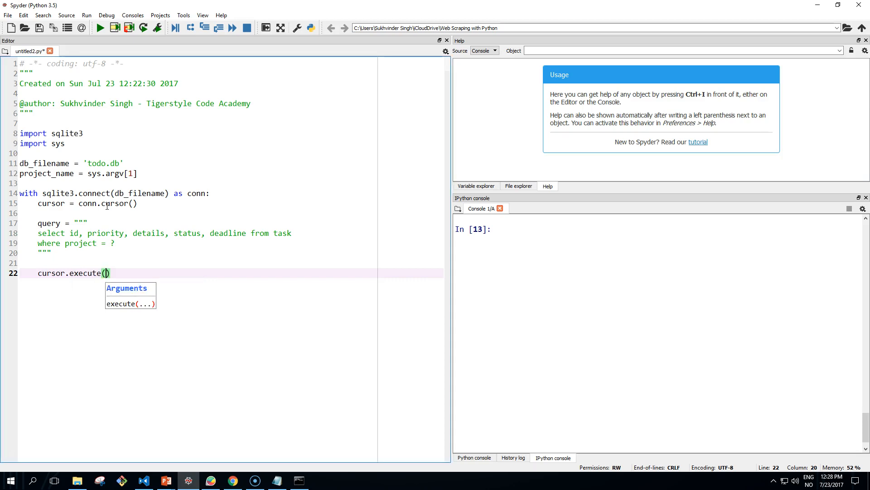
{"action": "type", "text": "query,"}
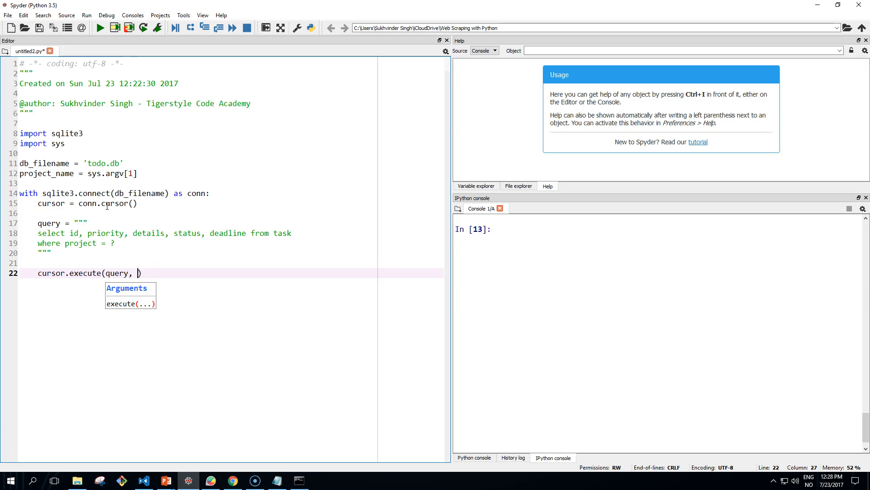
{"action": "type", "text": "(projec))"}
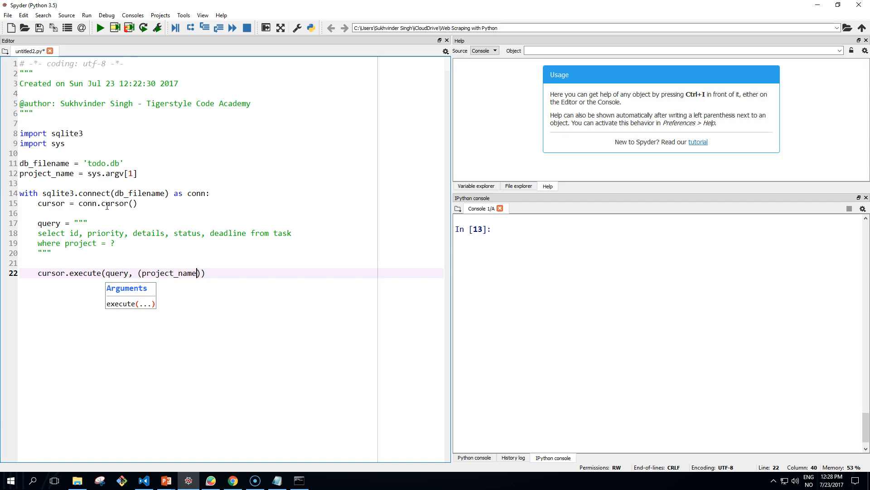
{"action": "type", "text": ","}
{"action": "type", "text": "for r"}
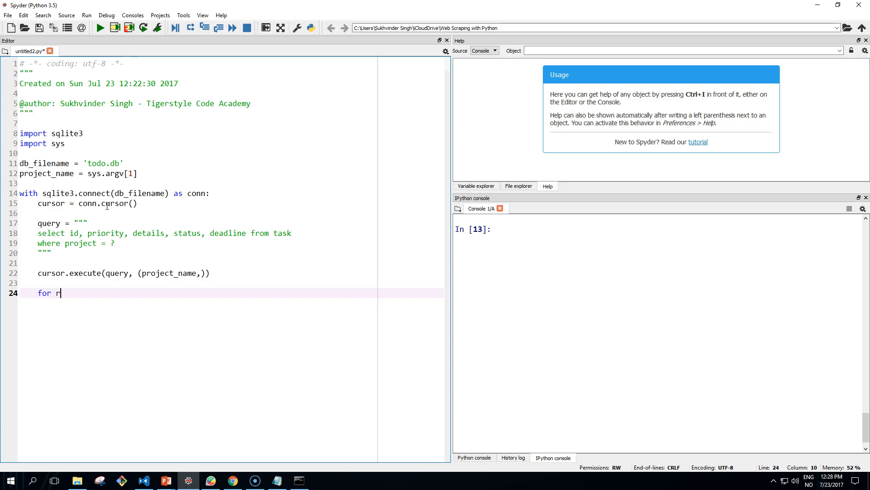
{"action": "type", "text": "ow in cursor.fetchall():"}
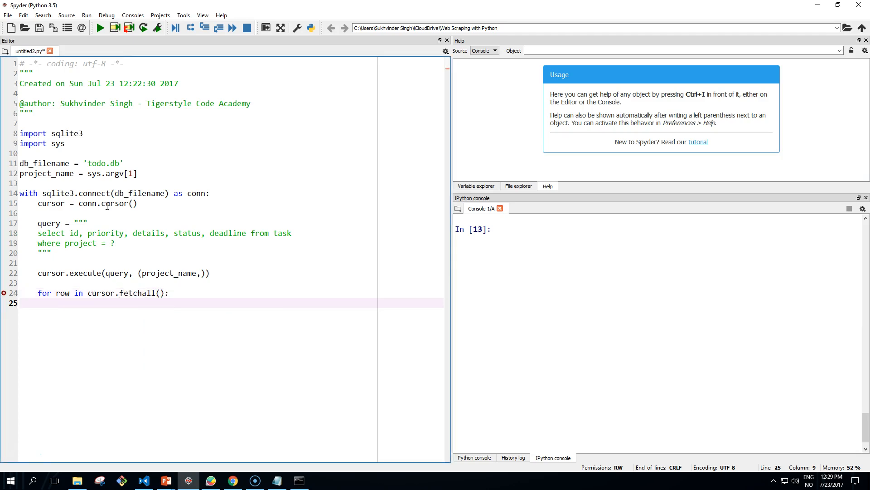
Unpack row into task_id, priority, details, status, deadline inside the loop
{"action": "type", "text": "task"}
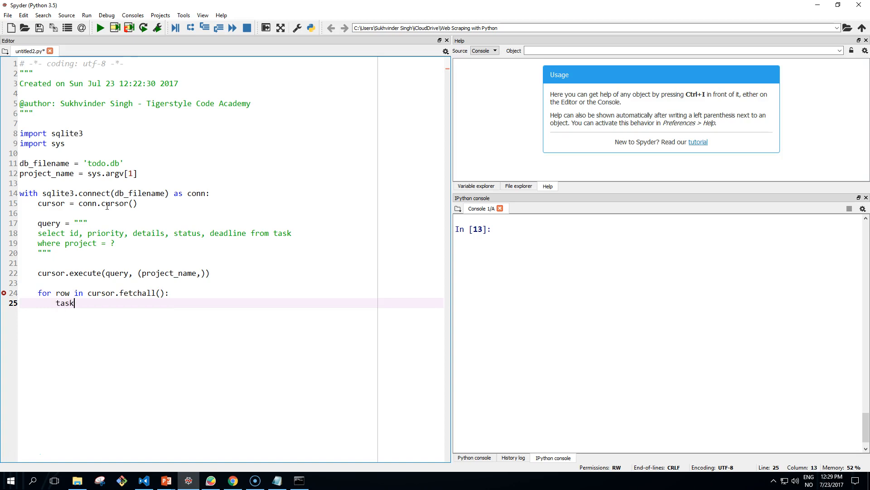
{"action": "type", "text": "_id"}
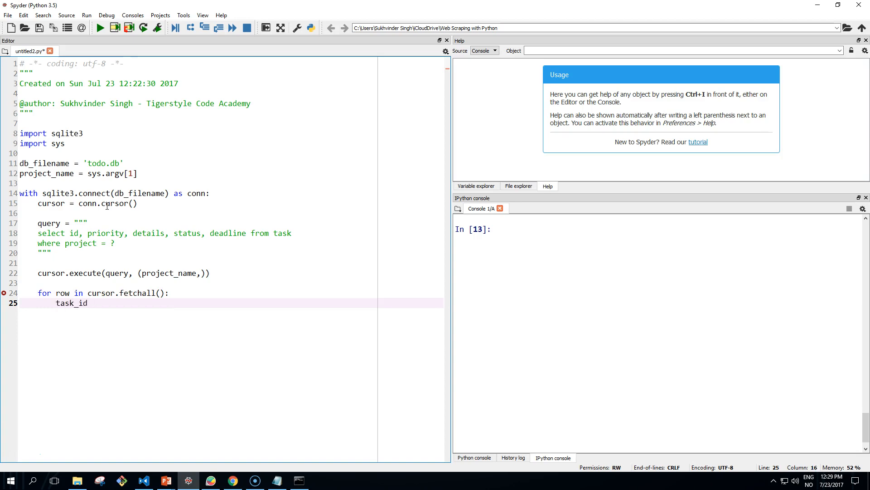
{"action": "type", "text": ","}
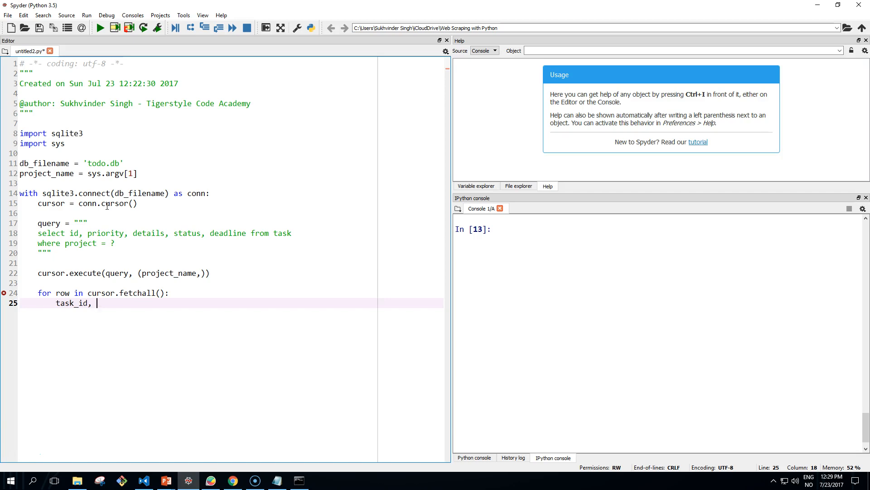
{"action": "type", "text": "priorit"}
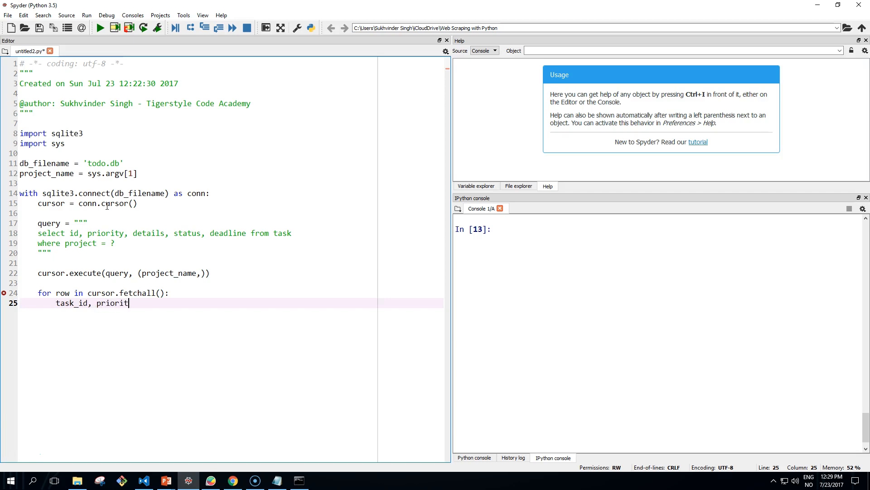
{"action": "type", "text": "y,"}
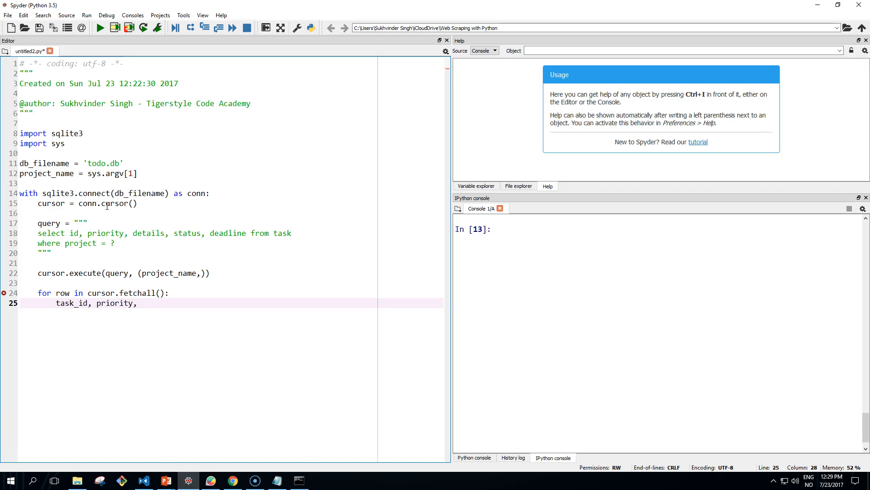
{"action": "type", "text": "det"}
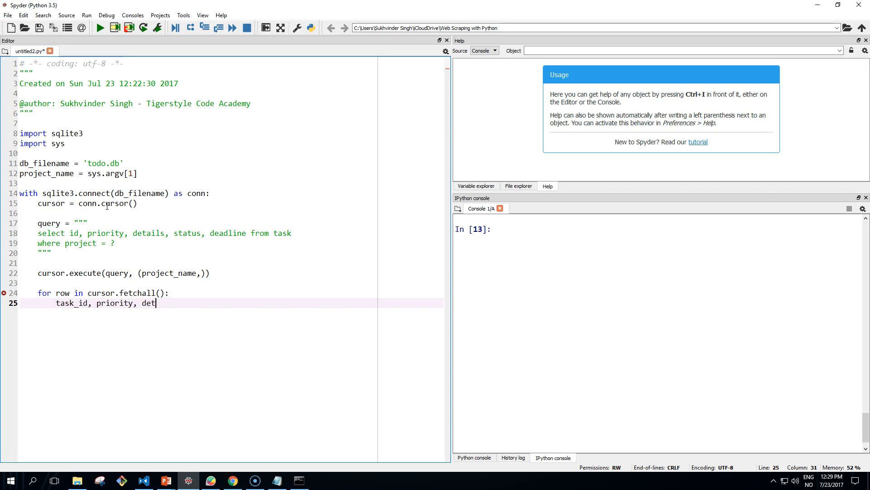
{"action": "type", "text": "ails, status, dead"}
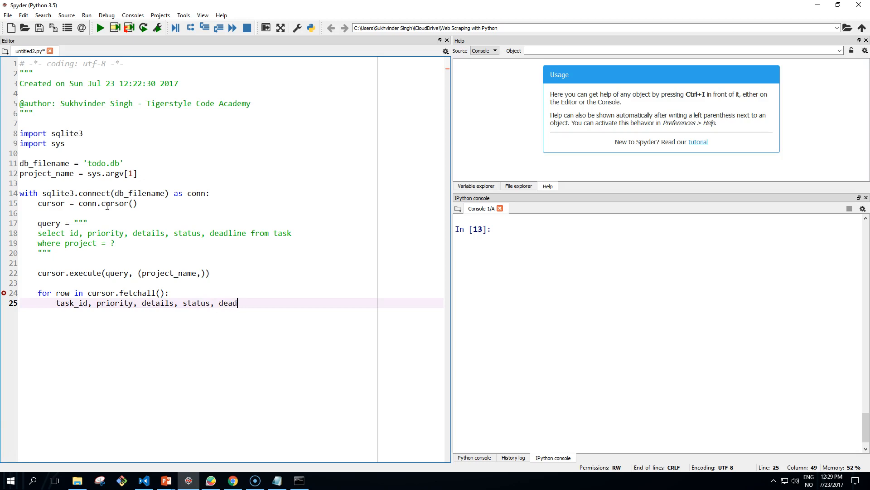
{"action": "type", "text": "line = row"}
{"action": "type", "text": "pr"}
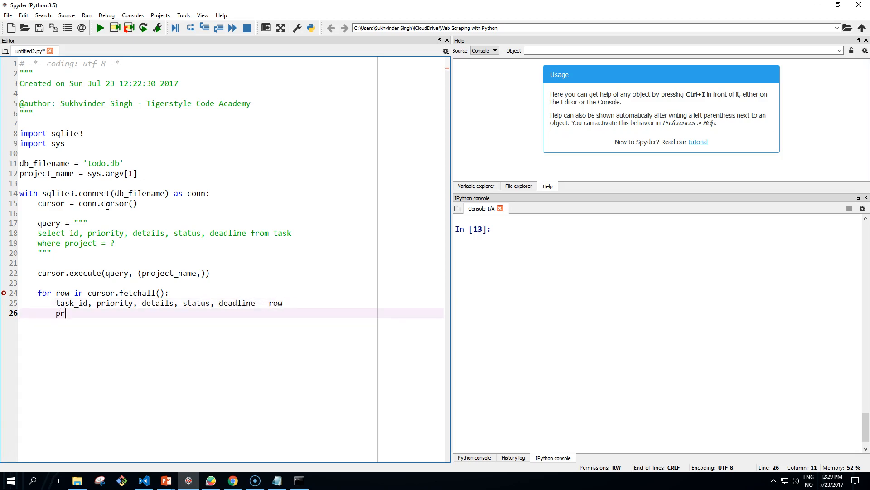
Start the print call with the '{:2d} [{:d}] {:<25}' format fields
{"action": "type", "text": "int()"}
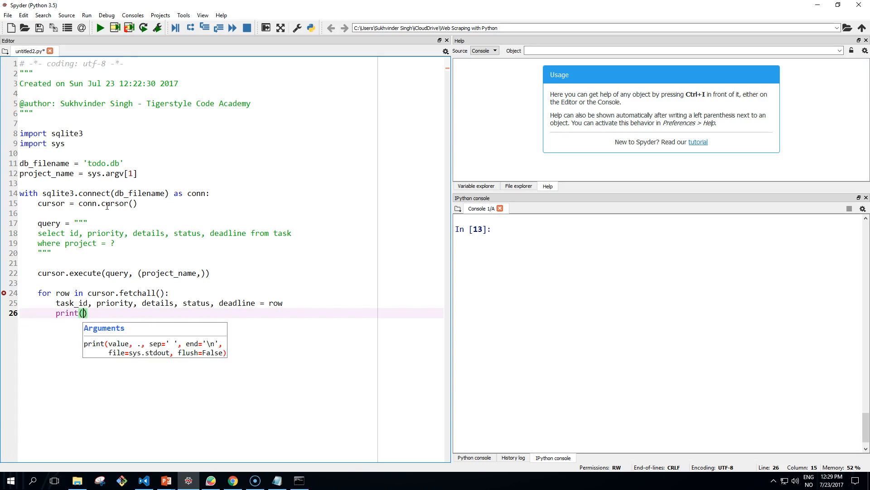
{"action": "type", "text": "''"}
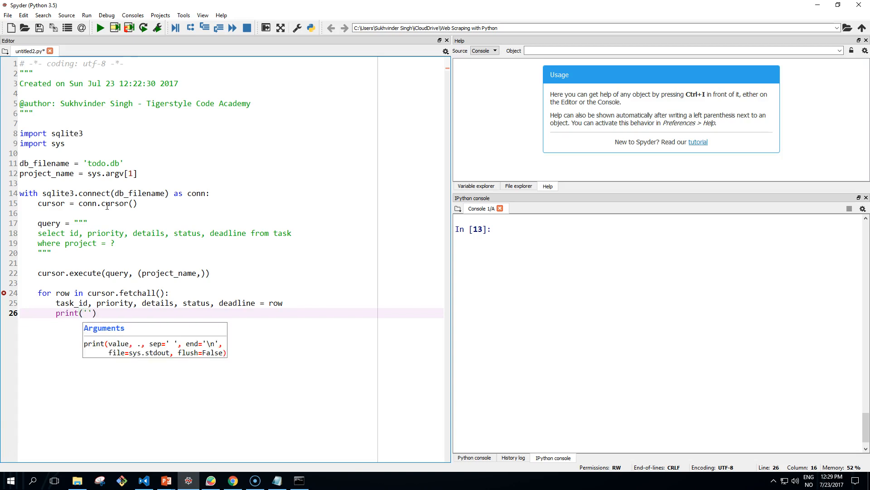
{"action": "type", "text": "{}"}
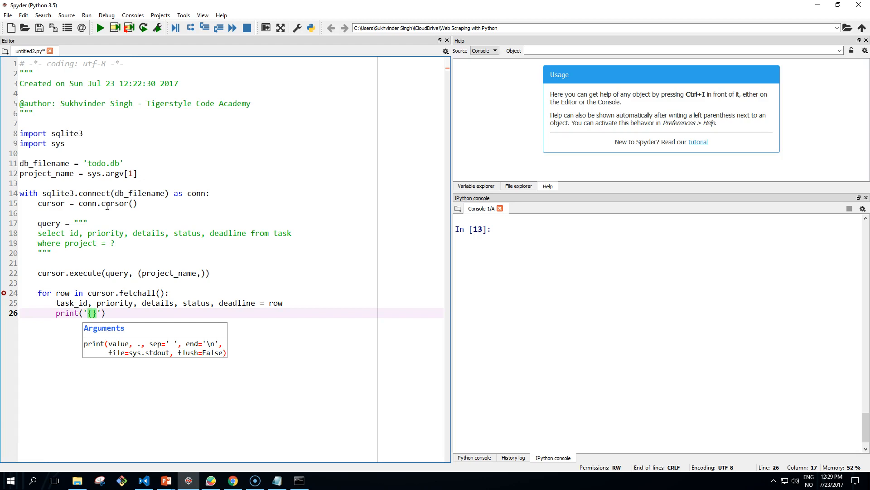
{"action": "type", "text": ":2d"}
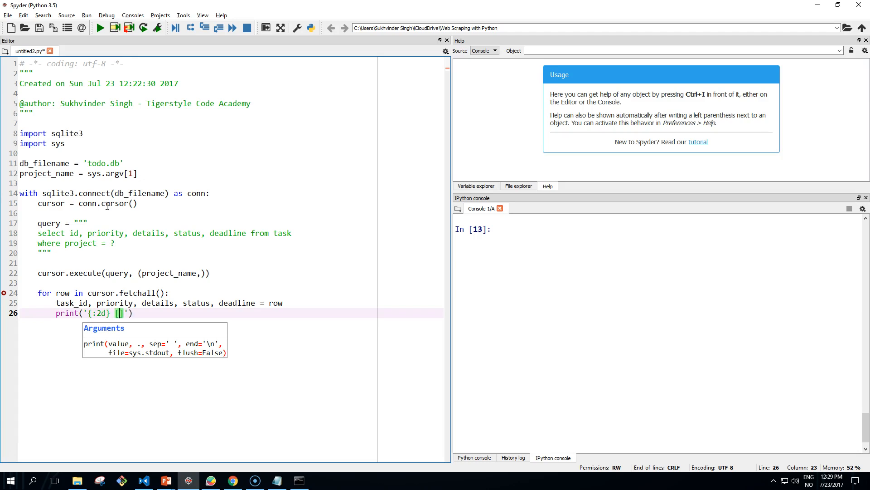
{"action": "type", "text": "{}"}
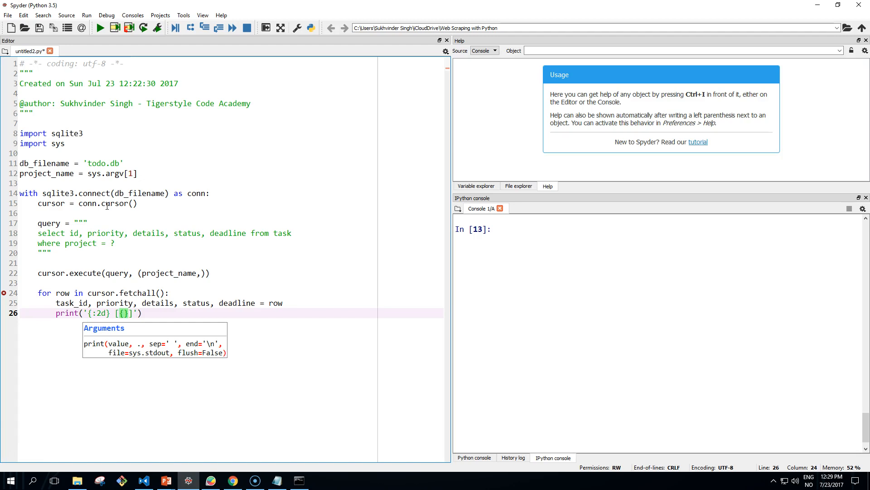
{"action": "type", "text": ":d"}
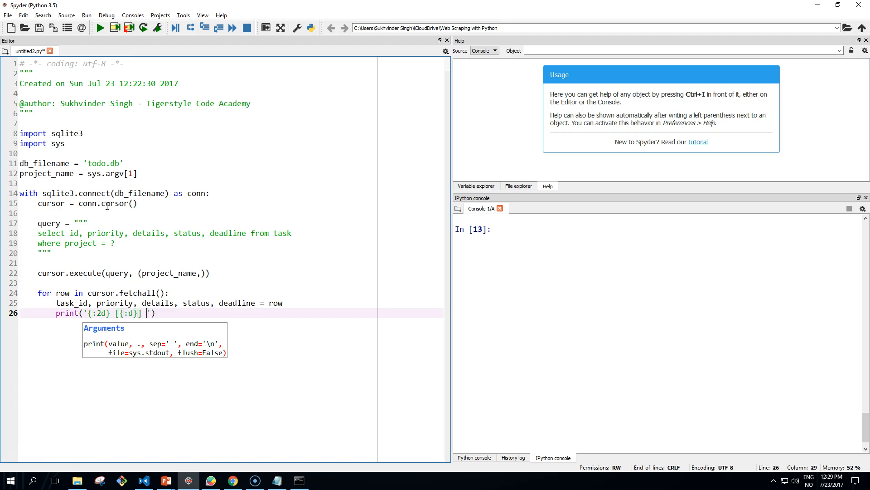
{"action": "type", "text": "[]"}
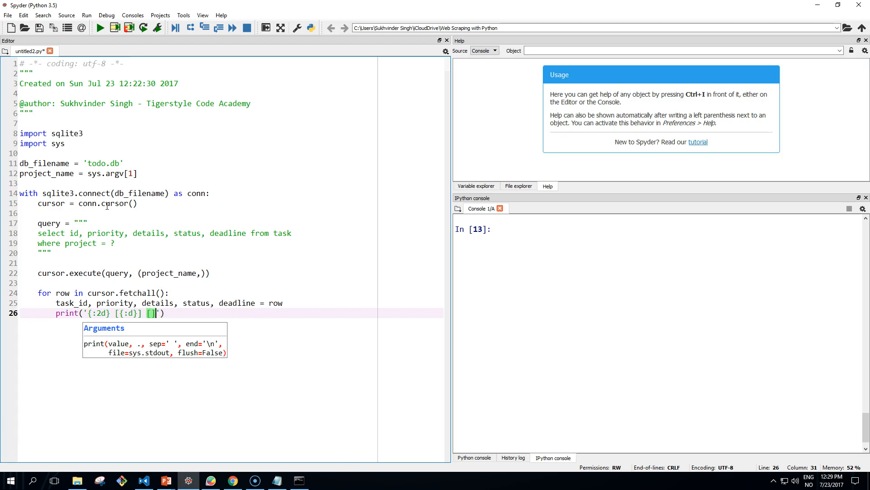
{"action": "type", "text": "{"}
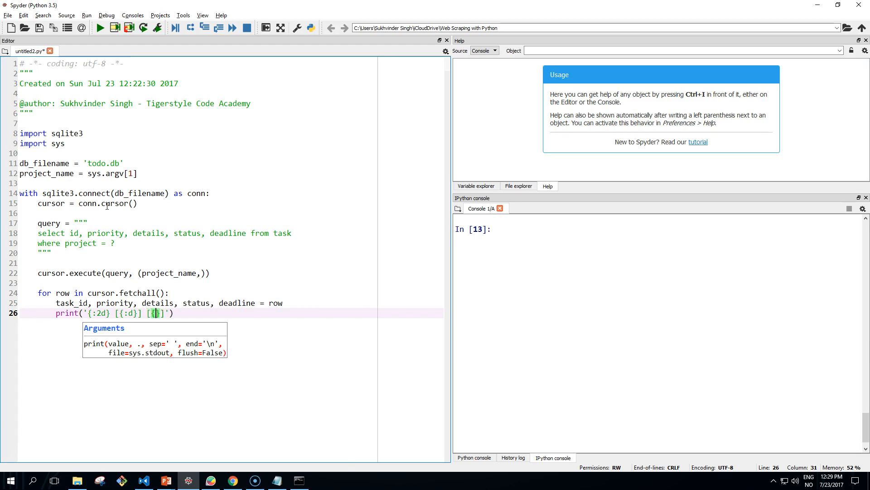
{"action": "type", "text": ":<25"}
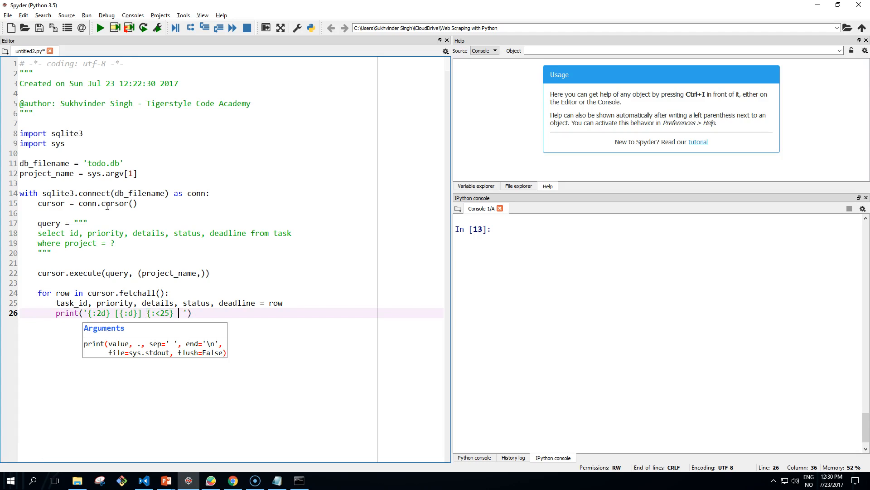
Add the '[{:<8}] ({})' fields to the print template
{"action": "type", "text": "[]"}
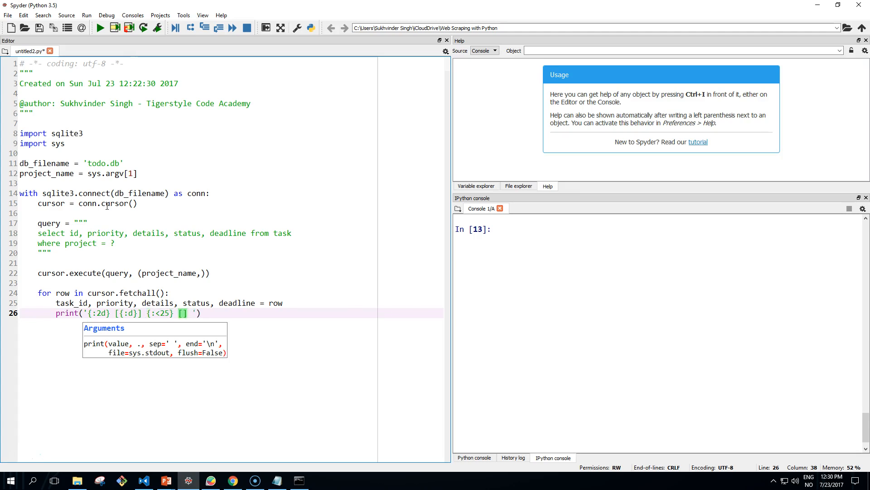
{"action": "type", "text": "{}"}
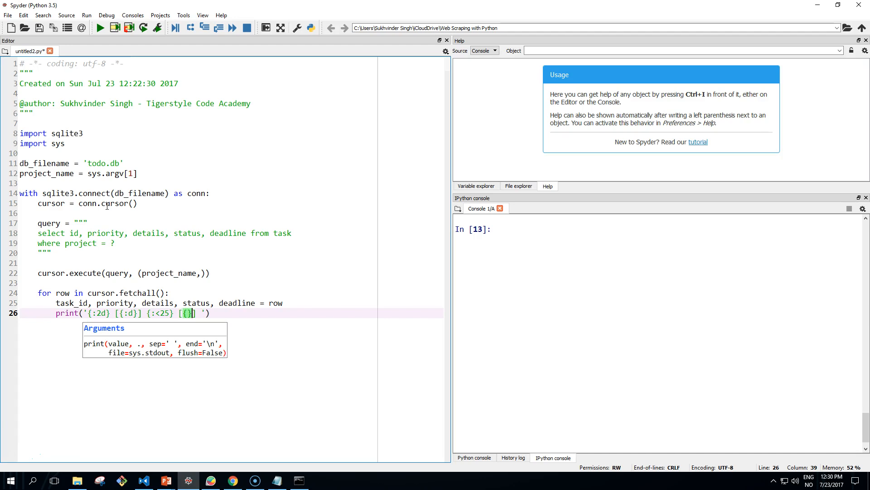
{"action": "type", "text": ":<"}
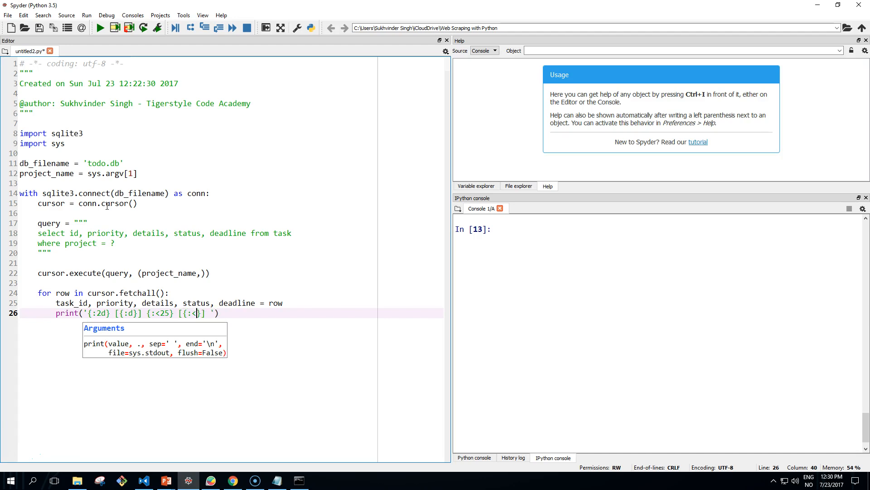
{"action": "type", "text": "8}"}
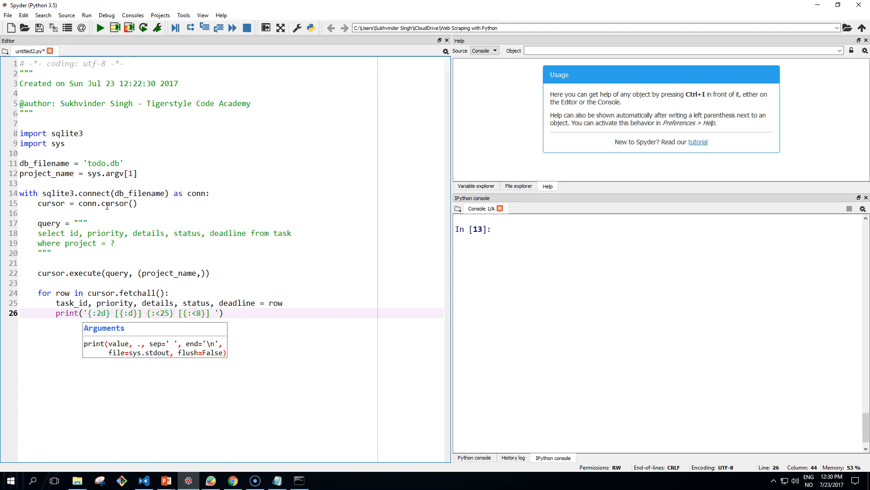
{"action": "type", "text": "("}
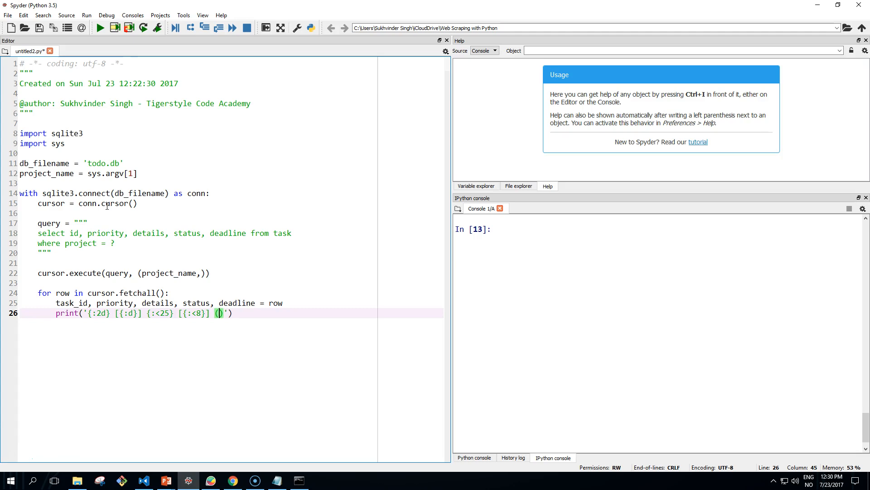
{"action": "type", "text": "{"}
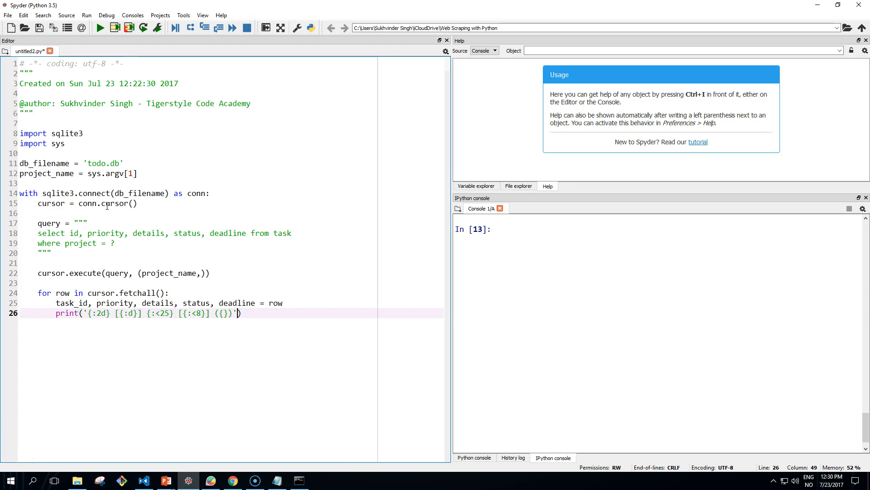
Append .format(task_id, priority, details, status, deadline) to the print call
{"action": "type", "text": ".format("}
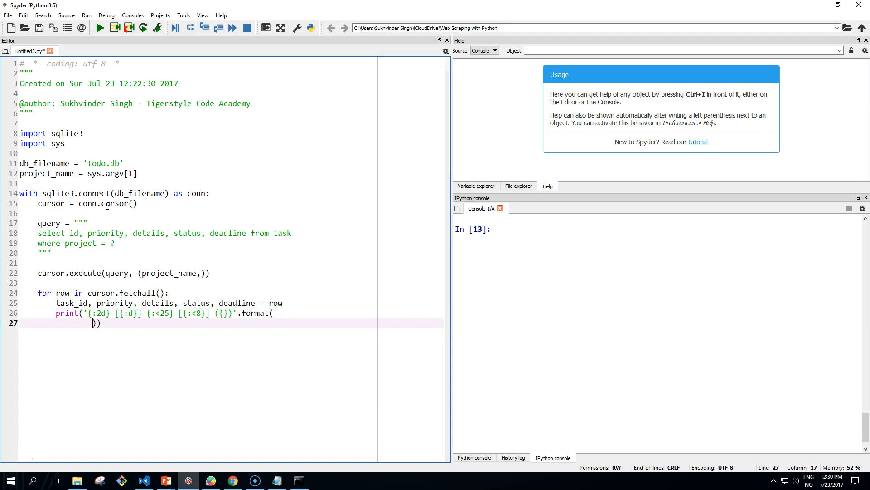
{"action": "type", "text": "ta"}
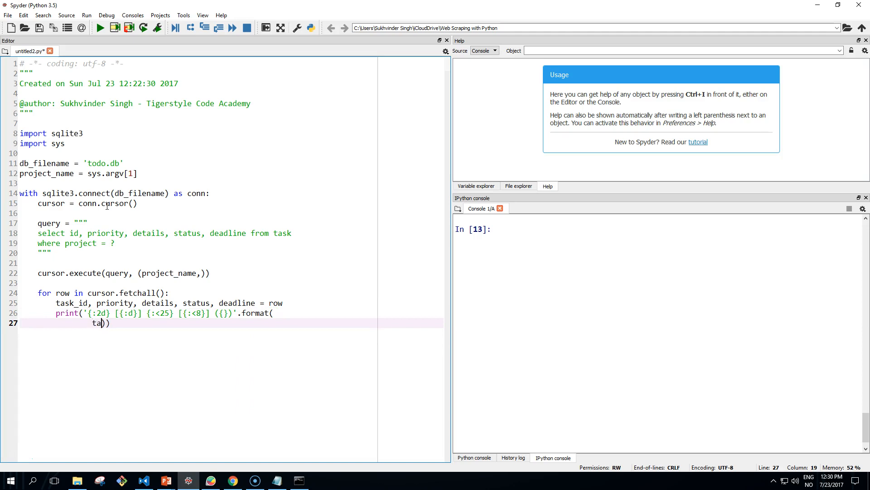
{"action": "type", "text": "sk_id, priority,"}
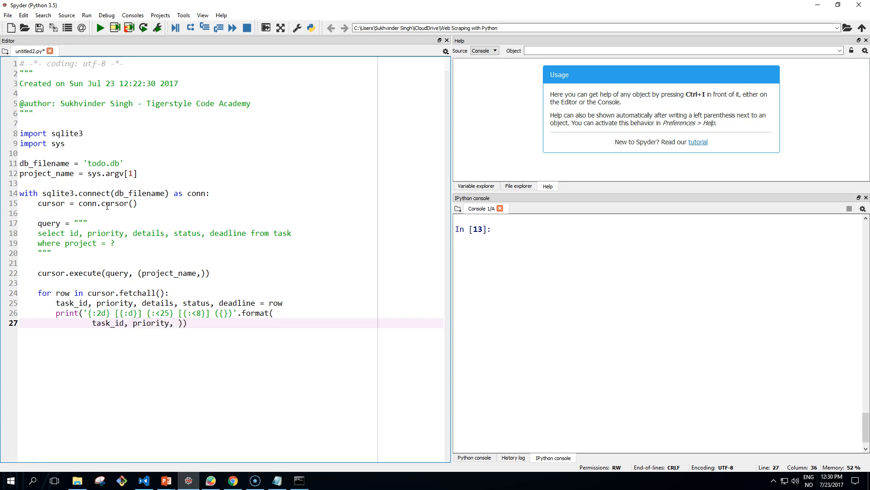
{"action": "type", "text": "details, status, deadline"}
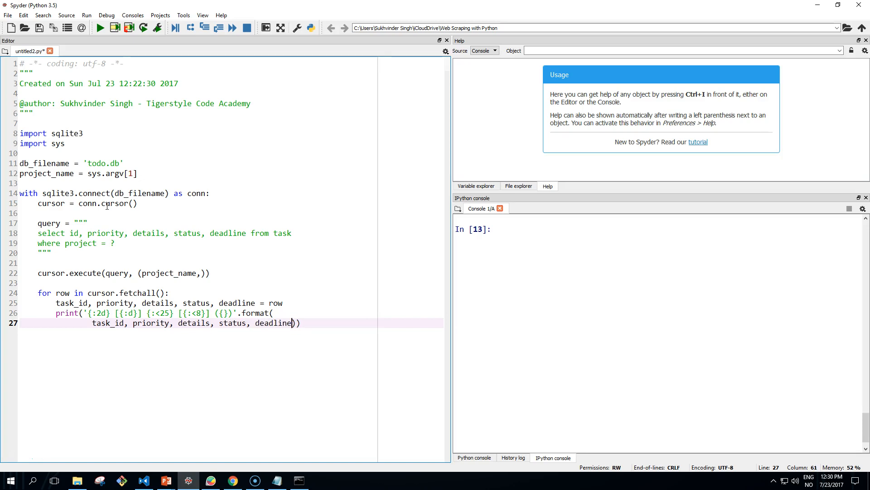
{"action": "mouse_move", "coordinate": [107, 208]}
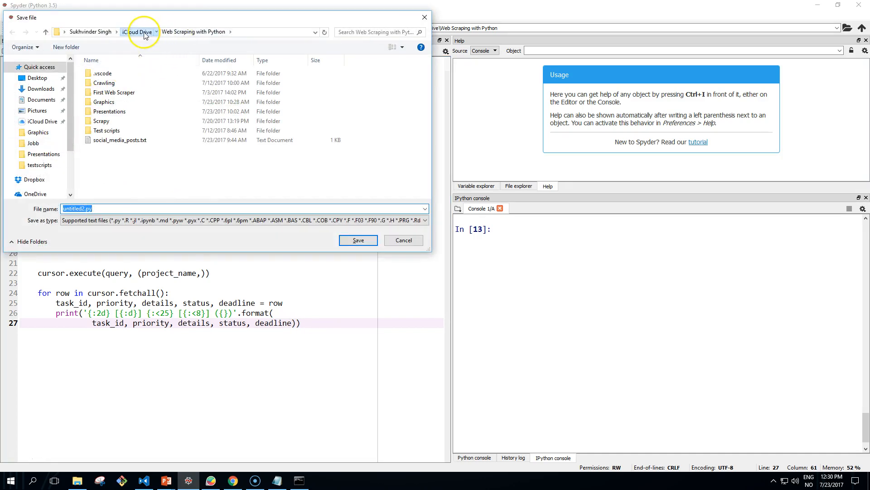
Save the script as sqlite3_argument_positional.py in iCloud Drive > Python and Databases > sqlite
{"action": "left_click", "coordinate": [136, 31]}
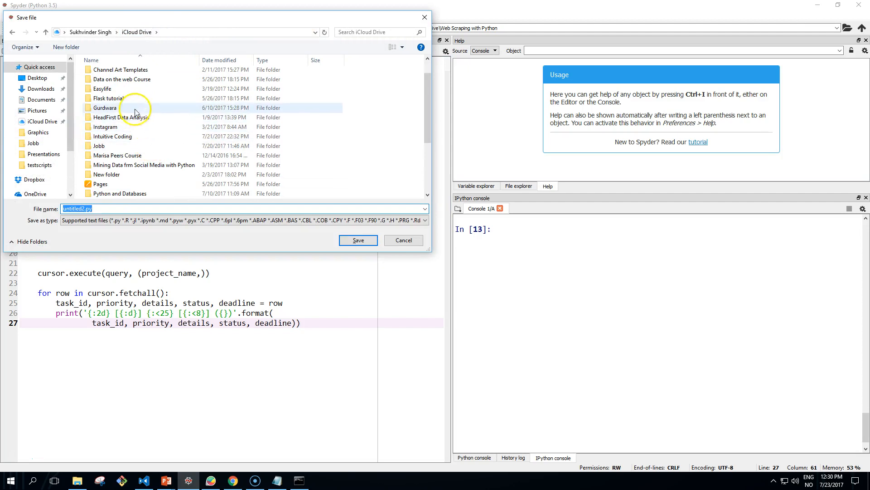
{"action": "mouse_move", "coordinate": [129, 193]}
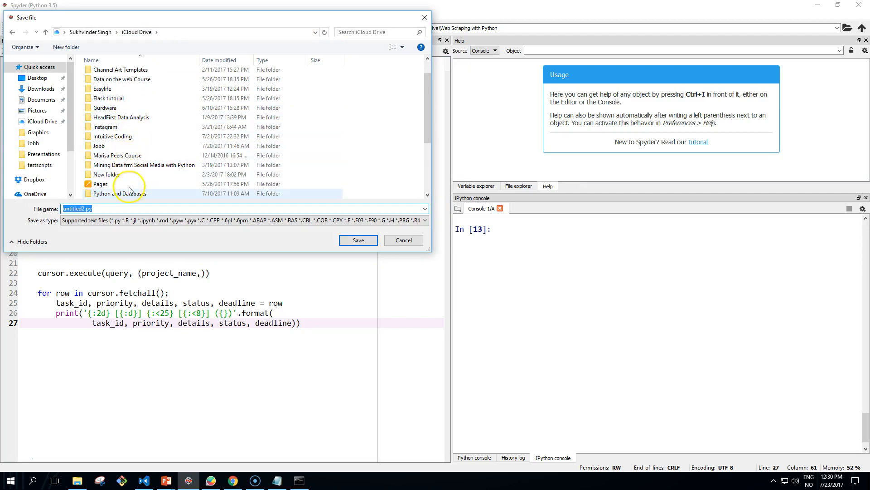
{"action": "double_click", "coordinate": [120, 193]}
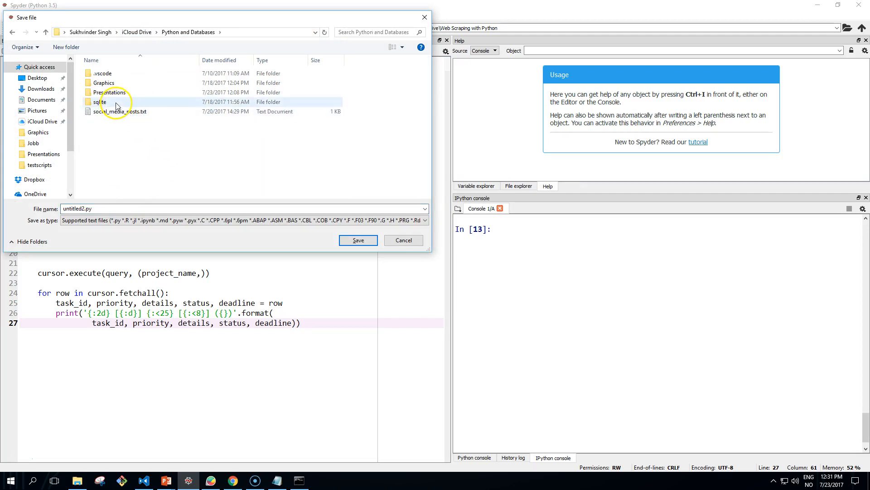
{"action": "double_click", "coordinate": [99, 102]}
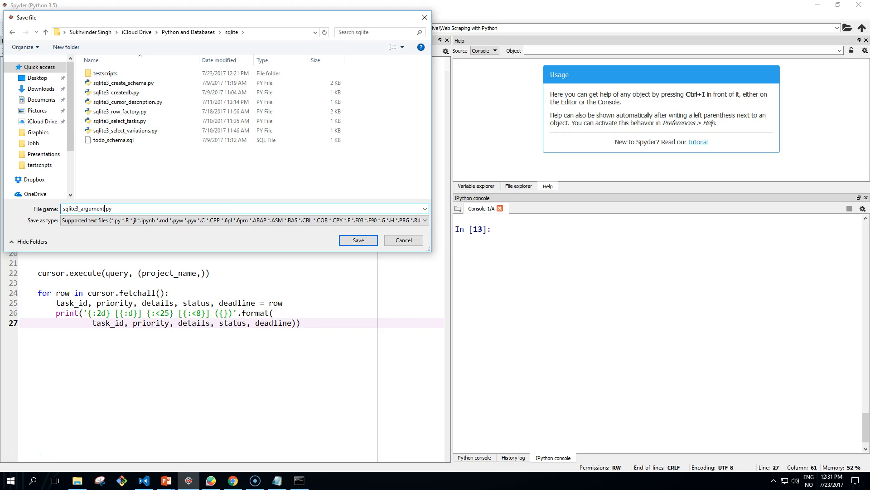
{"action": "type", "text": "_posi"}
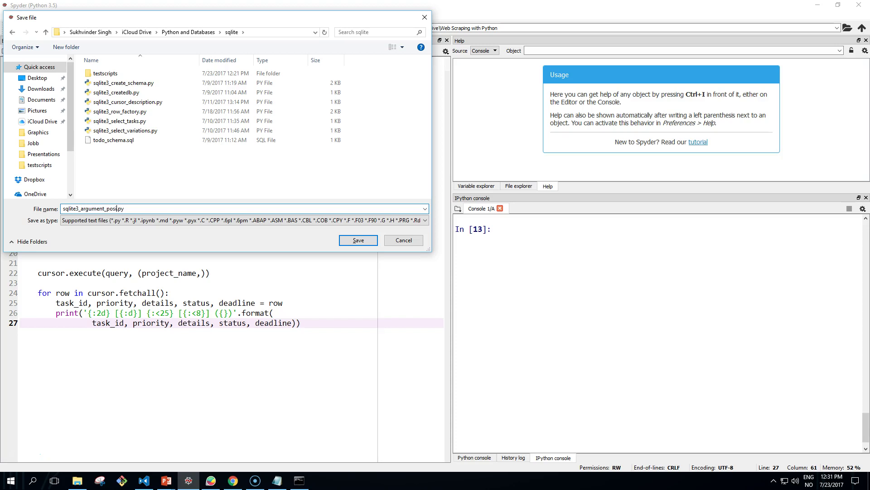
{"action": "type", "text": "tional"}
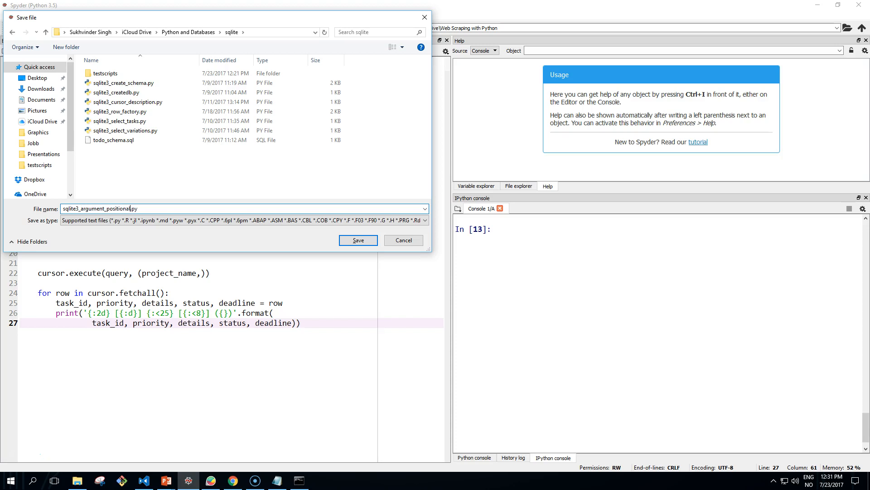
{"action": "left_click", "coordinate": [357, 240]}
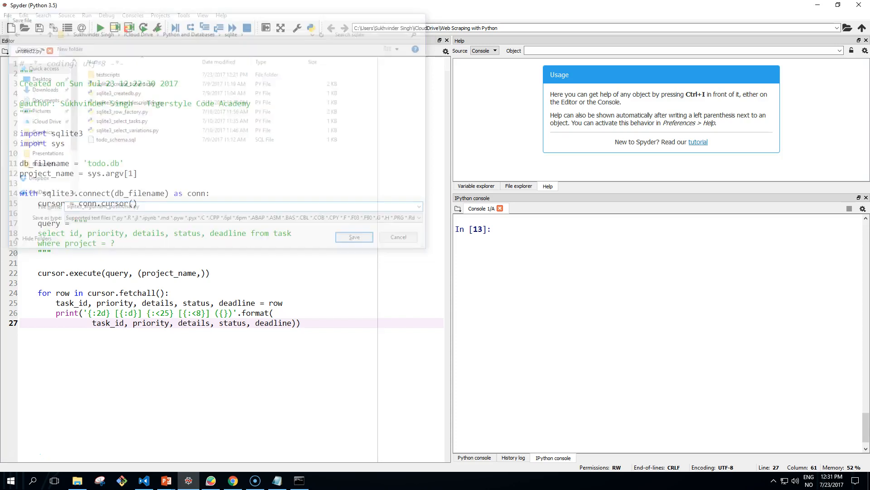
{"action": "left_click", "coordinate": [354, 237]}
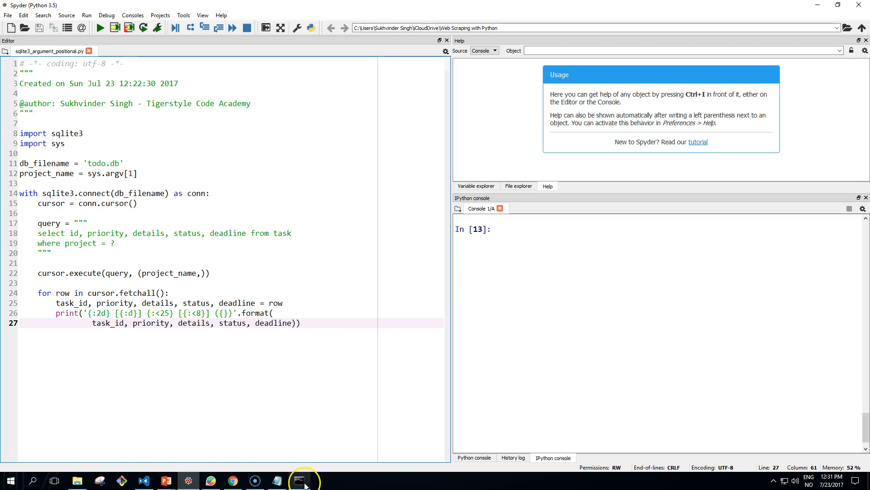
Bring the Command Prompt window at the sqlite folder forward from the taskbar
{"action": "left_click", "coordinate": [299, 481]}
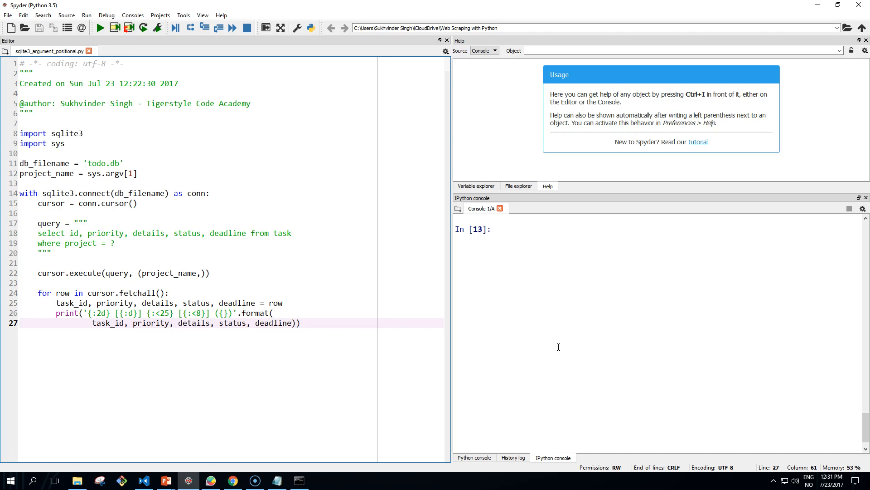
{"action": "left_click", "coordinate": [299, 479]}
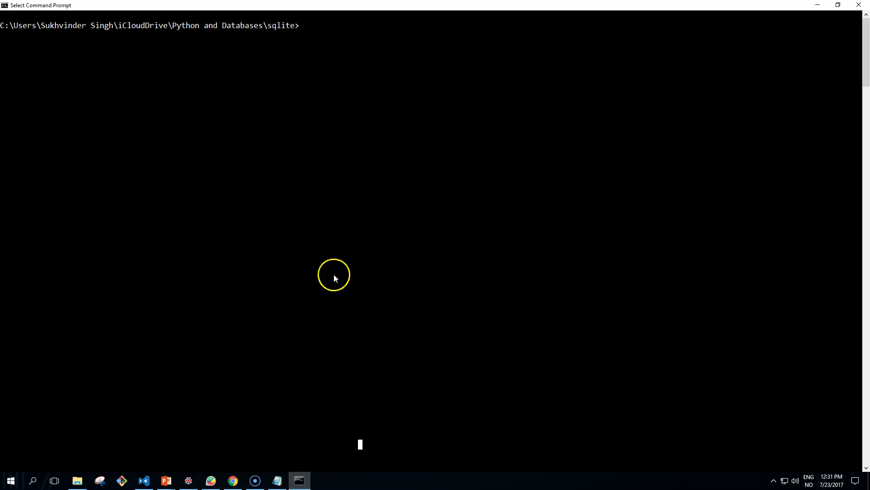
{"action": "mouse_move", "coordinate": [361, 170]}
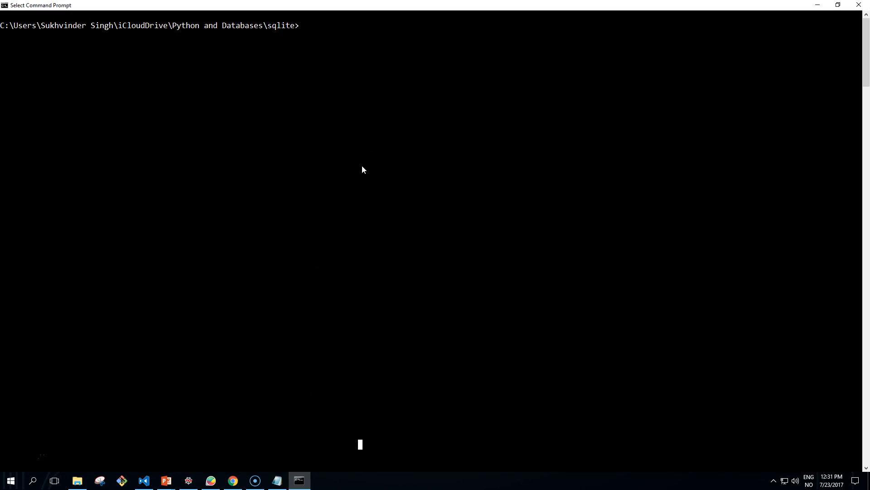
Run sqlite3_argument_positional.py for project singh in Command Prompt, listing its three tasks
{"action": "type", "text": "python"}
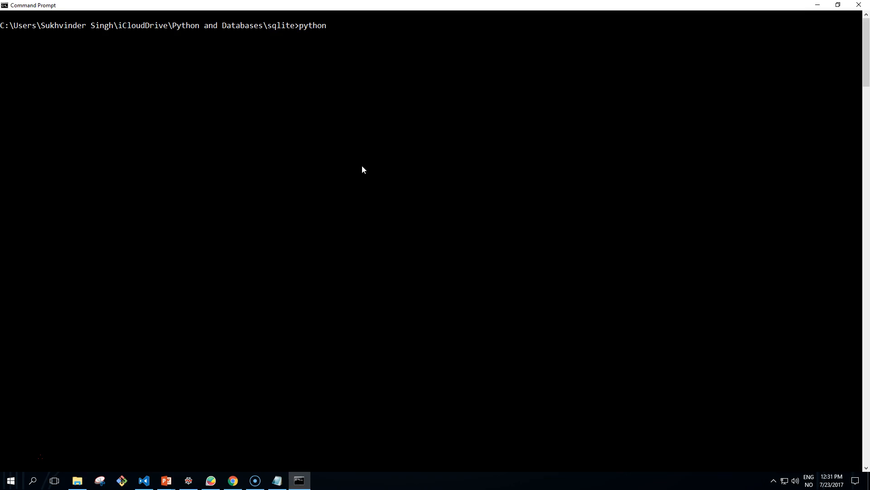
{"action": "type", "text": "sql"}
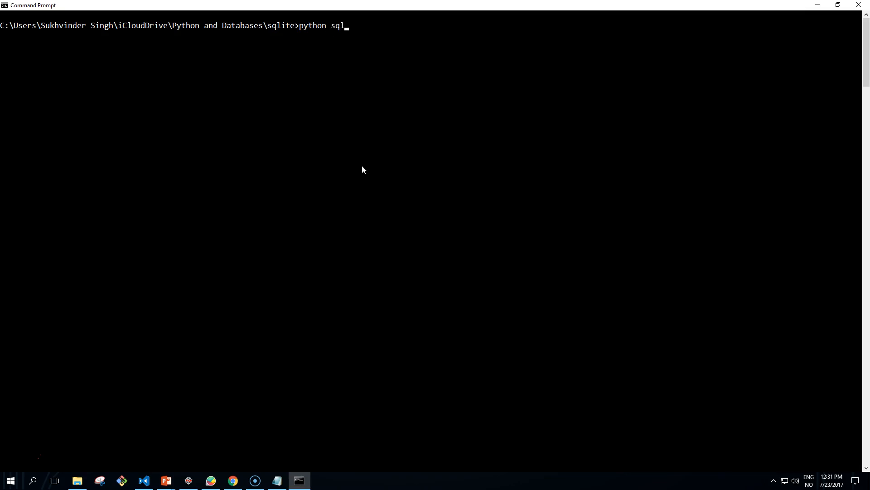
{"action": "type", "text": "ite3_argument_positional.py"}
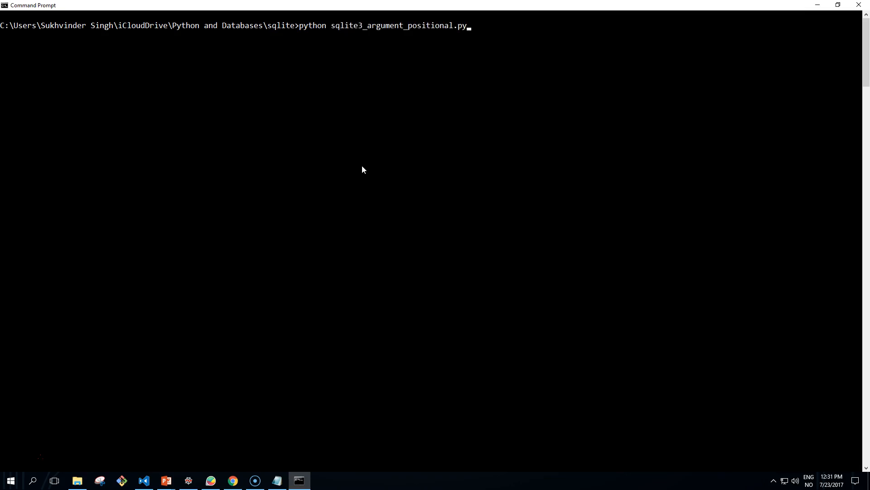
{"action": "type", "text": "singh"}
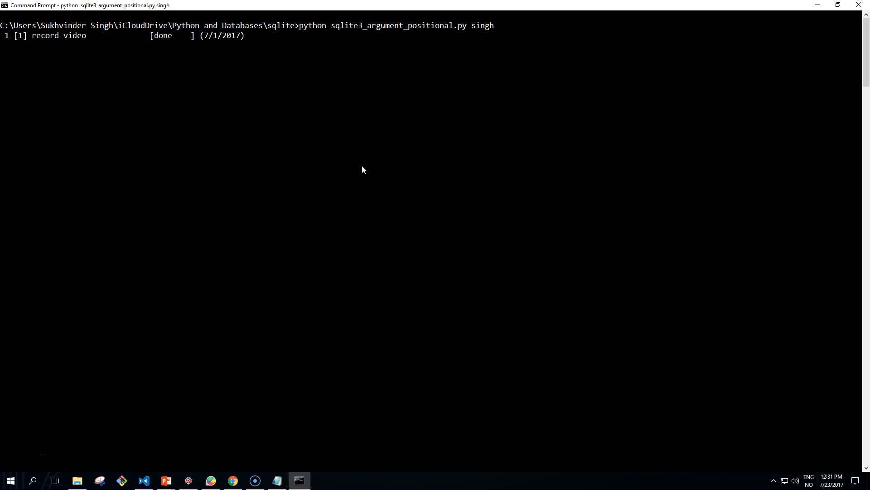
{"action": "key", "text": "Return"}
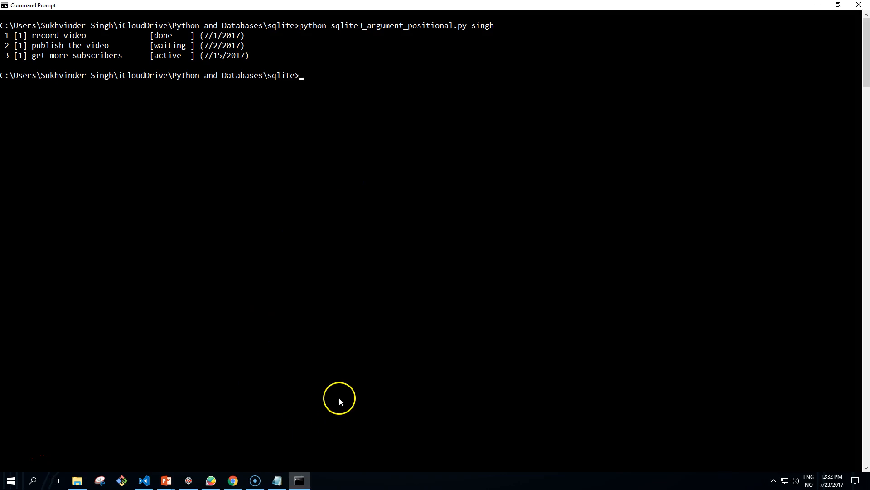
{"action": "mouse_move", "coordinate": [166, 480]}
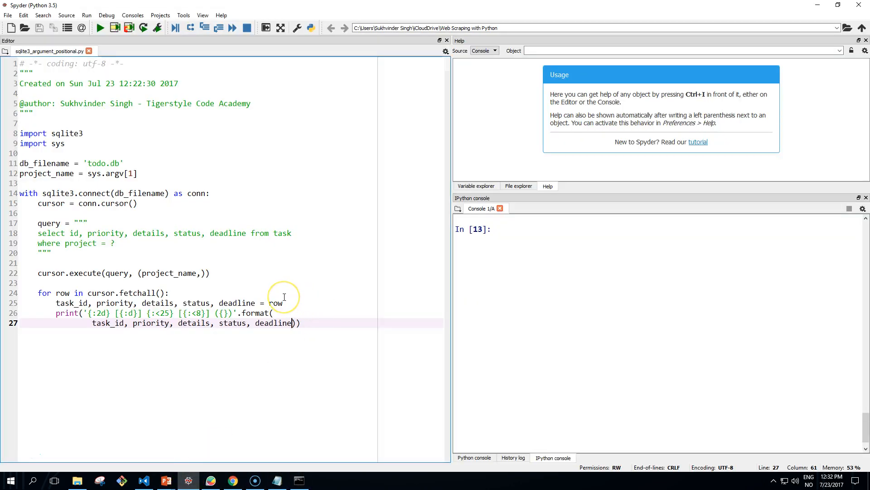
{"action": "mouse_move", "coordinate": [284, 296]}
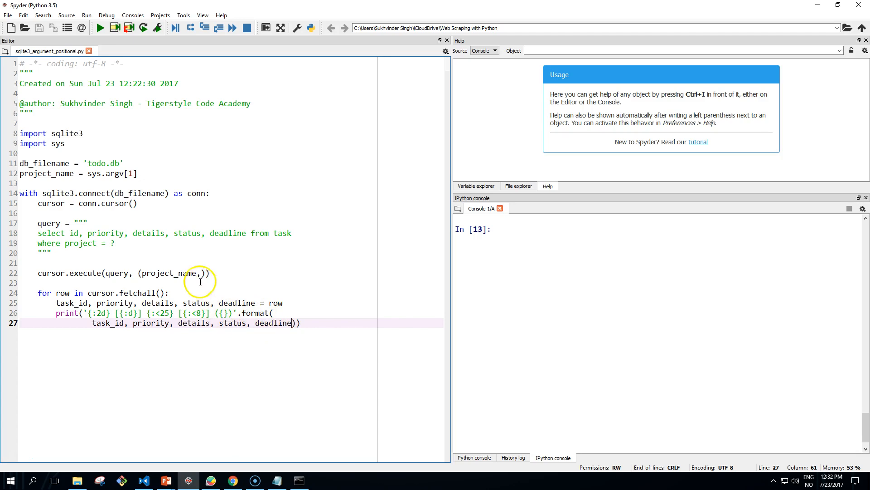
{"action": "mouse_move", "coordinate": [194, 226]}
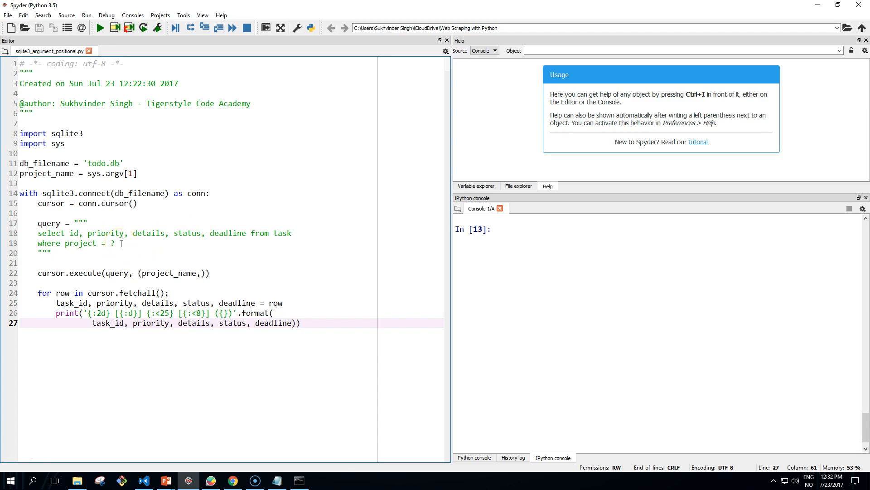
{"action": "left_click", "coordinate": [114, 243]}
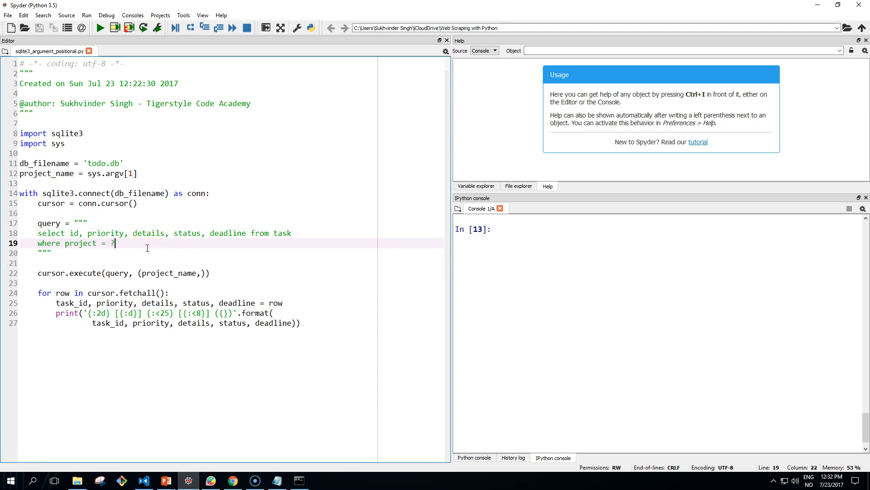
Replace the query's ? placeholder with the named :project_name parameter
{"action": "key", "text": "Backspace"}
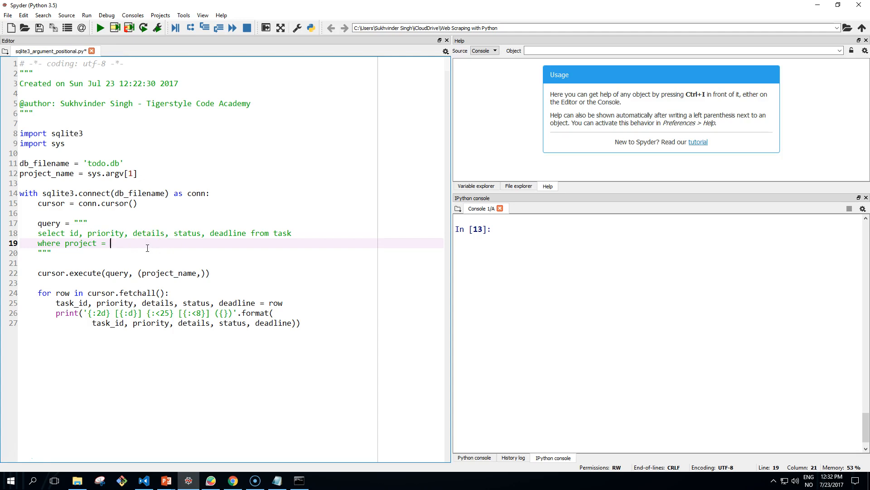
{"action": "type", "text": ":proje"}
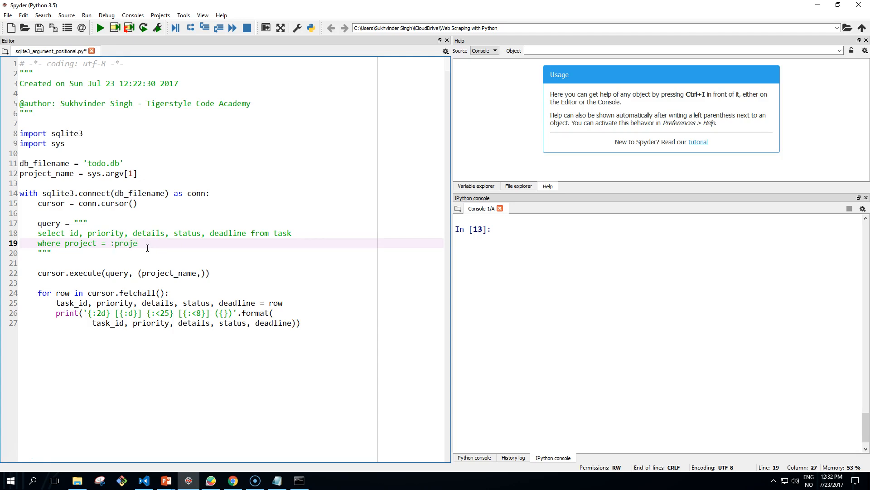
{"action": "type", "text": "ct_name"}
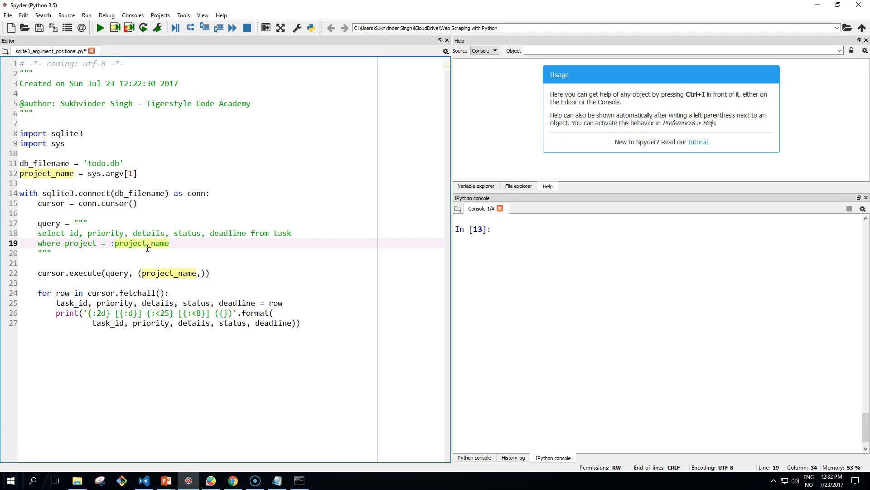
{"action": "key", "text": "enter"}
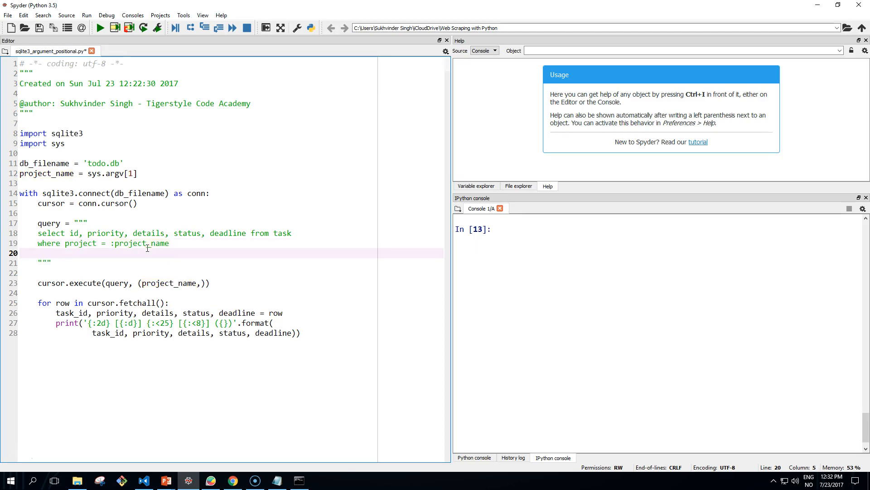
{"action": "mouse_move", "coordinate": [222, 139]}
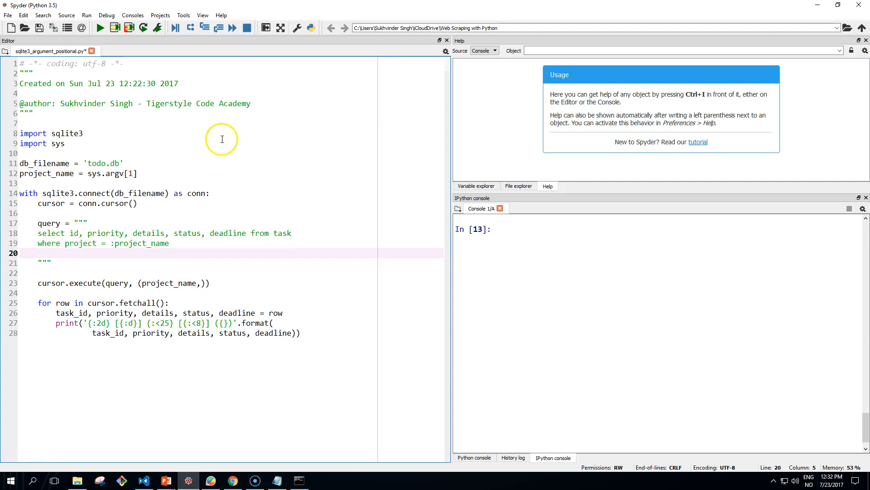
{"action": "mouse_move", "coordinate": [317, 170]}
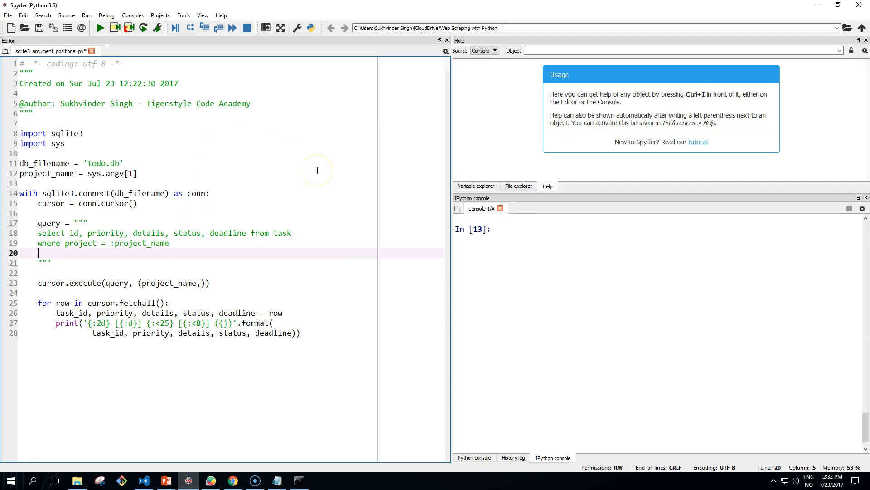
Add 'order by deadline, priority' on a new query line
{"action": "type", "text": "order by"}
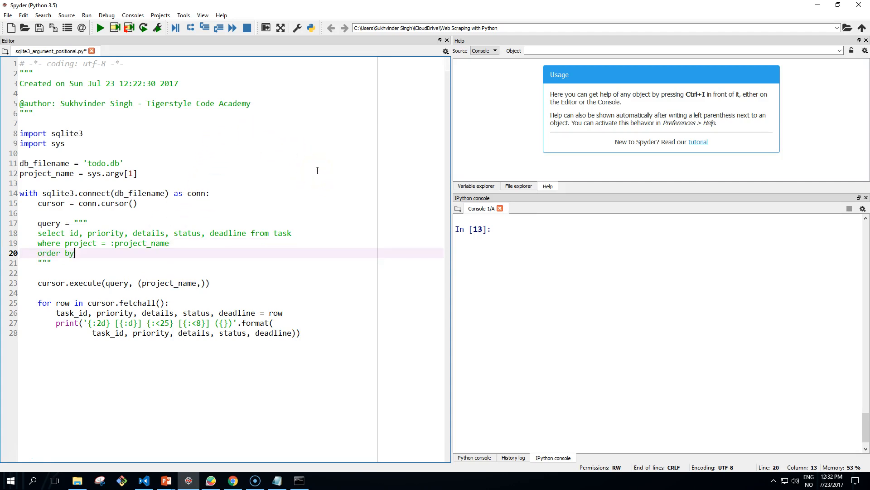
{"action": "type", "text": "deadline"}
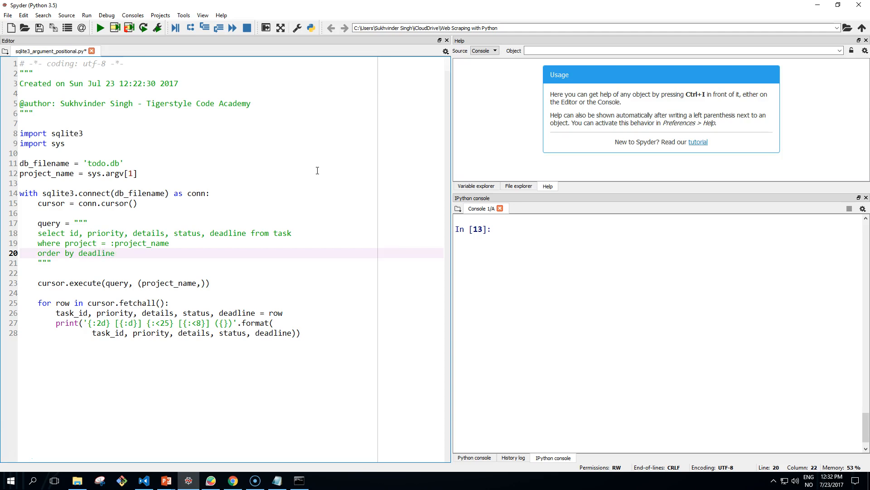
{"action": "type", "text": ", prio"}
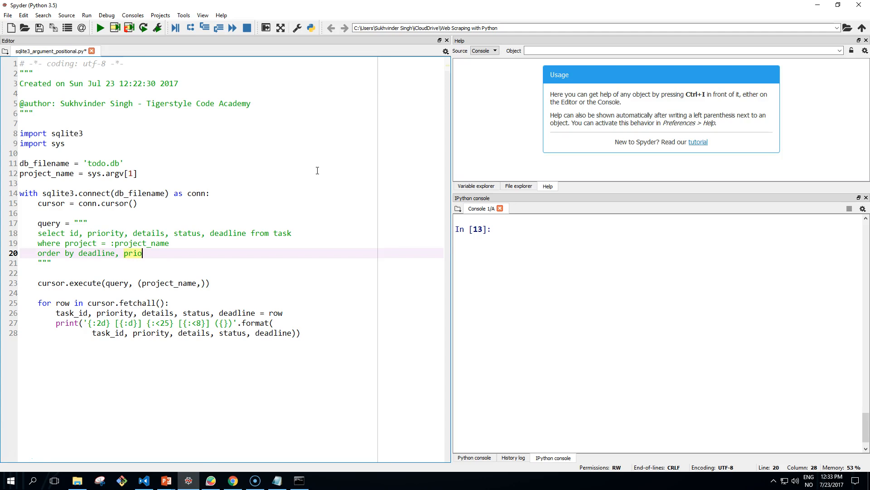
{"action": "type", "text": "rity"}
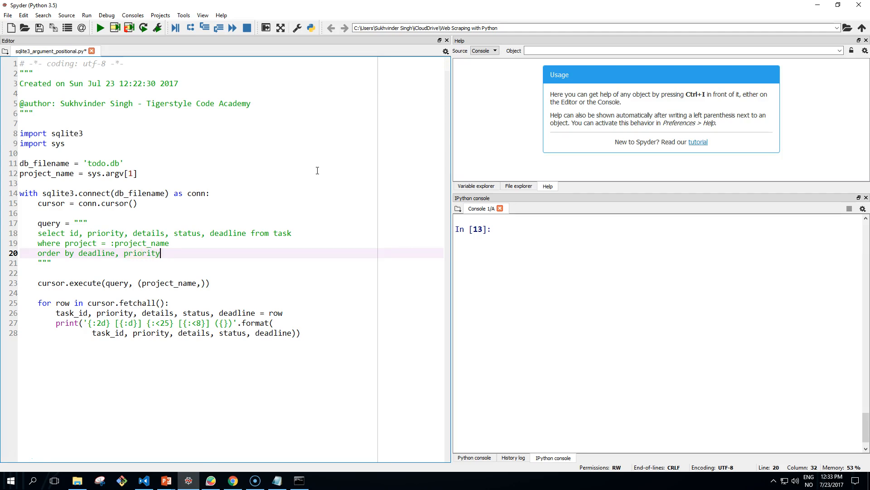
{"action": "double_click", "coordinate": [141, 253]}
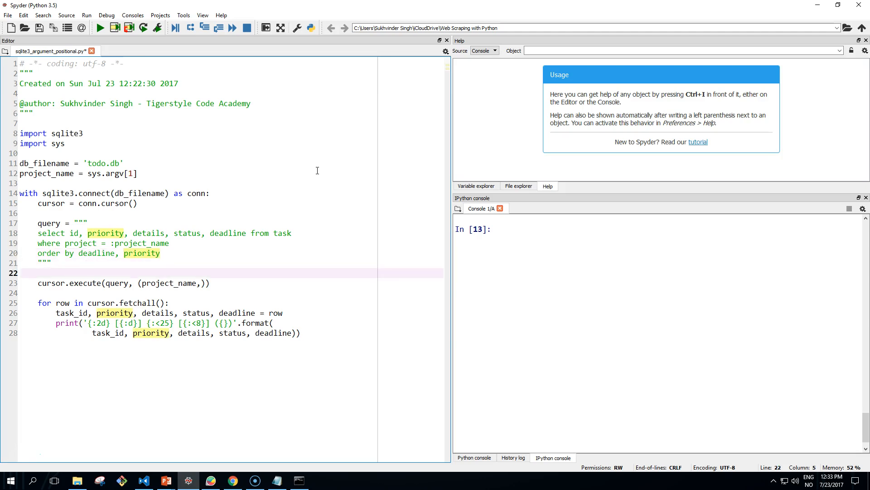
{"action": "left_click", "coordinate": [145, 283]}
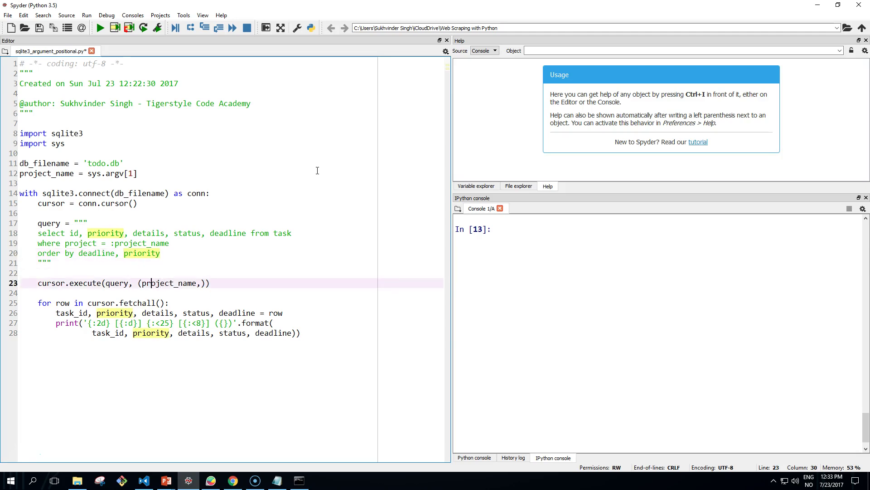
Make cursor.execute pass {'project_name': project_name} as the query parameters
{"action": "left_click", "coordinate": [140, 282]}
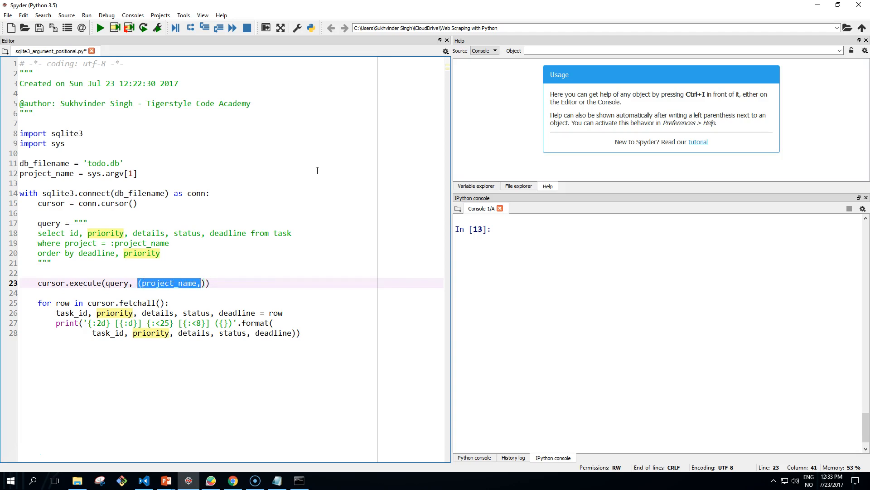
{"action": "type", "text": "{"}
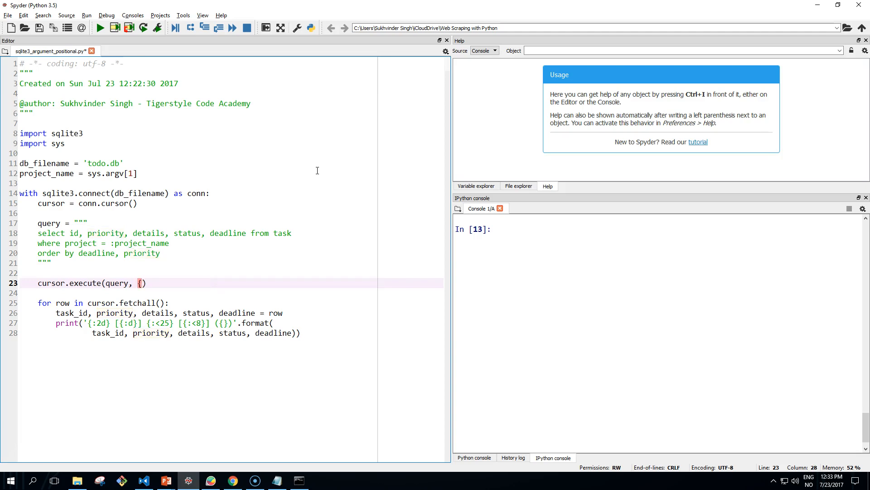
{"action": "type", "text": "}"}
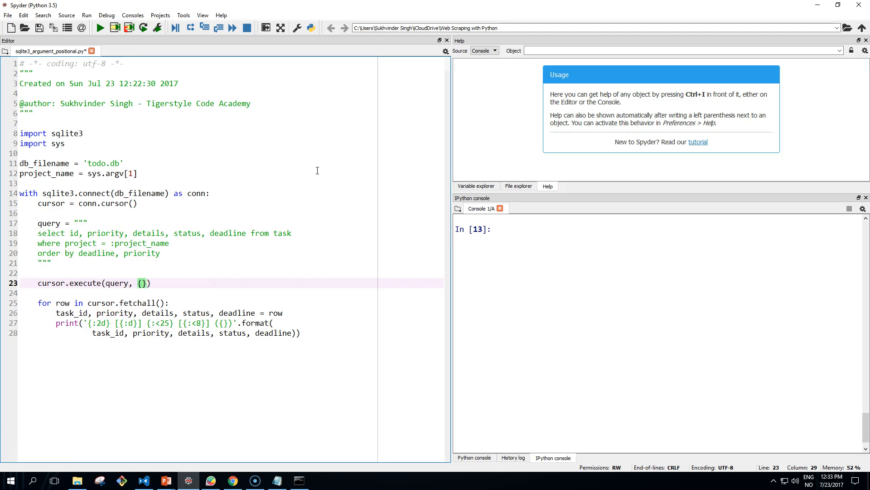
{"action": "type", "text": "'pr"}
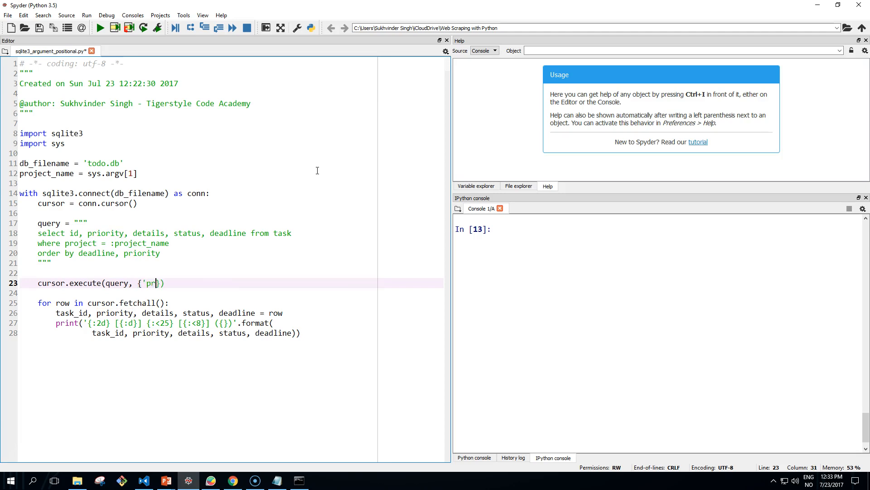
{"action": "type", "text": "oject_"}
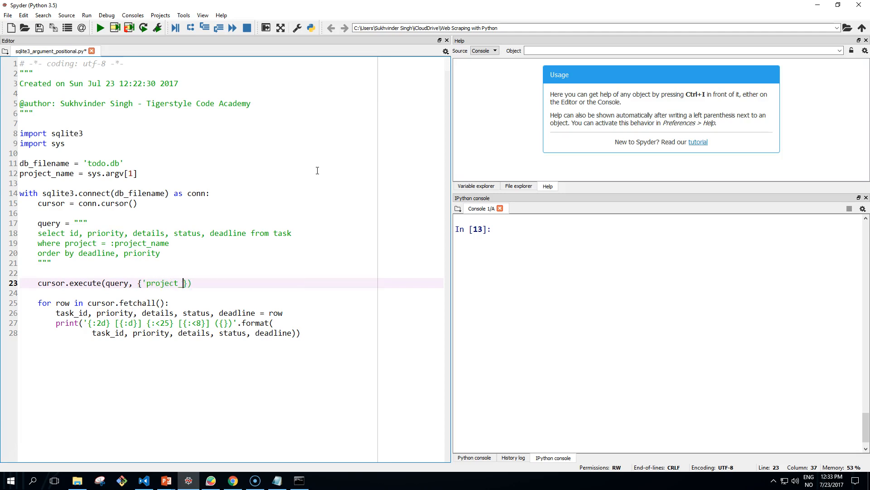
{"action": "type", "text": "name"}
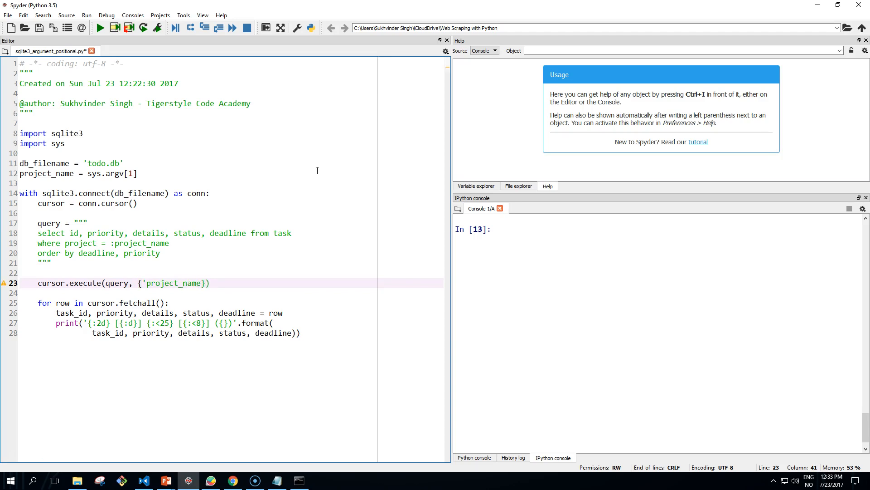
{"action": "type", "text": ":"}
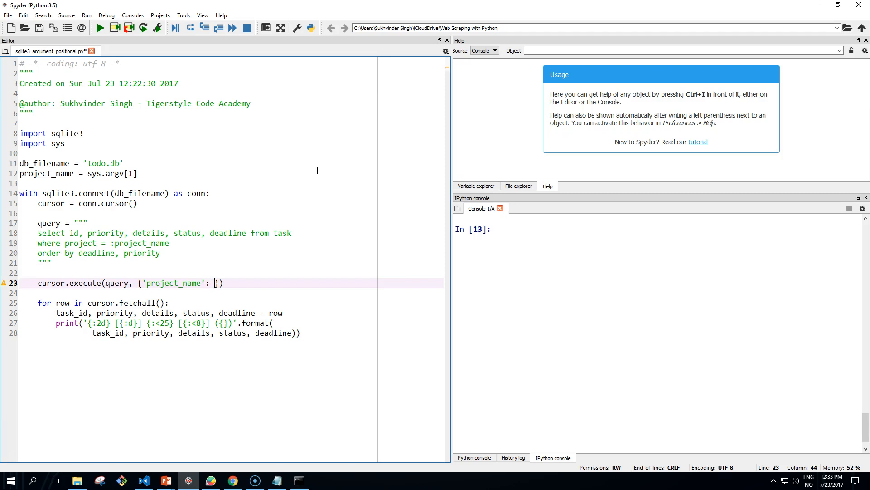
{"action": "type", "text": "project_name"}
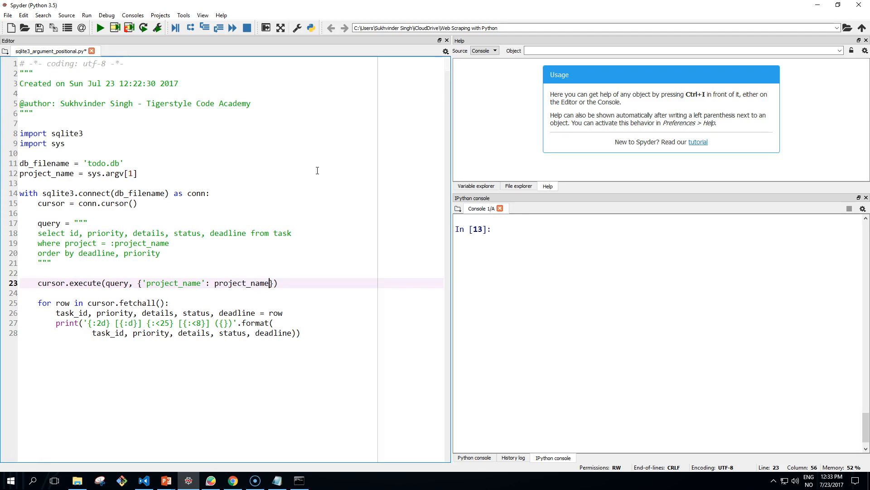
{"action": "left_click", "coordinate": [169, 302]}
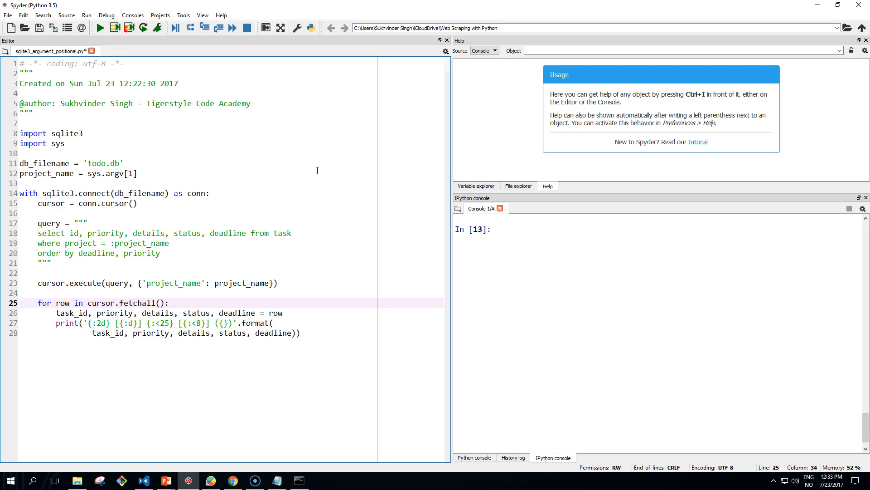
Save the script as sqlite3_argument_named.py through File > Save as
{"action": "left_click", "coordinate": [23, 15]}
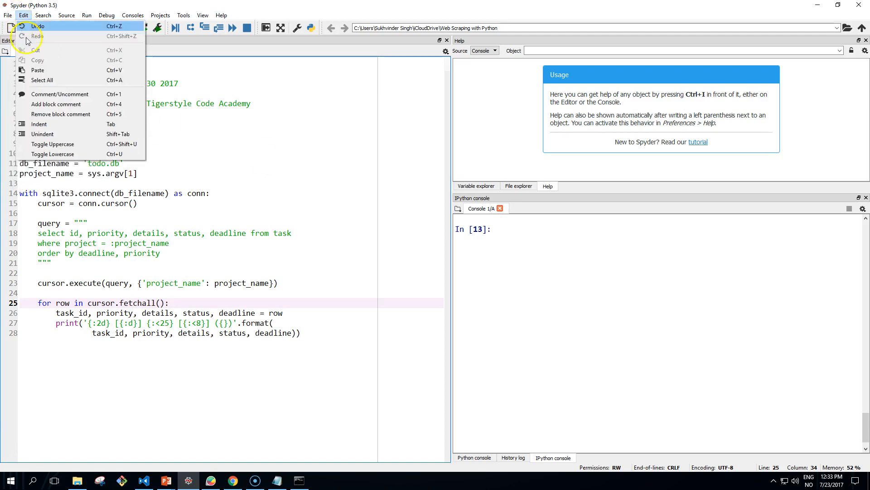
{"action": "left_click", "coordinate": [7, 15]}
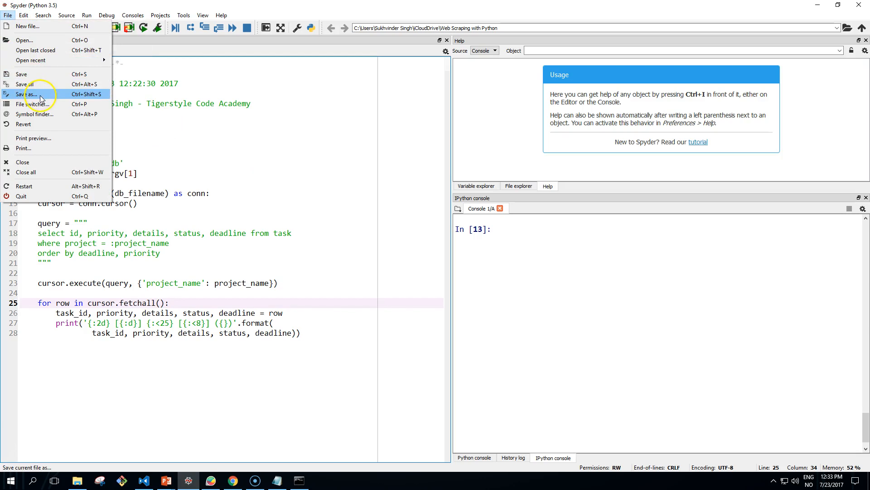
{"action": "left_click", "coordinate": [29, 93]}
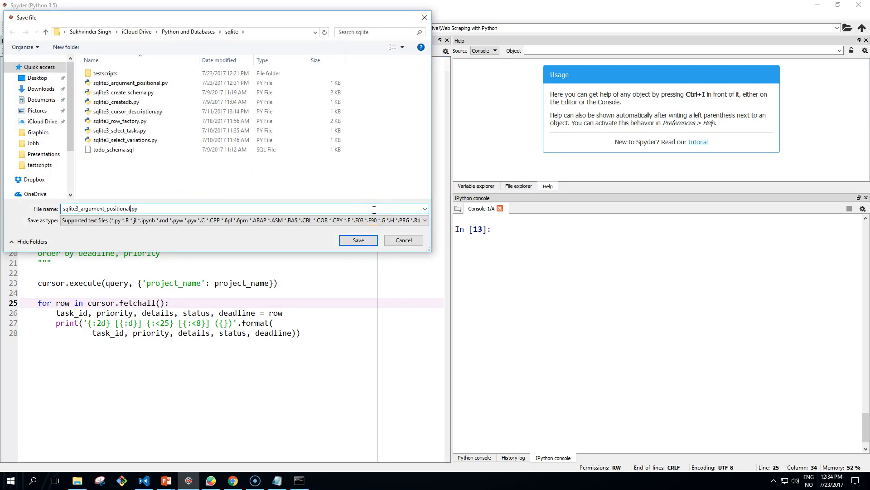
{"action": "double_click", "coordinate": [115, 208]}
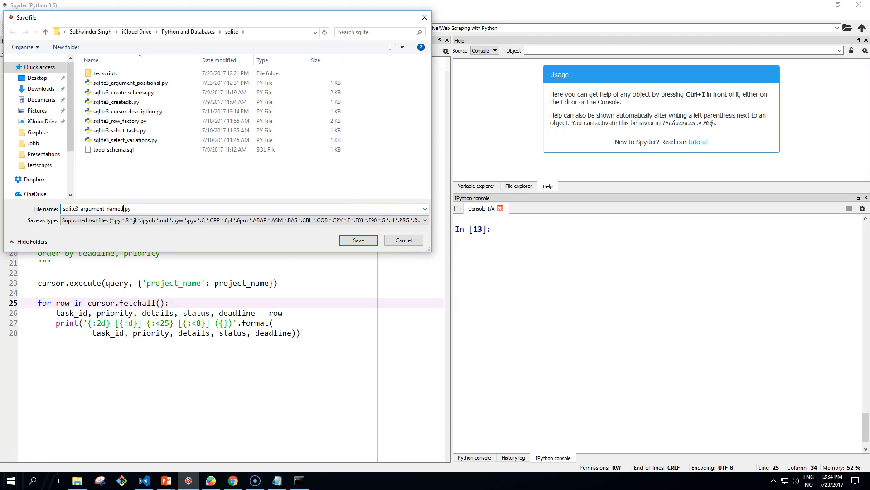
{"action": "left_click", "coordinate": [358, 240]}
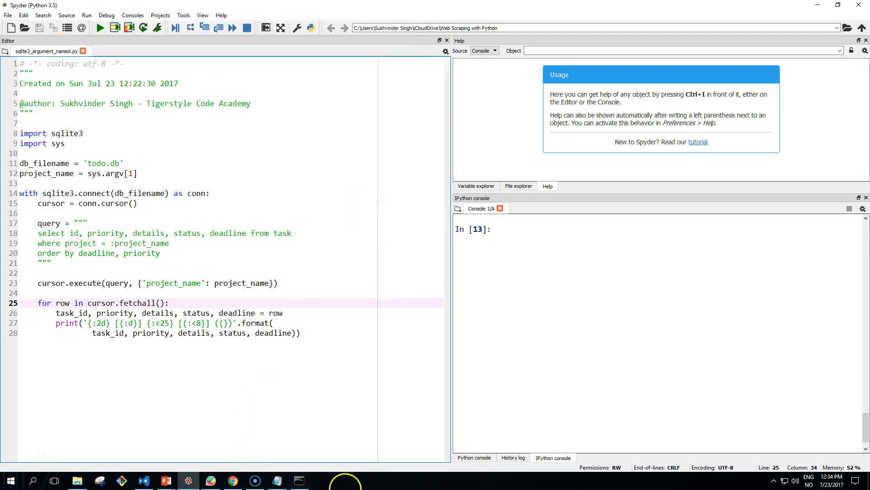
Run sqlite3_argument_named.py for project singh in Command Prompt, then return to Spyder
{"action": "left_click", "coordinate": [299, 480]}
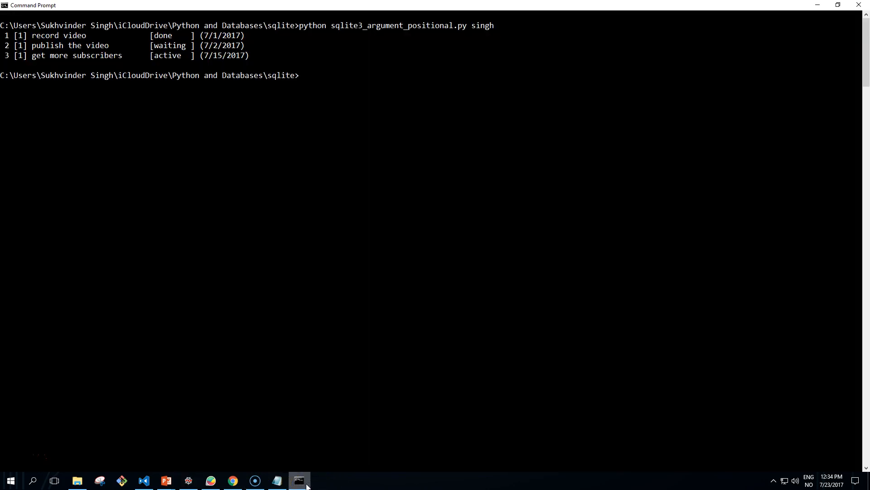
{"action": "type", "text": "python sqlite3_argument_pos"}
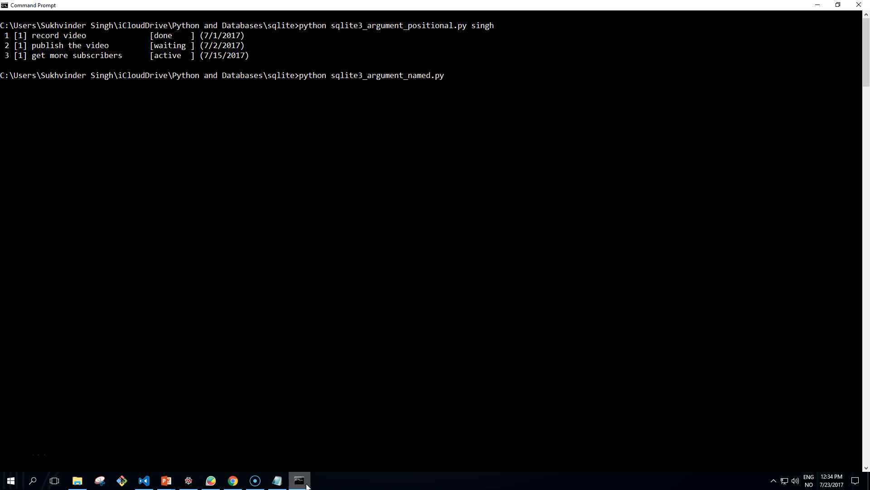
{"action": "key", "text": "Return"}
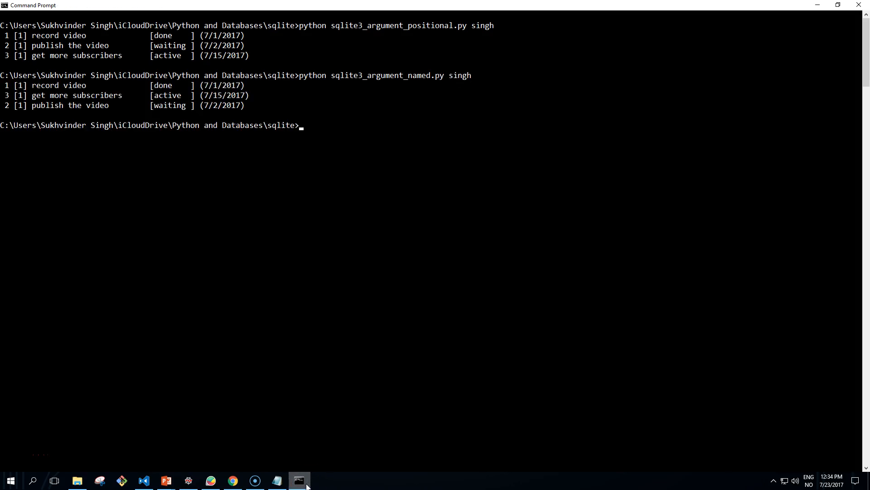
{"action": "mouse_move", "coordinate": [206, 172]}
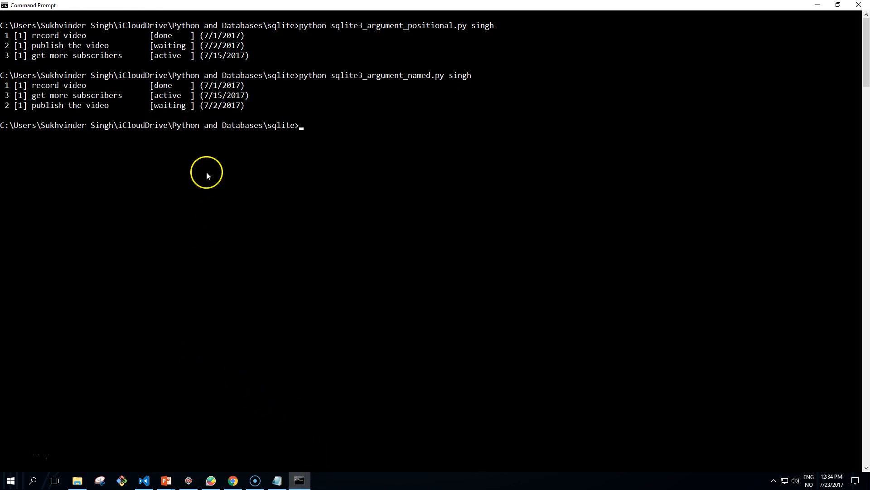
{"action": "mouse_move", "coordinate": [49, 94]}
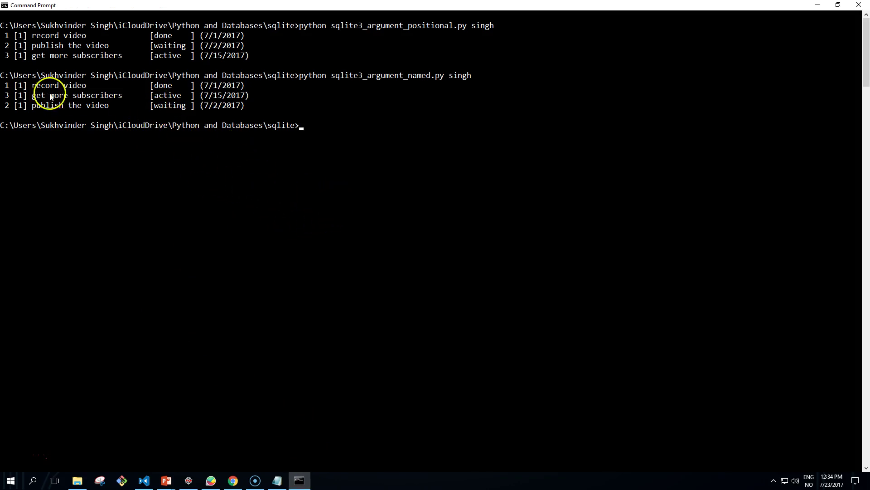
{"action": "mouse_move", "coordinate": [346, 425]}
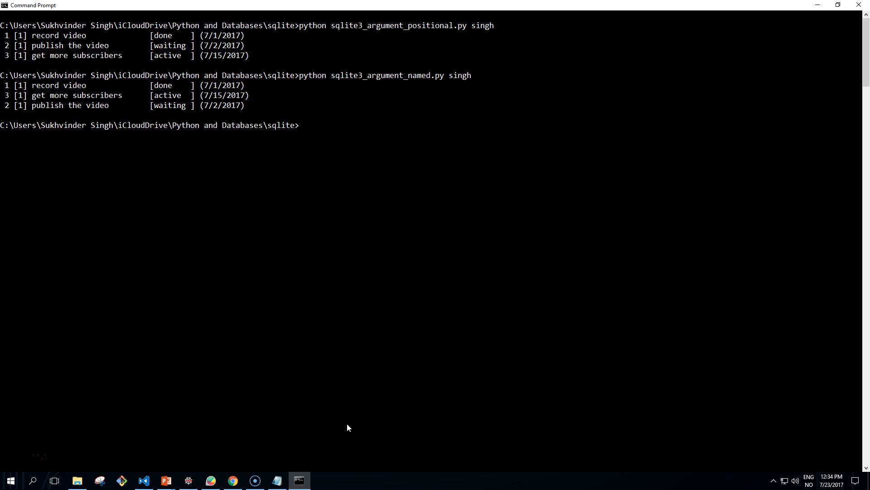
{"action": "left_click", "coordinate": [334, 434]}
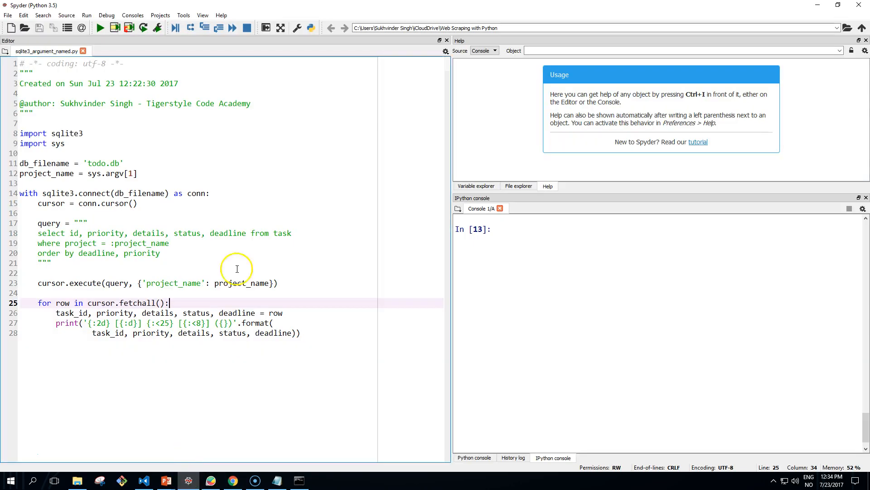
Start a new script importing sqlite3 and sys, with db_filename set to todo.db
{"action": "left_click", "coordinate": [11, 28]}
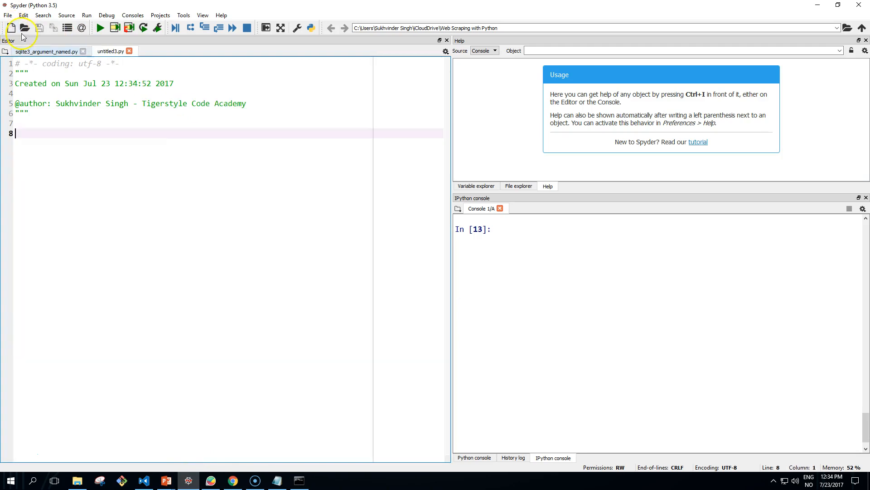
{"action": "mouse_move", "coordinate": [208, 160]}
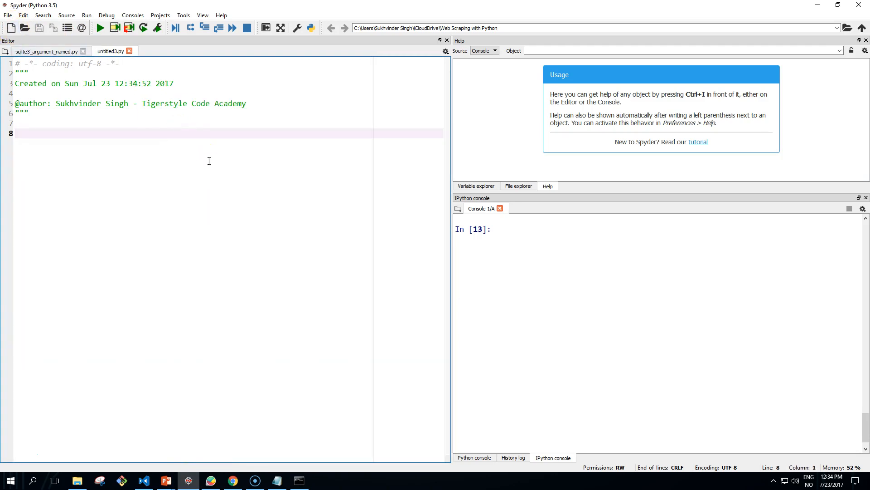
{"action": "type", "text": "import"}
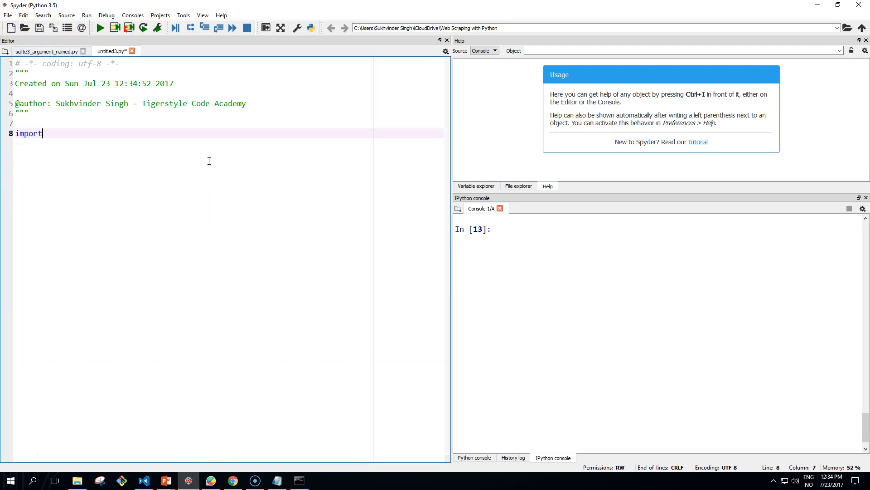
{"action": "type", "text": "sql"}
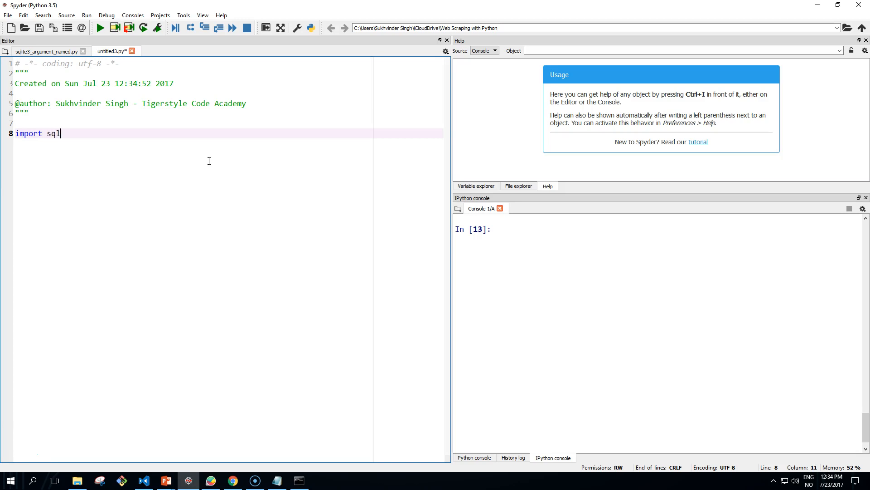
{"action": "type", "text": "ite3"}
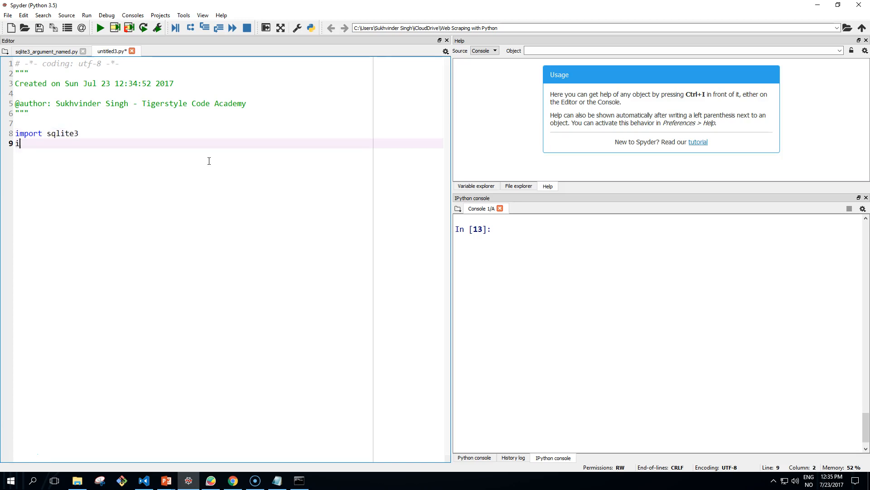
{"action": "type", "text": "mport sys"}
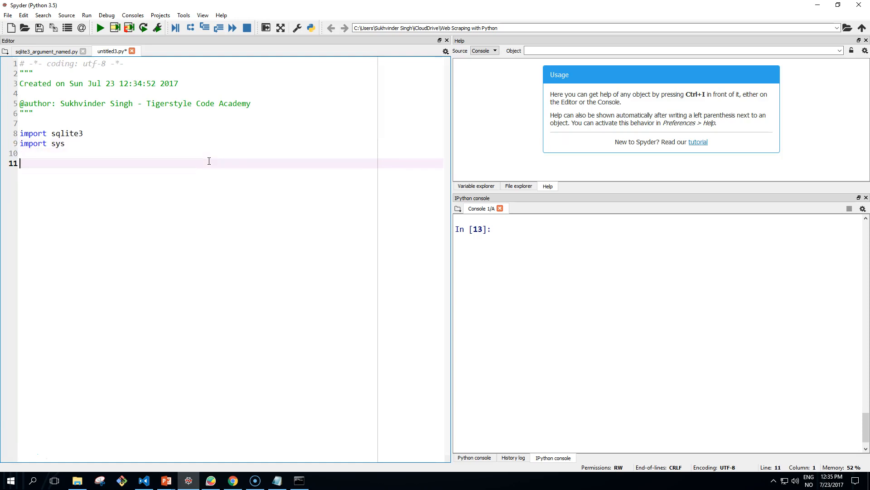
{"action": "type", "text": "db_filename = 'todo"}
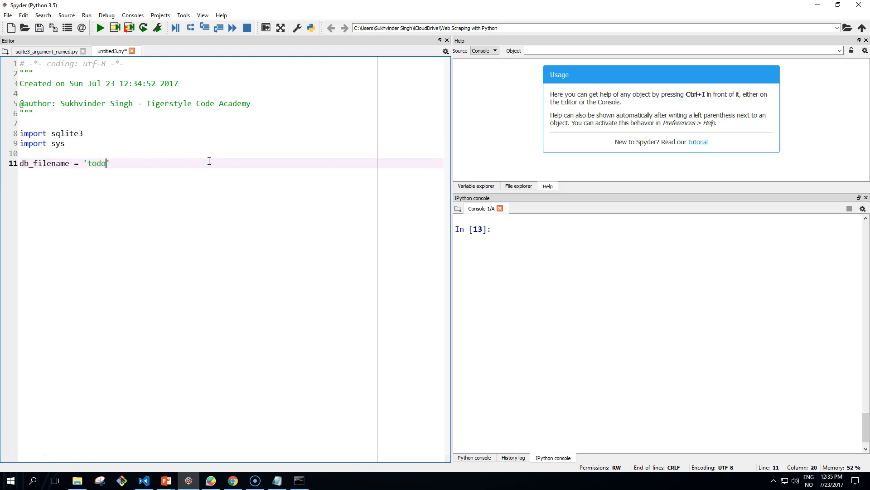
{"action": "type", "text": ".db"}
{"action": "type", "text": "id ="}
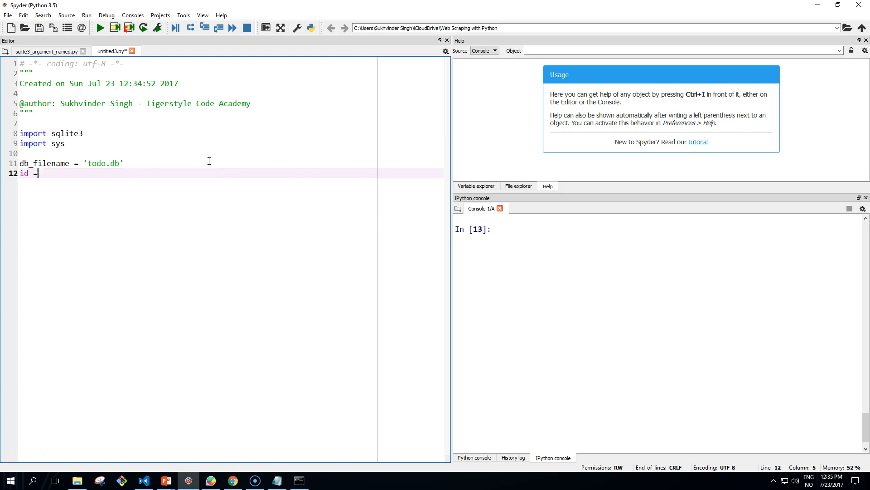
Assign id = int(sys.argv[1]) and status = sys.argv[2]
{"action": "type", "text": "int(sys.argv"}
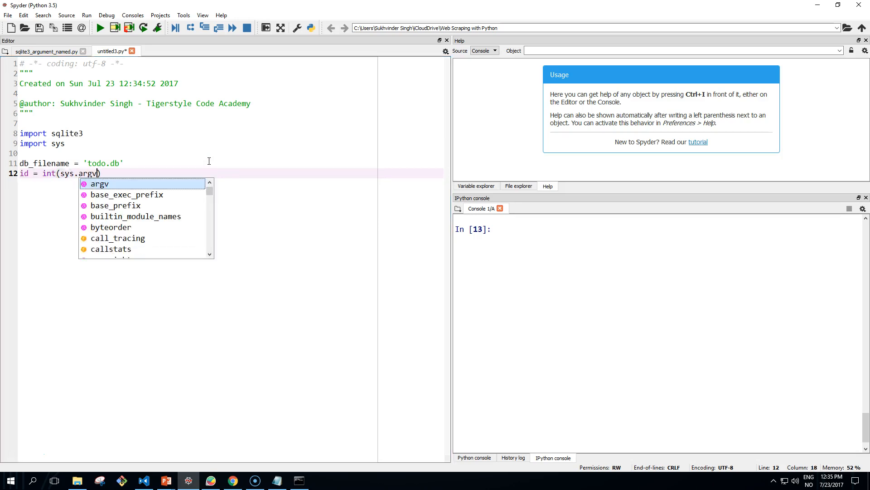
{"action": "type", "text": "[1"}
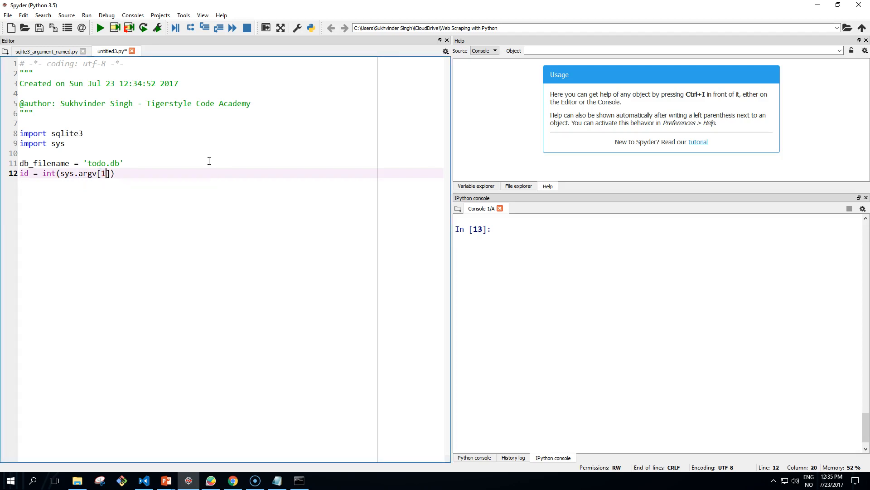
{"action": "key", "text": "Return"}
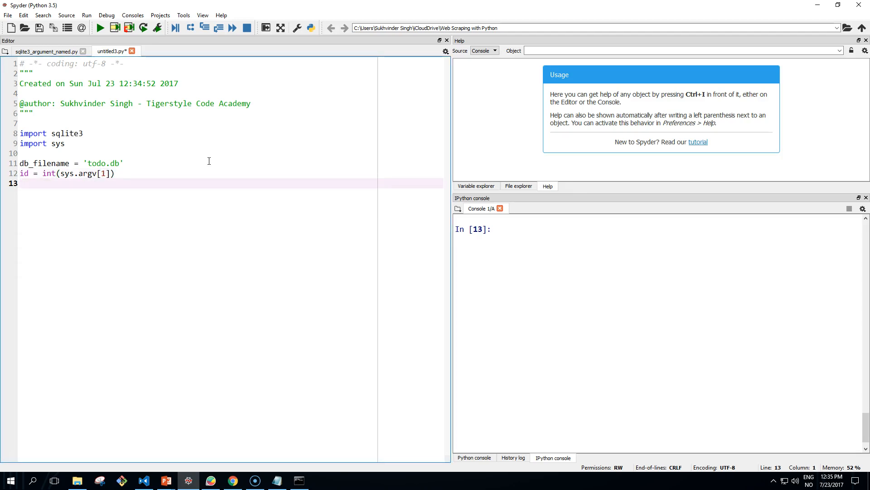
{"action": "type", "text": "stat"}
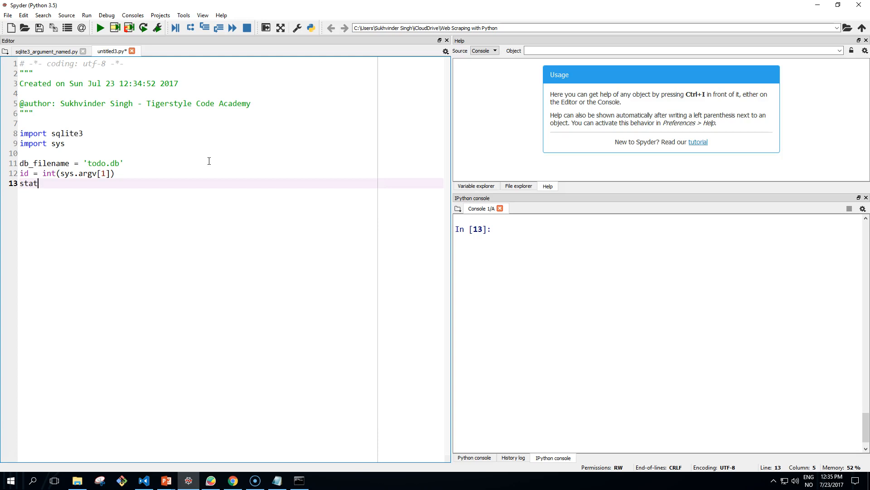
{"action": "type", "text": "us = sys"}
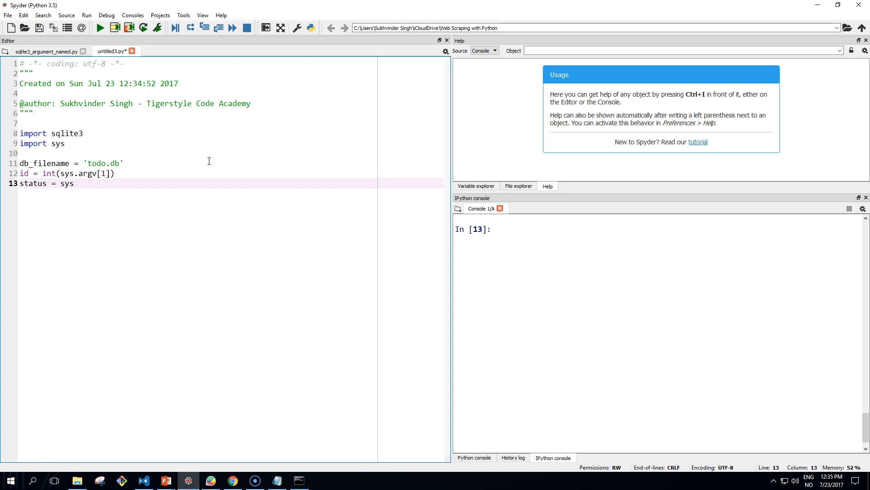
{"action": "type", "text": "argv"}
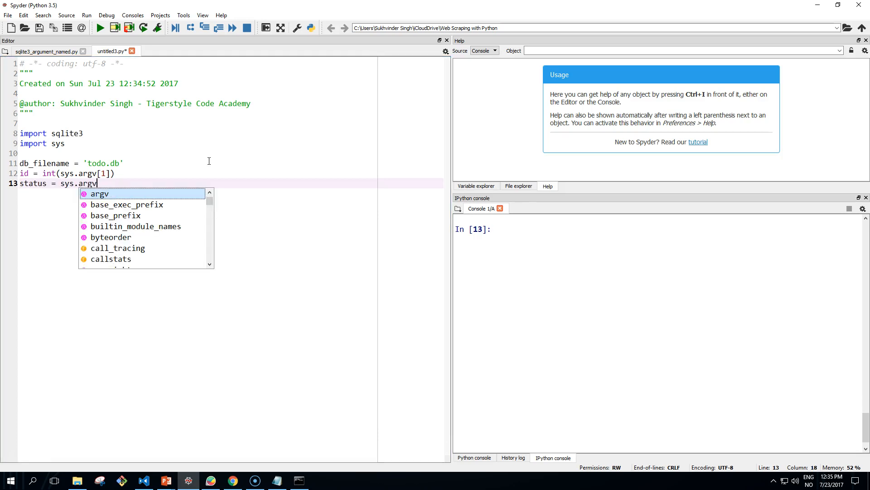
{"action": "type", "text": "[2]"}
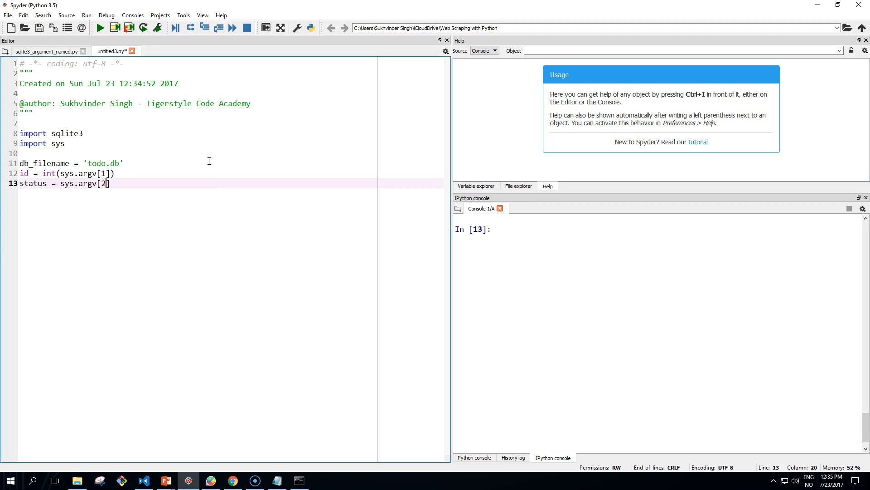
{"action": "type", "text": "]"}
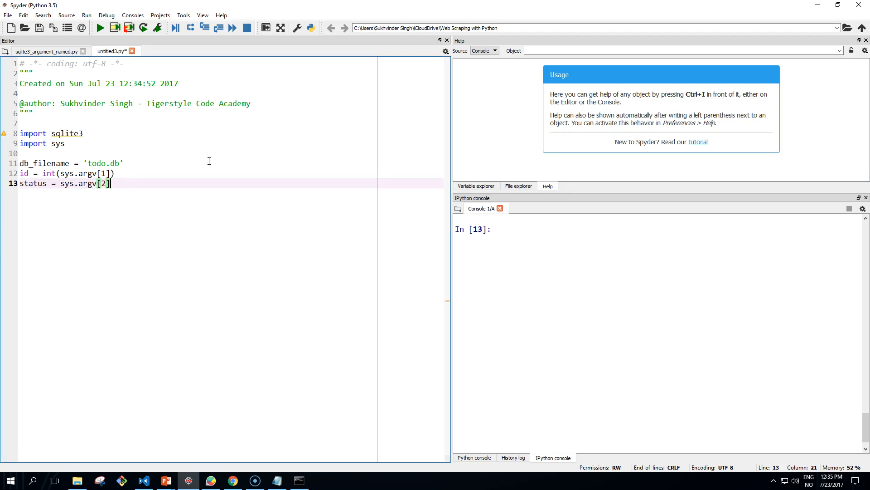
Open a sqlite3 connection to db_filename and create a cursor
{"action": "key", "text": "Return"}
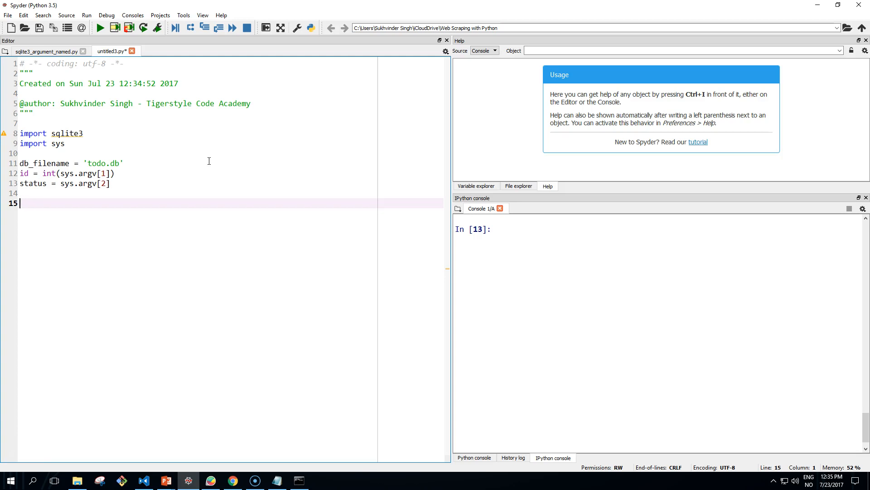
{"action": "type", "text": "with sqli"}
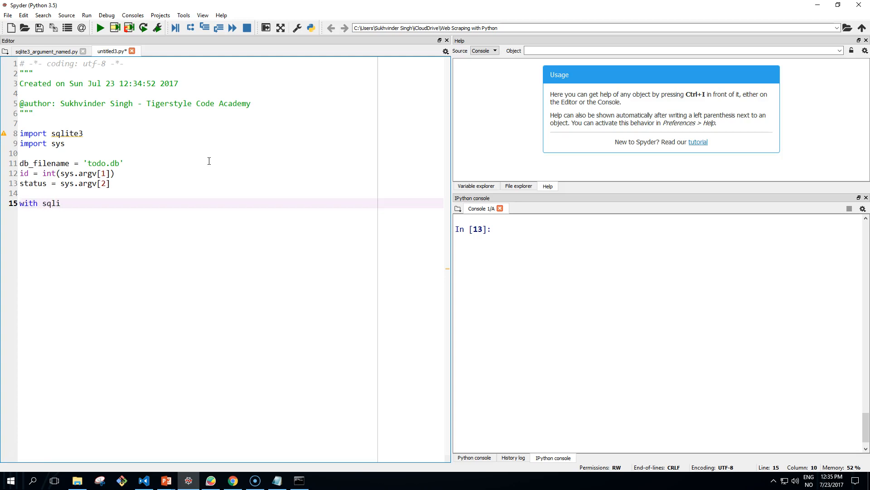
{"action": "type", "text": "te.conne"}
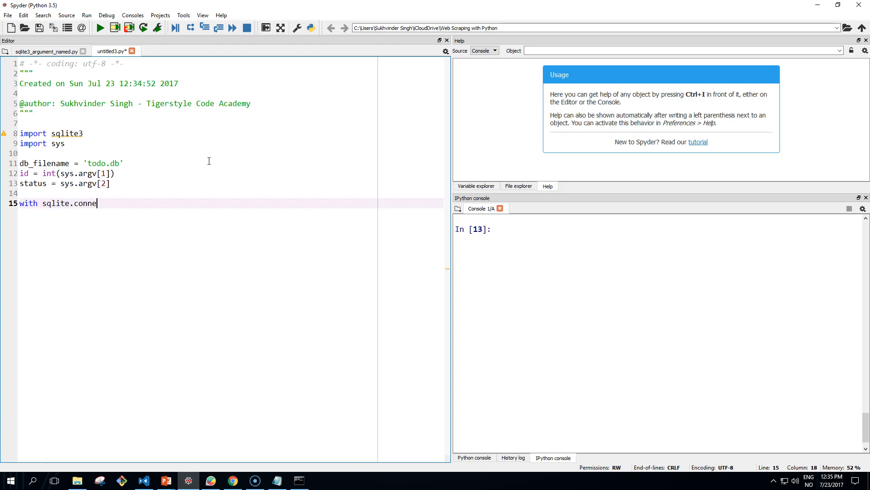
{"action": "type", "text": "ct(db"}
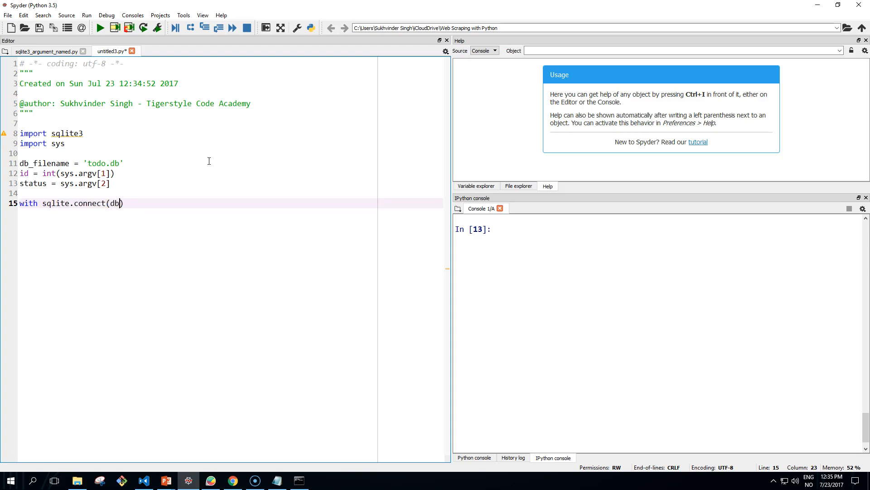
{"action": "type", "text": "_filename"}
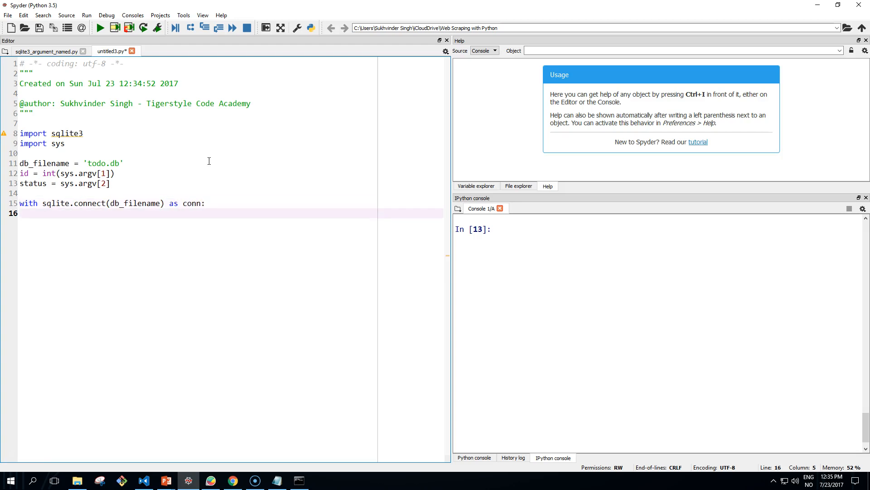
{"action": "type", "text": "curs"}
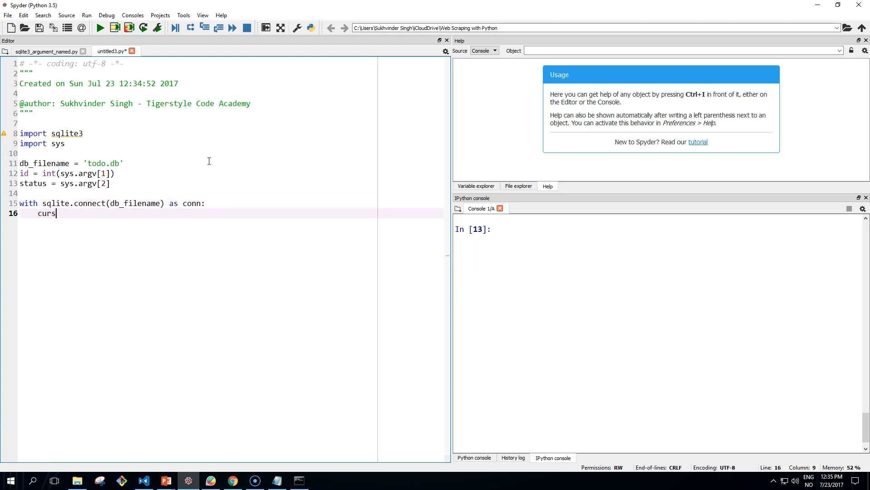
{"action": "type", "text": "or = conn"}
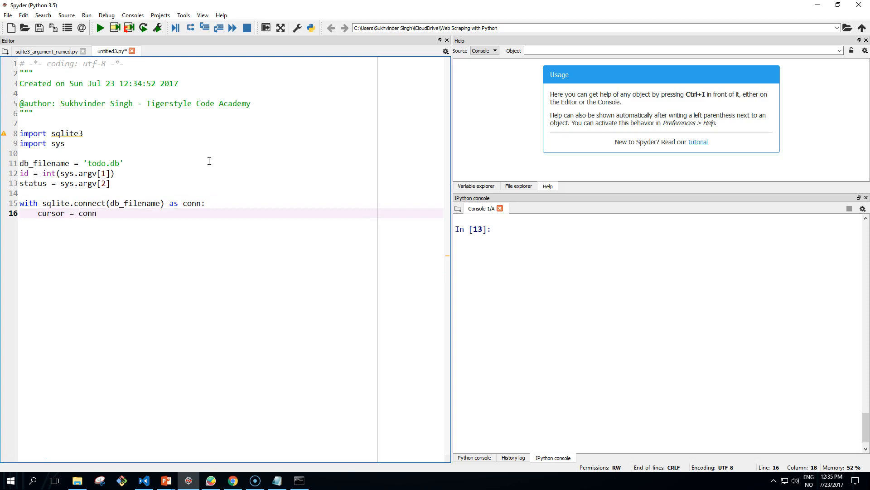
{"action": "type", "text": ".curso"}
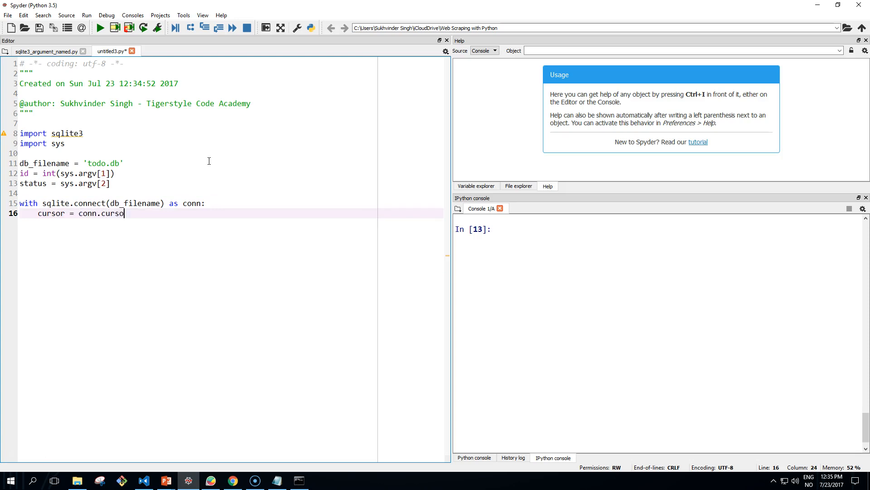
{"action": "type", "text": "r("}
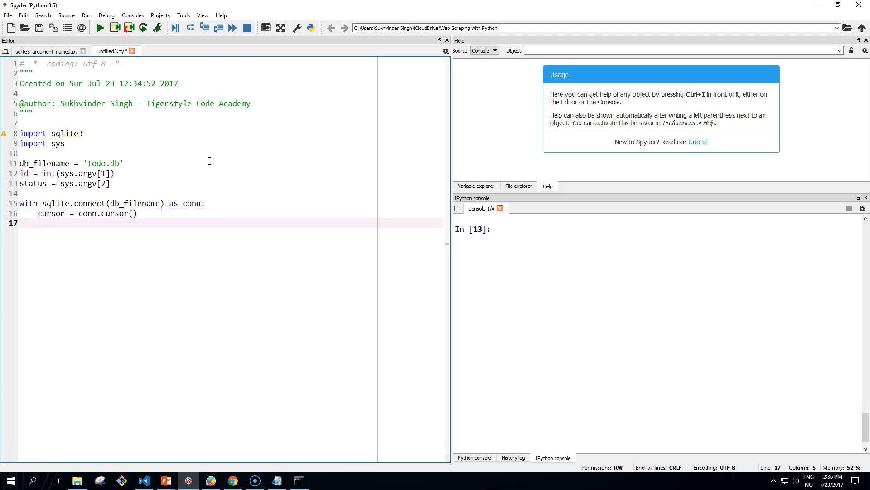
Write the query "update task set status = :status where id = :id"
{"action": "left_click", "coordinate": [39, 222]}
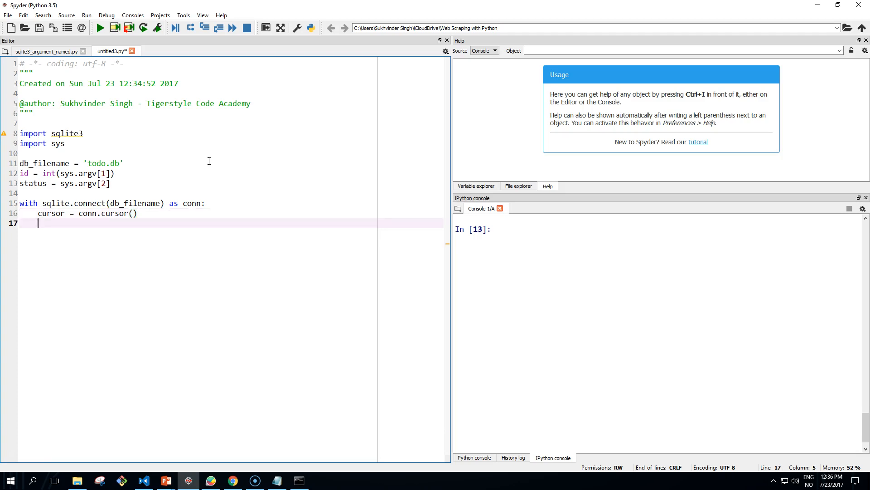
{"action": "type", "text": "qu"}
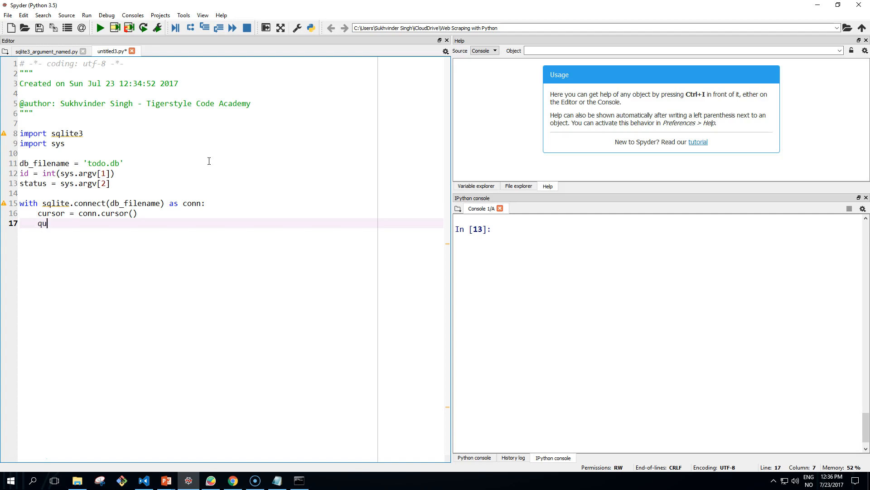
{"action": "type", "text": "ery ="}
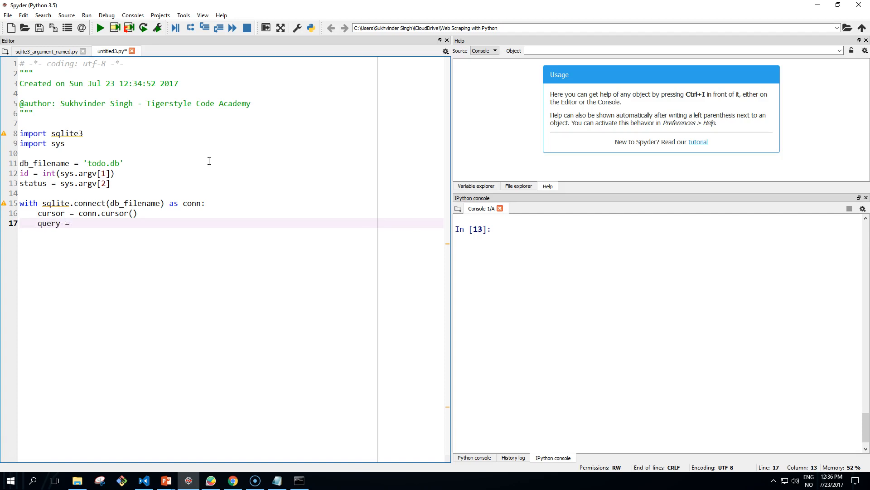
{"action": "type", "text": "\""}
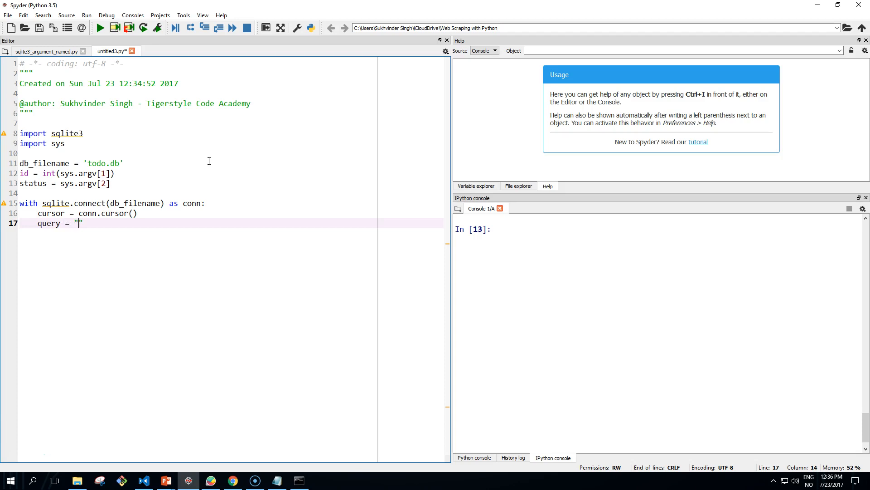
{"action": "type", "text": "update"}
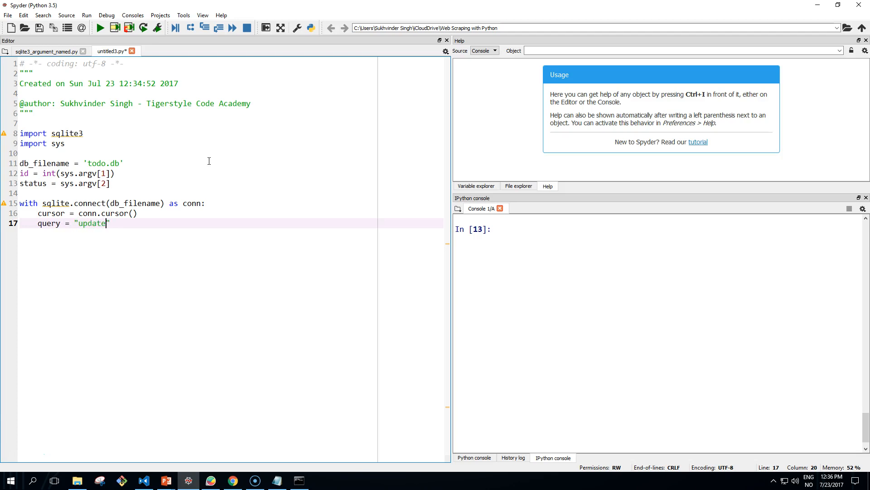
{"action": "type", "text": "task"}
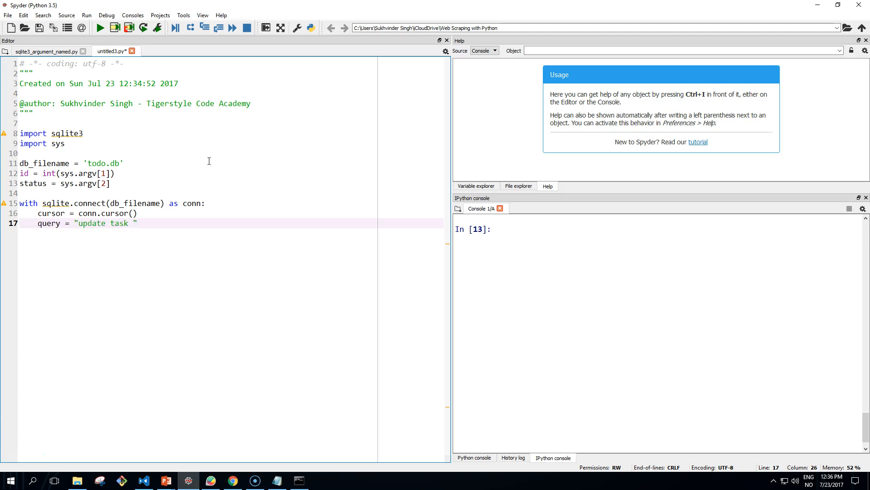
{"action": "type", "text": "set status"}
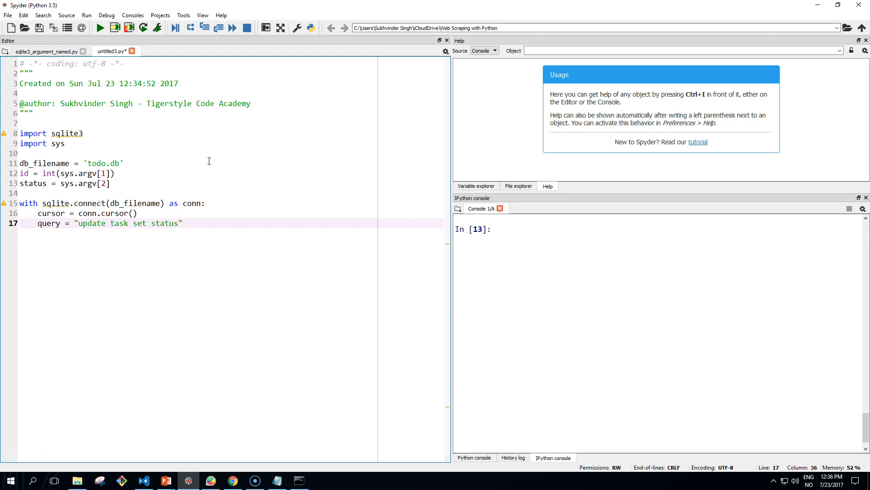
{"action": "type", "text": "= :status where id ="}
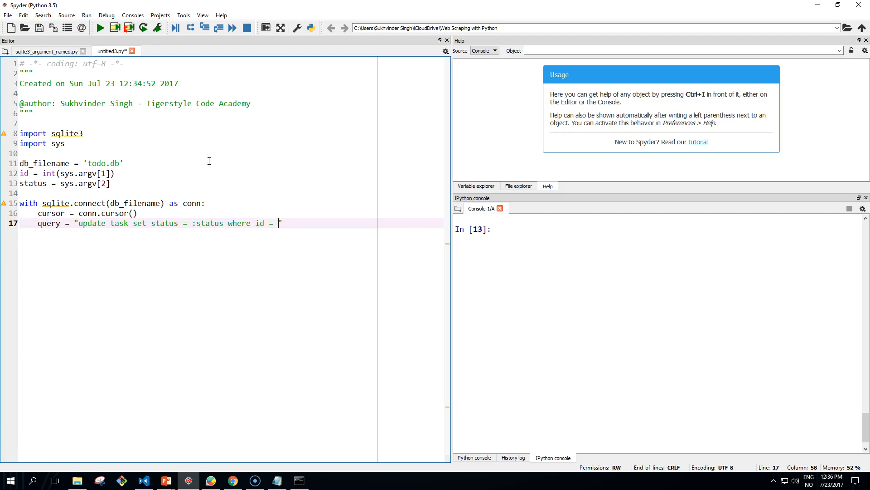
{"action": "type", "text": ":id"}
{"action": "type", "text": "curs"}
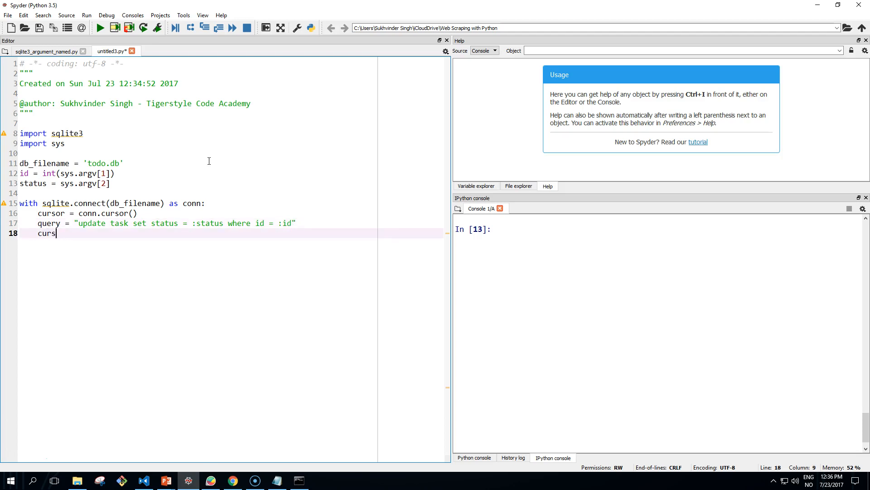
Execute the query with the dictionary {'status': status, 'id': id}
{"action": "type", "text": "or.e"}
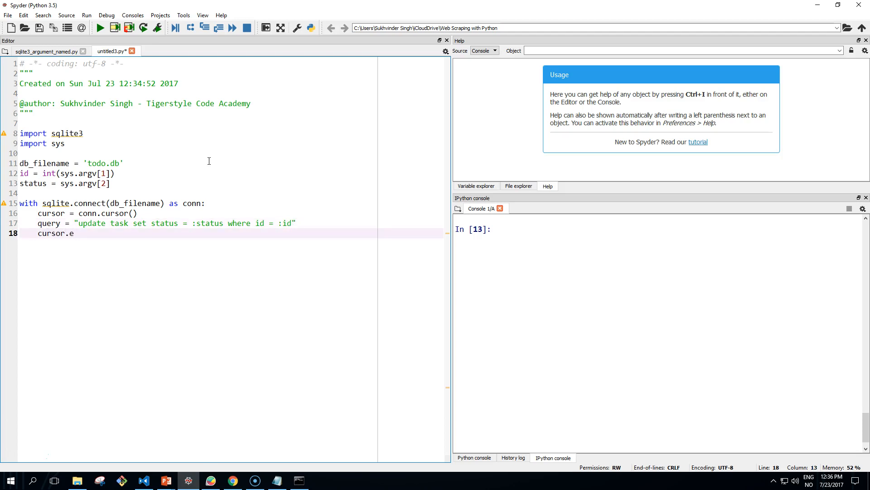
{"action": "type", "text": "xecute"}
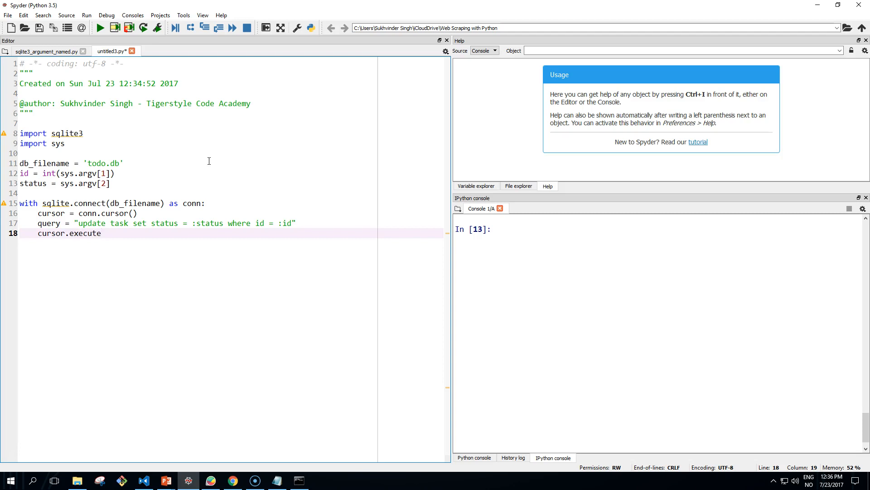
{"action": "type", "text": "(query)"}
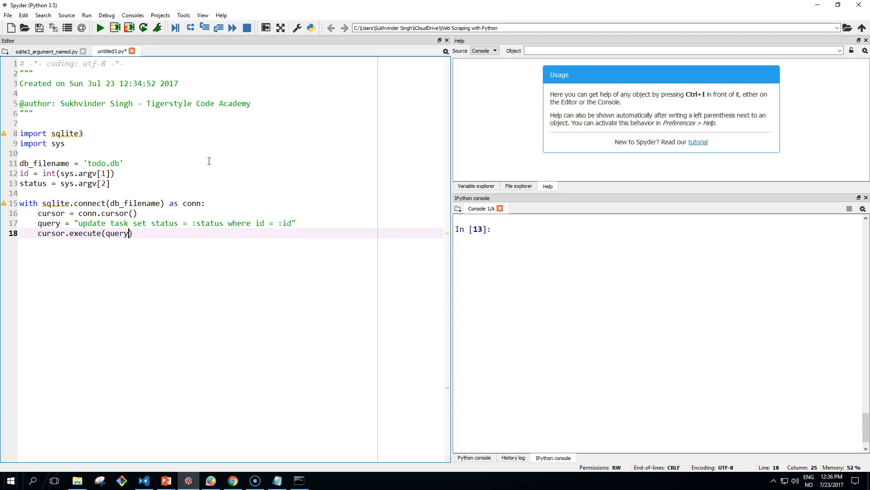
{"action": "type", "text": ", {}"}
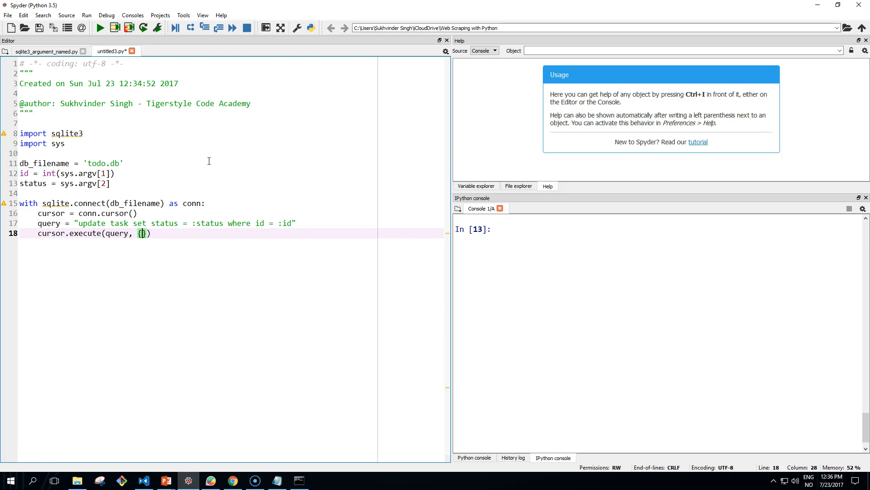
{"action": "type", "text": "'sta"}
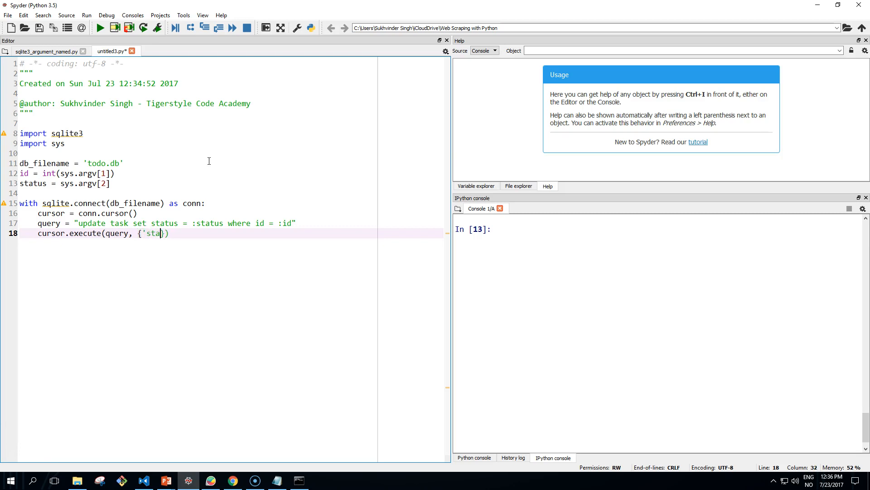
{"action": "type", "text": "tus': status"}
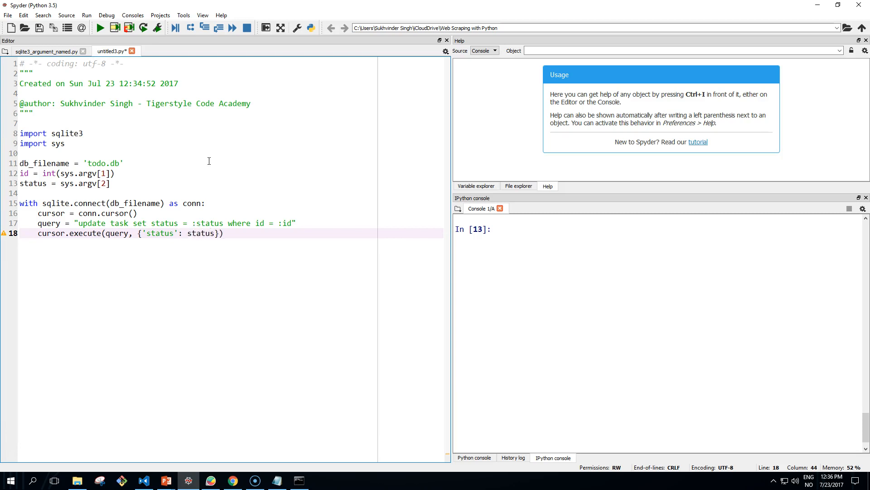
{"action": "type", "text": ", 'id'"}
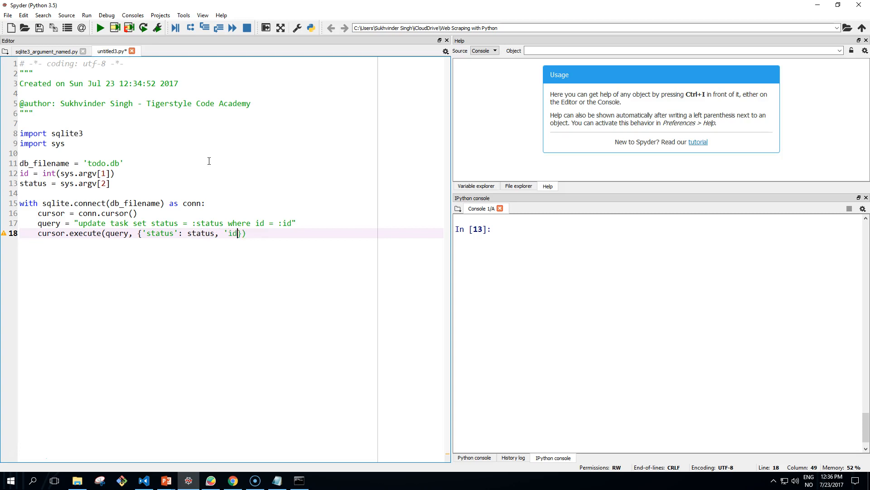
{"action": "type", "text": "'"}
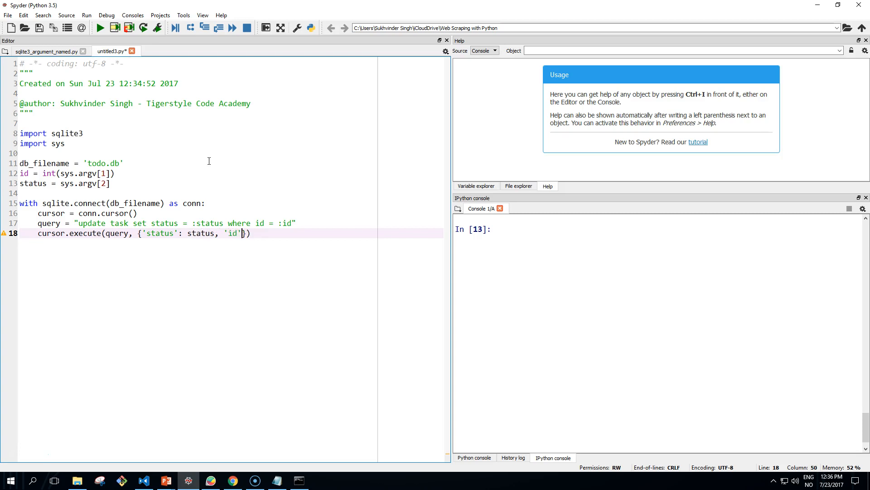
{"action": "type", "text": ": id"}
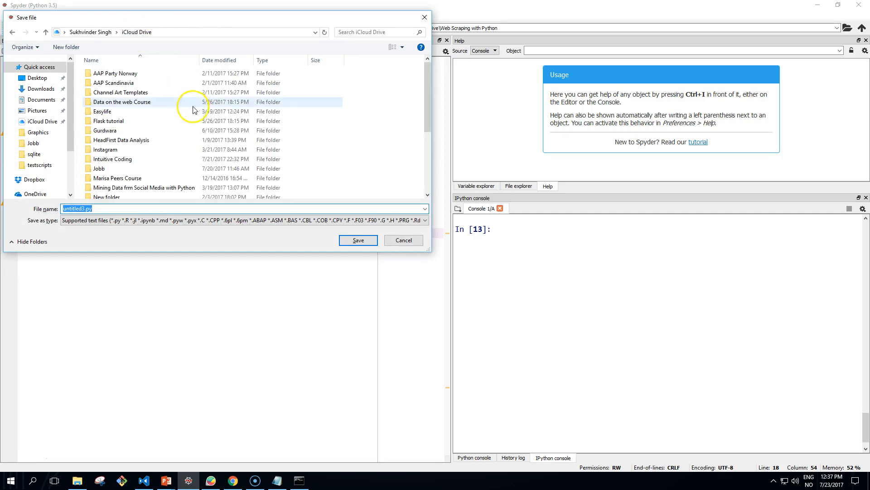
Save the script as sqlite3_argument_update.py in Python and Databases > sqlite
{"action": "scroll", "scroll_direction": "down", "scroll_amount": 3}
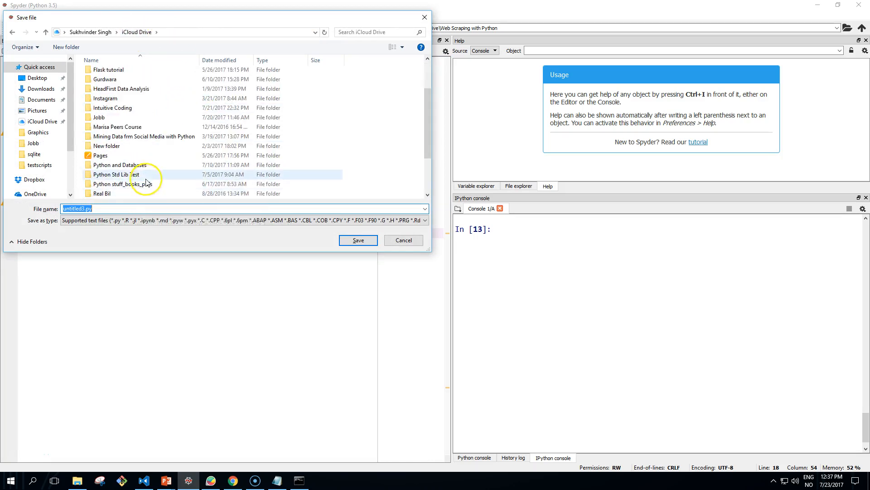
{"action": "double_click", "coordinate": [119, 174]}
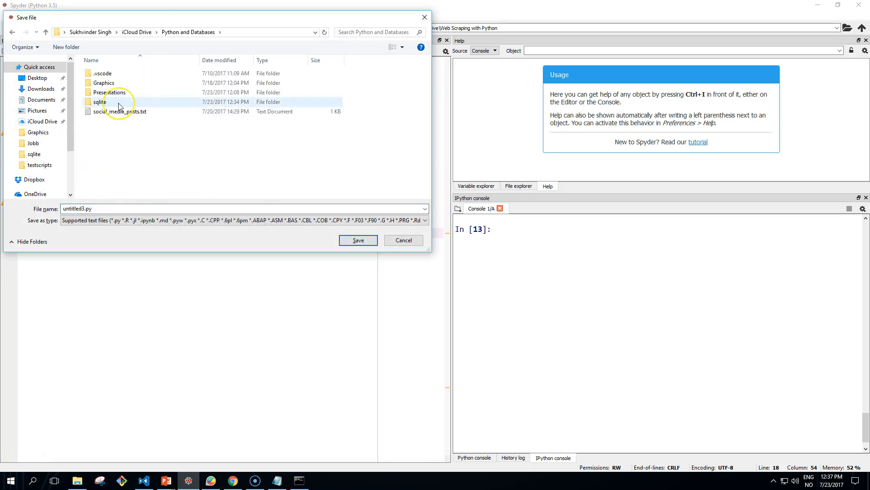
{"action": "double_click", "coordinate": [99, 101]}
{"action": "type", "text": "sqlite3_argument_upda"}
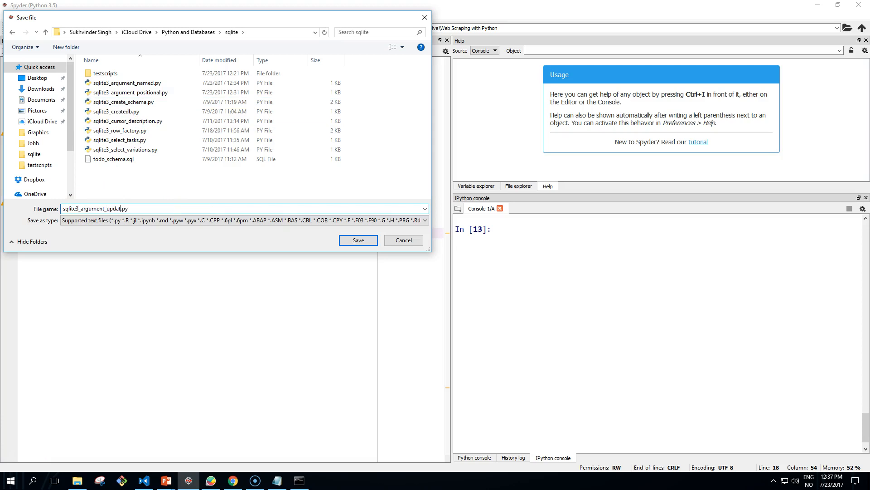
{"action": "left_click", "coordinate": [358, 240]}
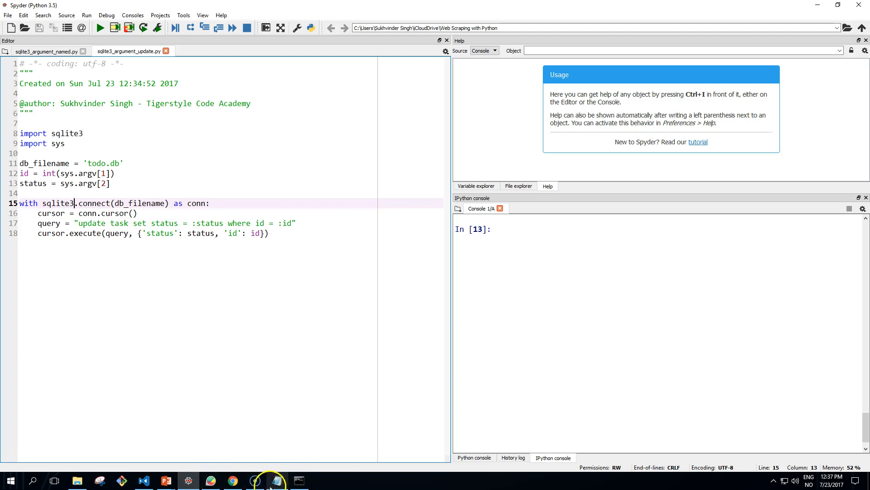
Run sqlite3_argument_update.py 2 done, then rerun sqlite3_argument_named.py singh to check
{"action": "left_click", "coordinate": [299, 480]}
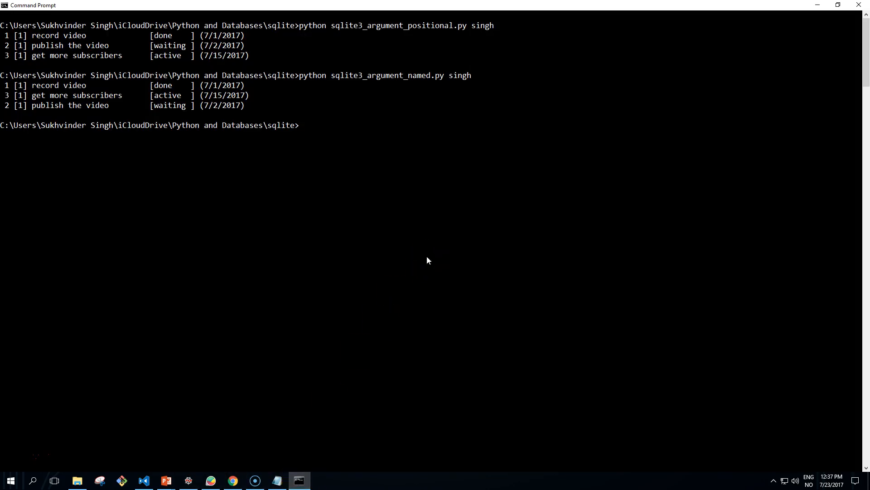
{"action": "type", "text": "python"}
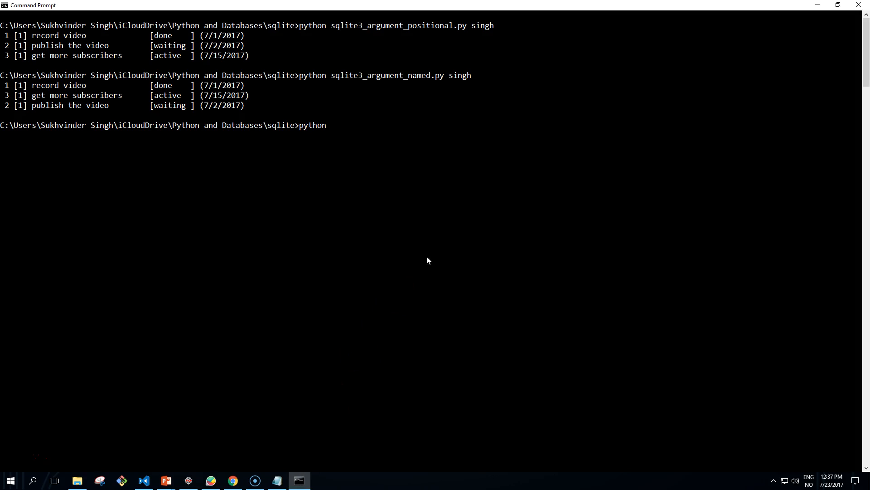
{"action": "type", "text": "sqlite3"}
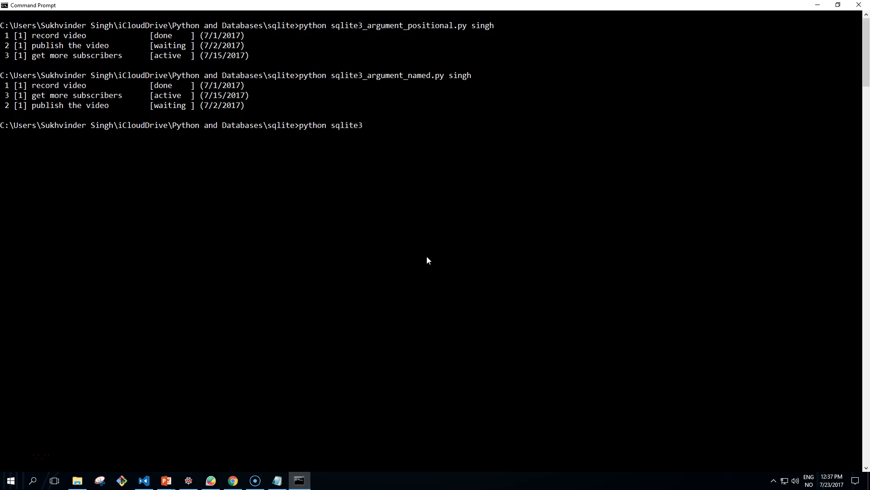
{"action": "type", "text": "_argument_named"}
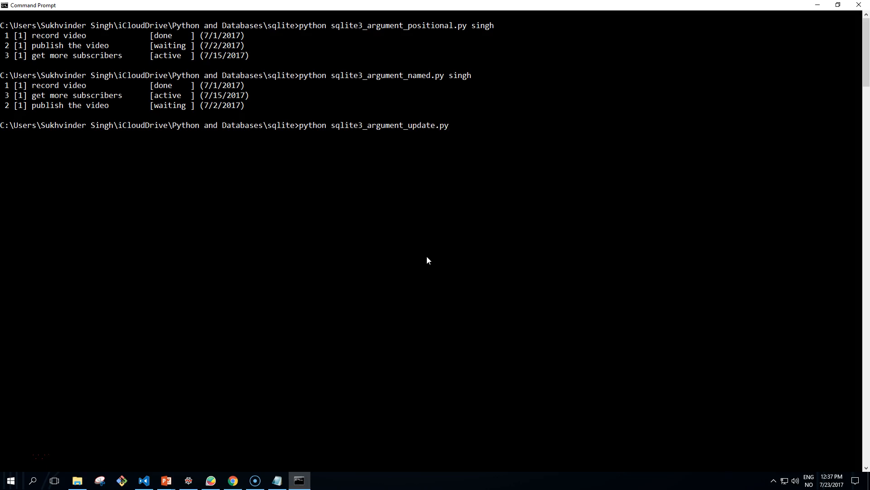
{"action": "type", "text": "2"}
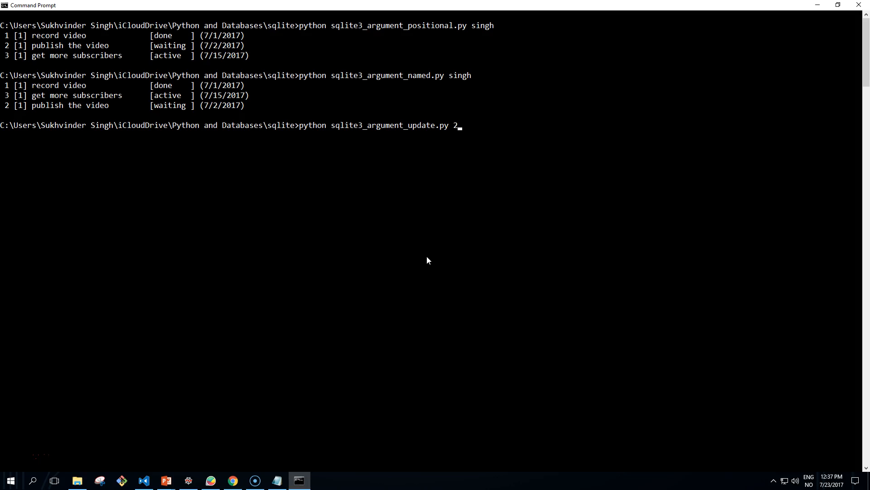
{"action": "type", "text": "do"}
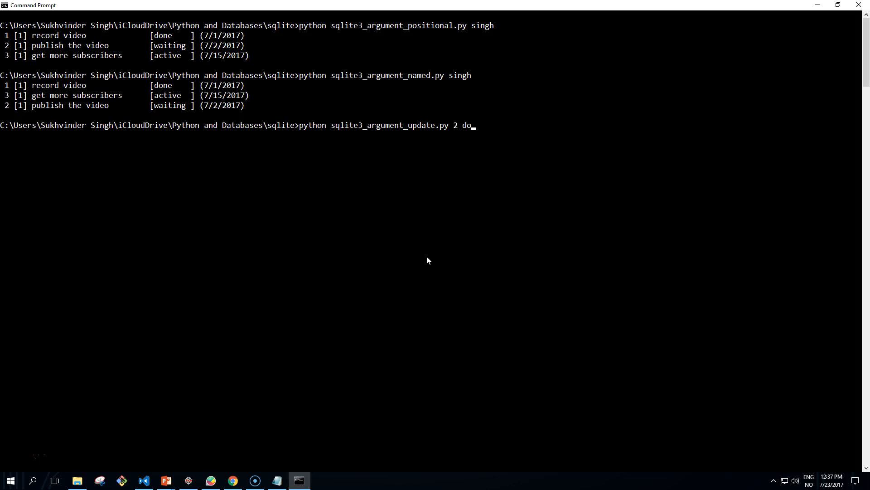
{"action": "key", "text": "Return"}
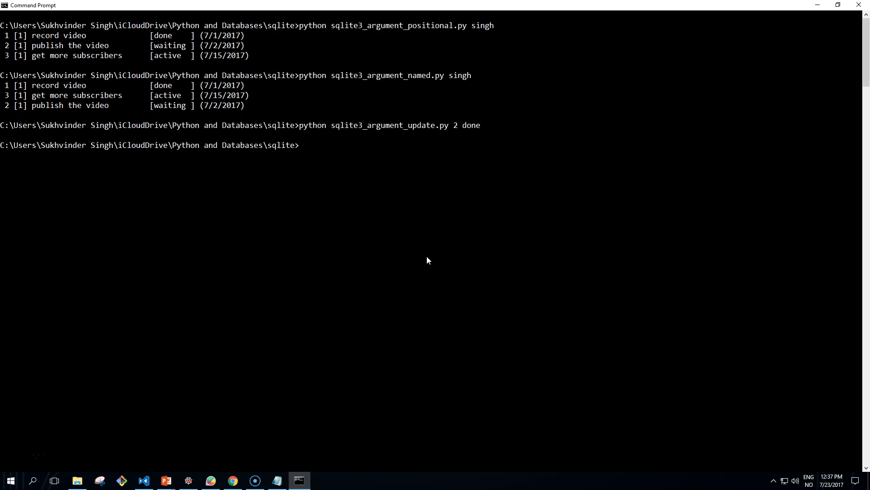
{"action": "type", "text": "python sqlite3_argument_named.py singh"}
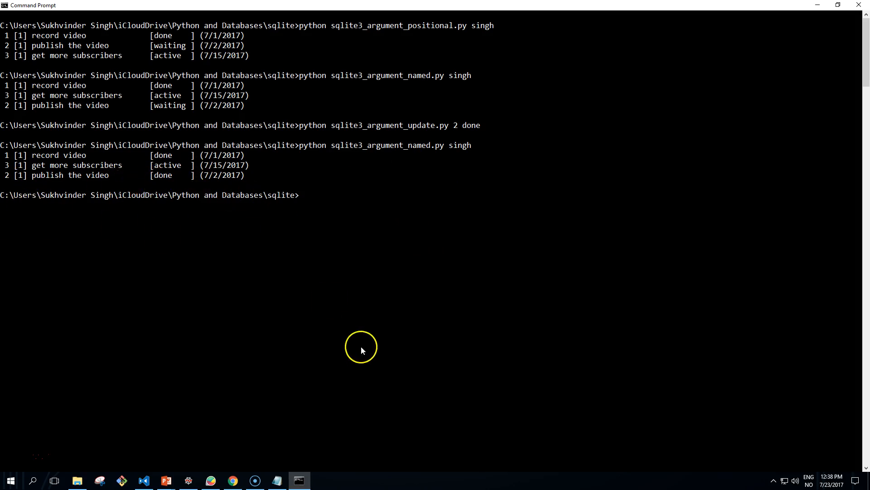
{"action": "mouse_move", "coordinate": [418, 298]}
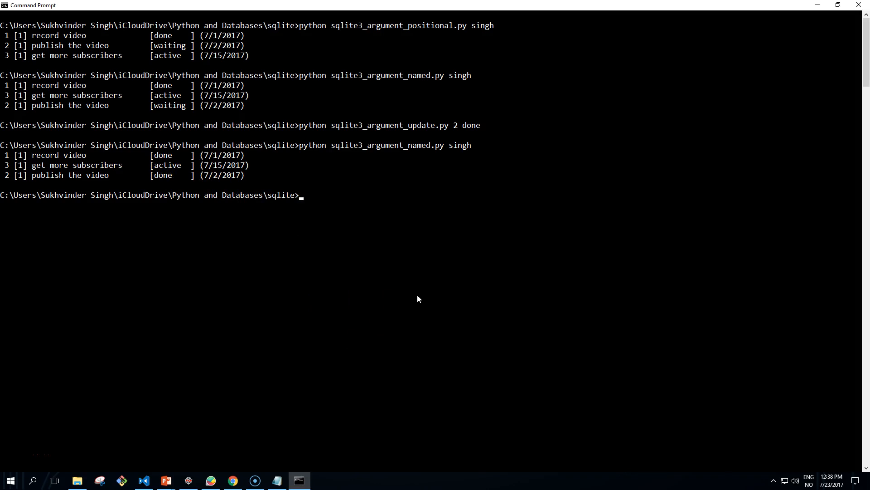
{"action": "mouse_move", "coordinate": [25, 212]}
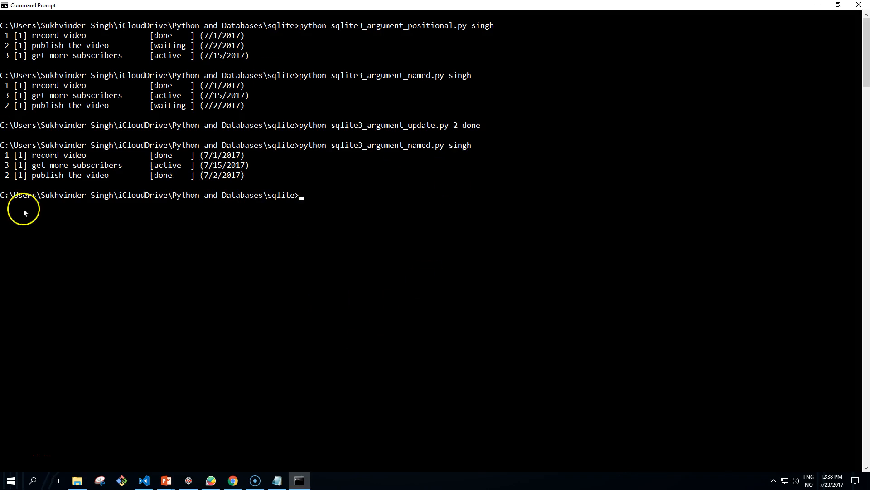
Switch back to Spyder showing the saved sqlite3_argument_update.py script
{"action": "left_click", "coordinate": [188, 480]}
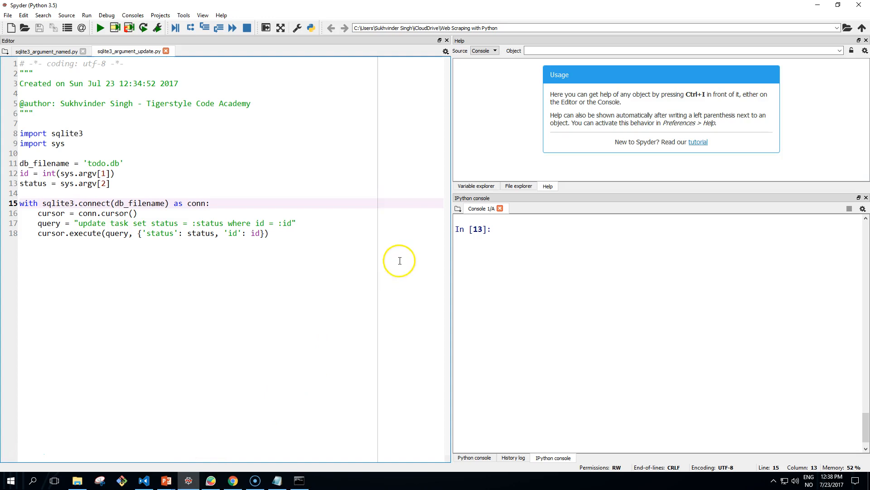
{"action": "mouse_move", "coordinate": [378, 312]}
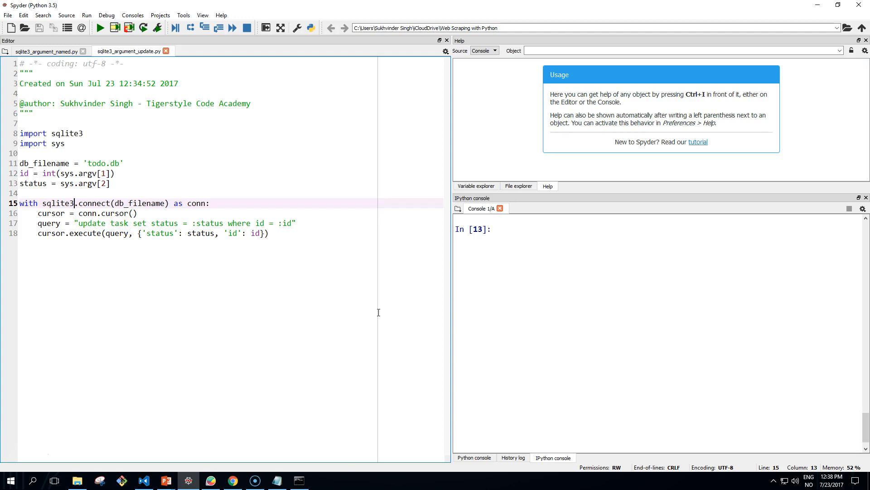
{"action": "mouse_move", "coordinate": [374, 319]}
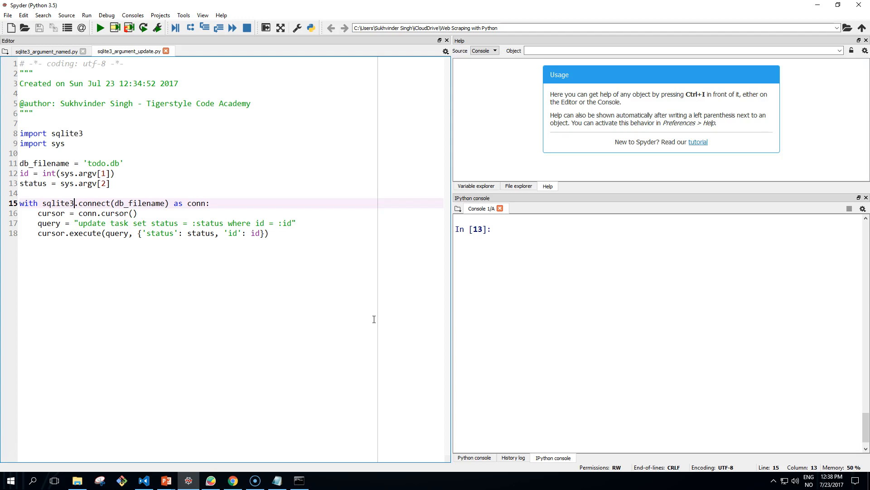
{"action": "mouse_move", "coordinate": [188, 270]}
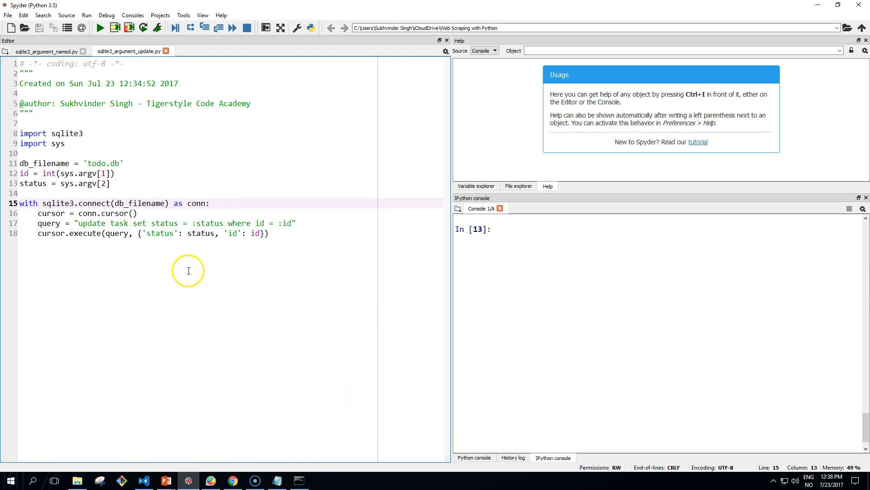
{"action": "mouse_move", "coordinate": [146, 340]}
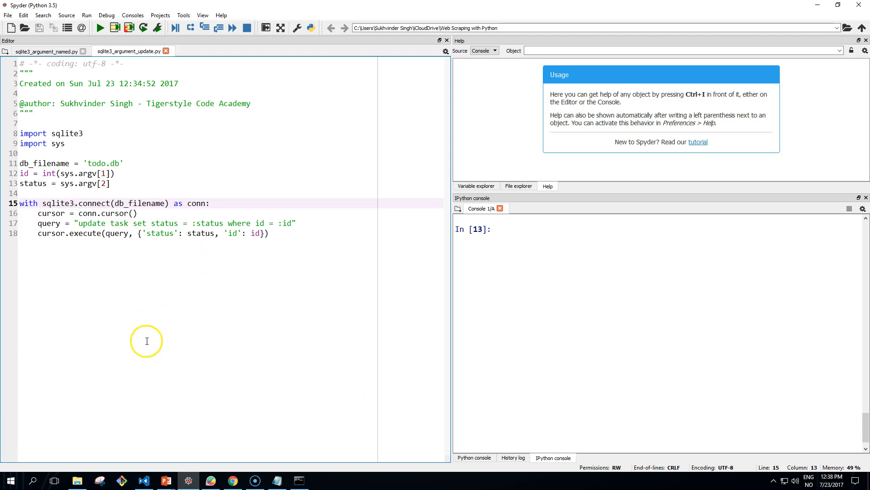
{"action": "mouse_move", "coordinate": [35, 458]}
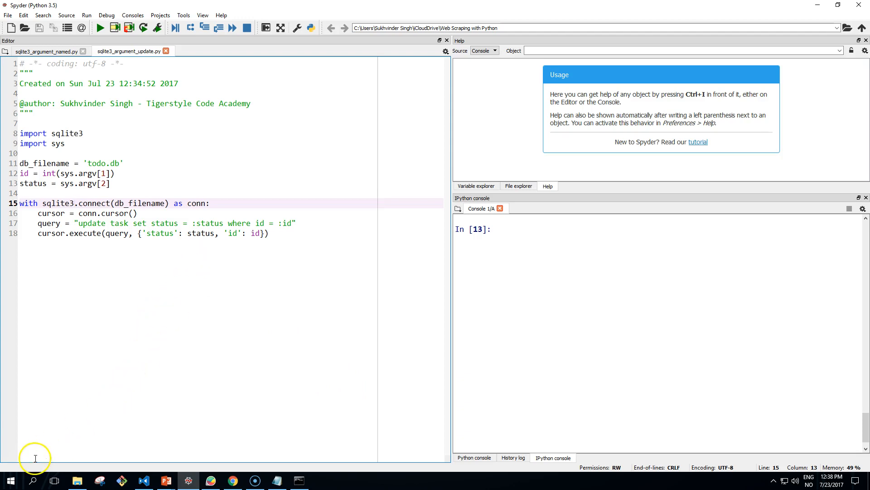
{"action": "mouse_move", "coordinate": [18, 460]}
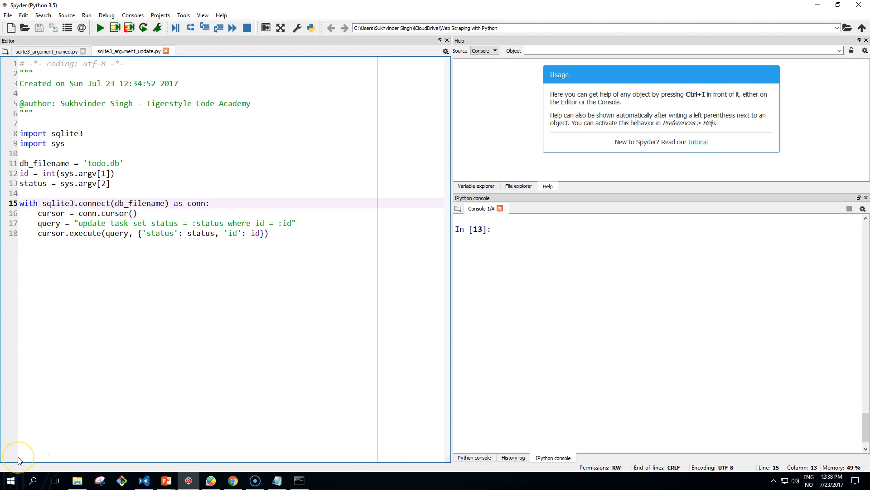